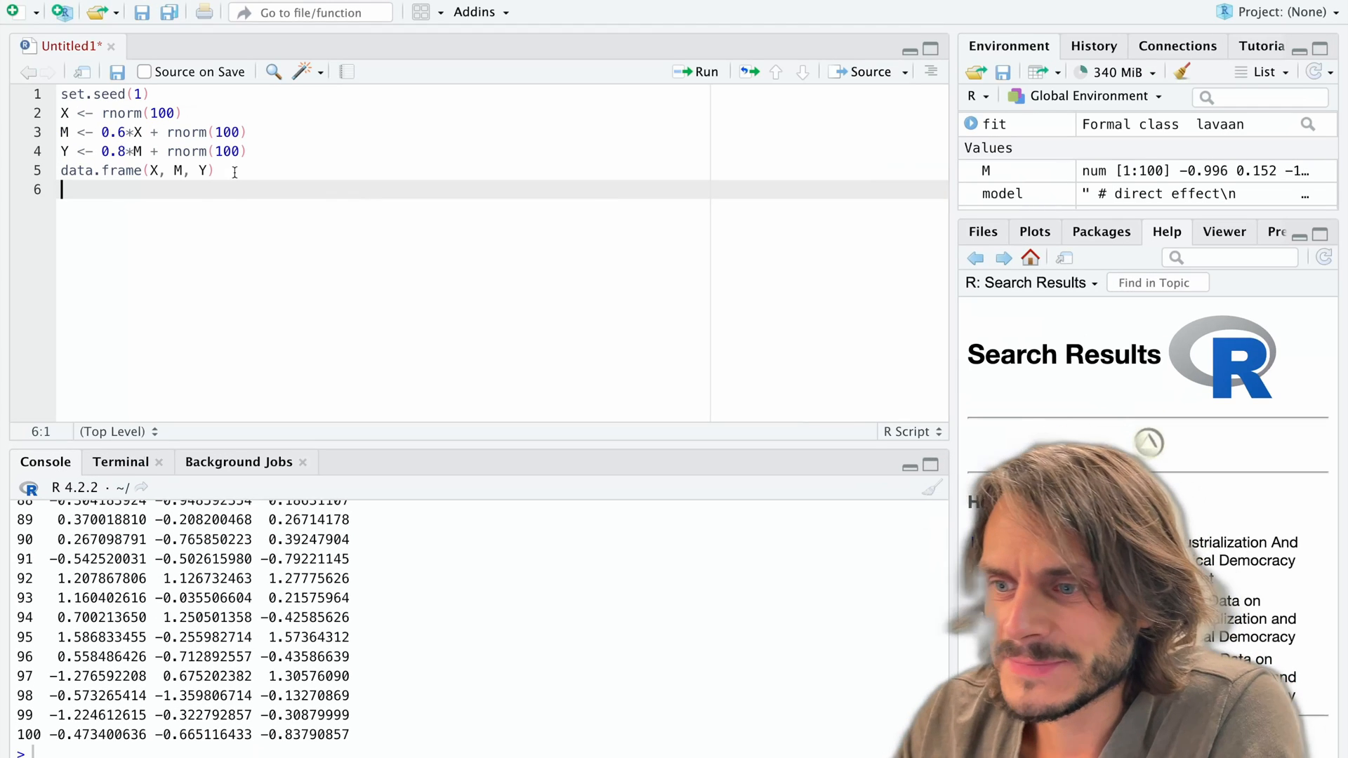
- Assign the X, M, Y data frame to an object named data and select the whole script
{"action": "left_click_drag", "start_coordinate": [64, 112], "coordinate": [213, 170]}
{"action": "type", "text": "<- "}
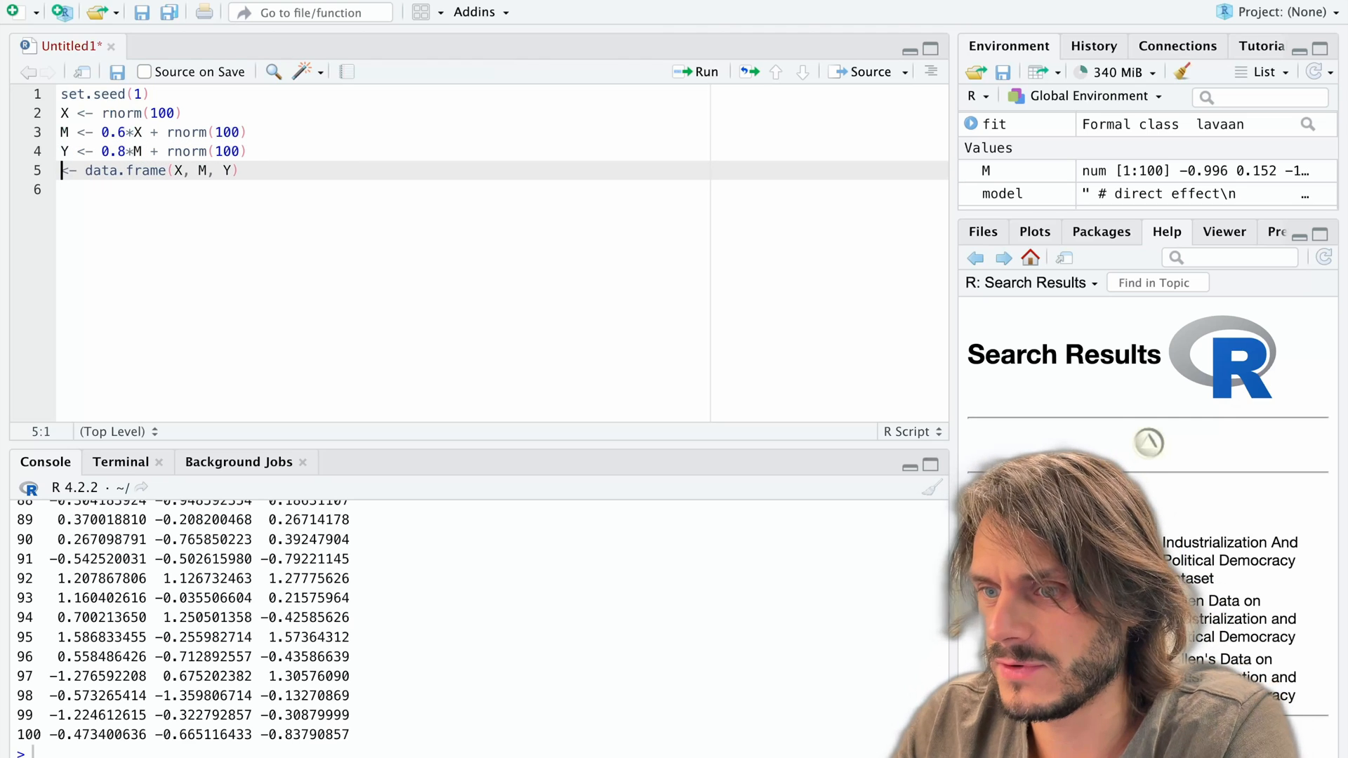
{"action": "type", "text": "data"}
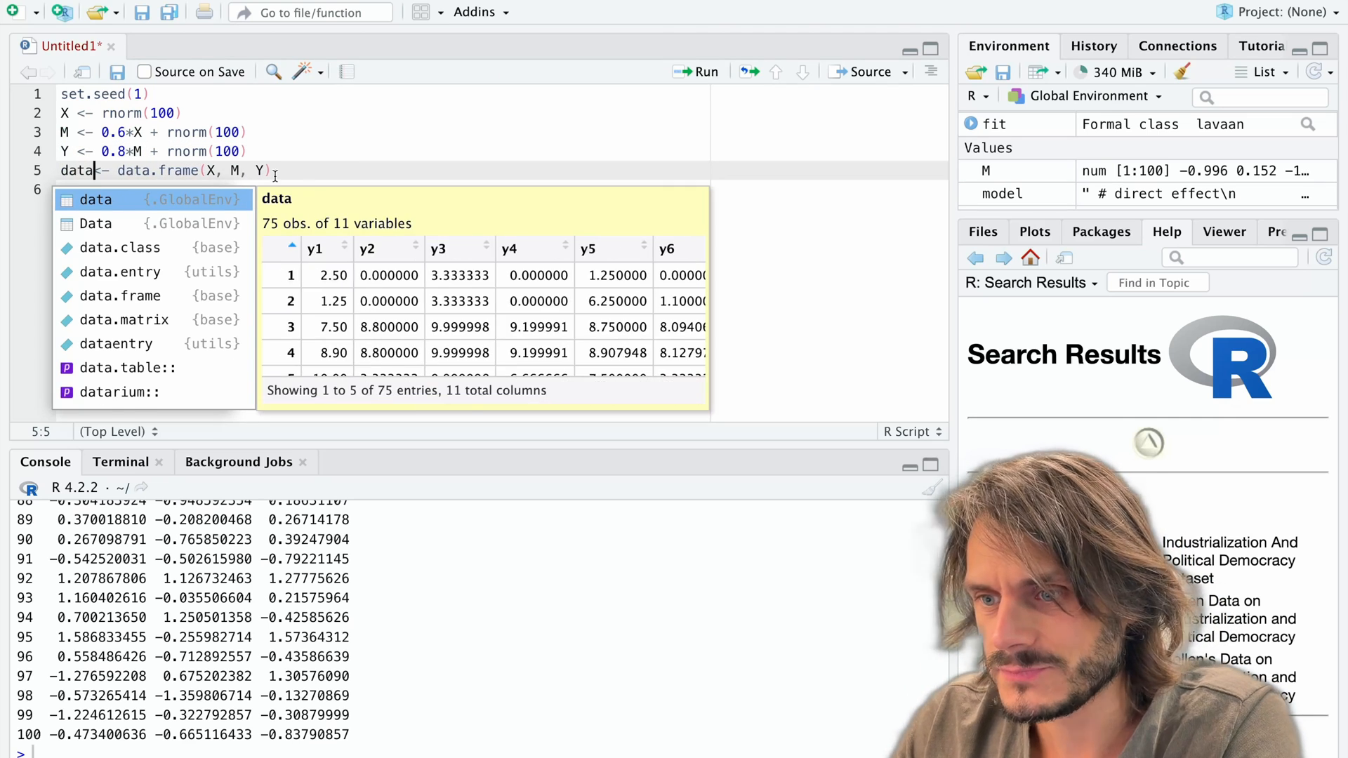
{"action": "key", "text": "Escape"}
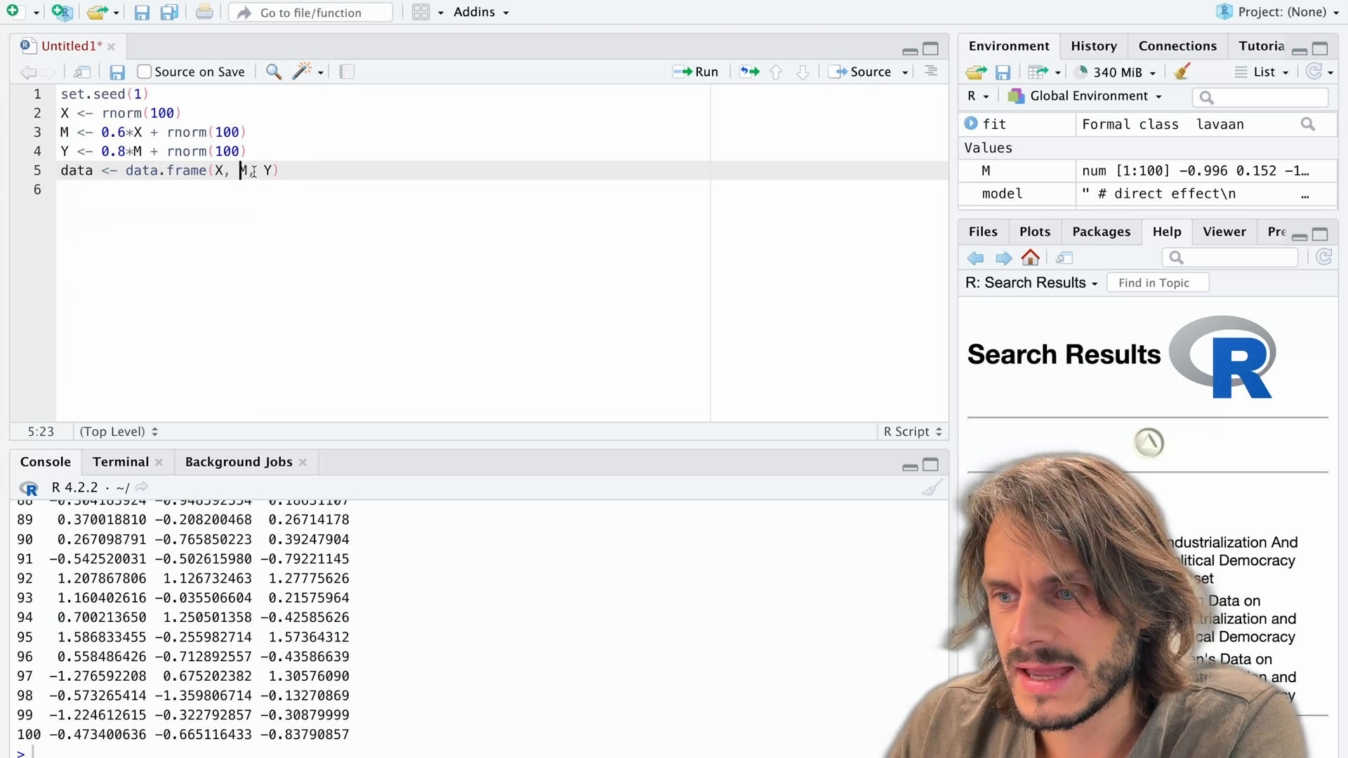
{"action": "left_click", "coordinate": [222, 169]}
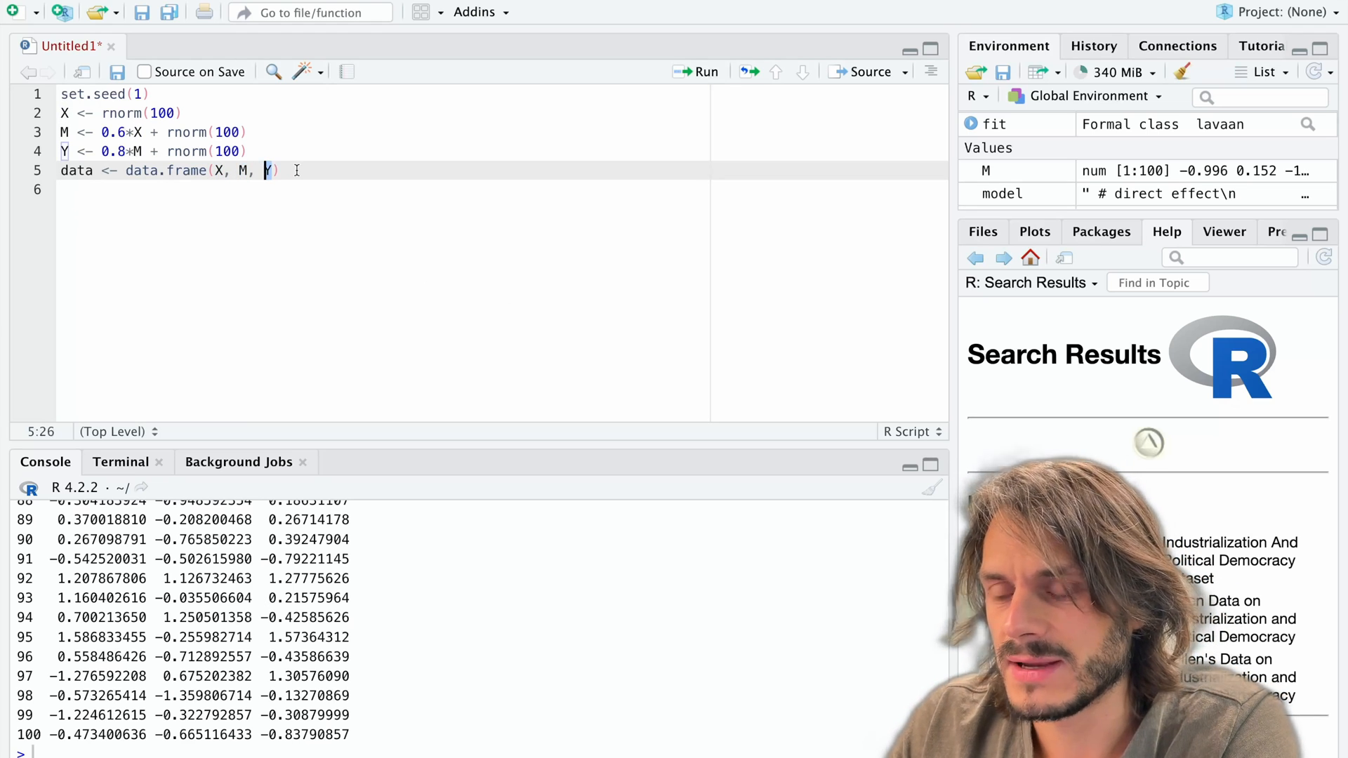
{"action": "key", "text": "ctrl+a"}
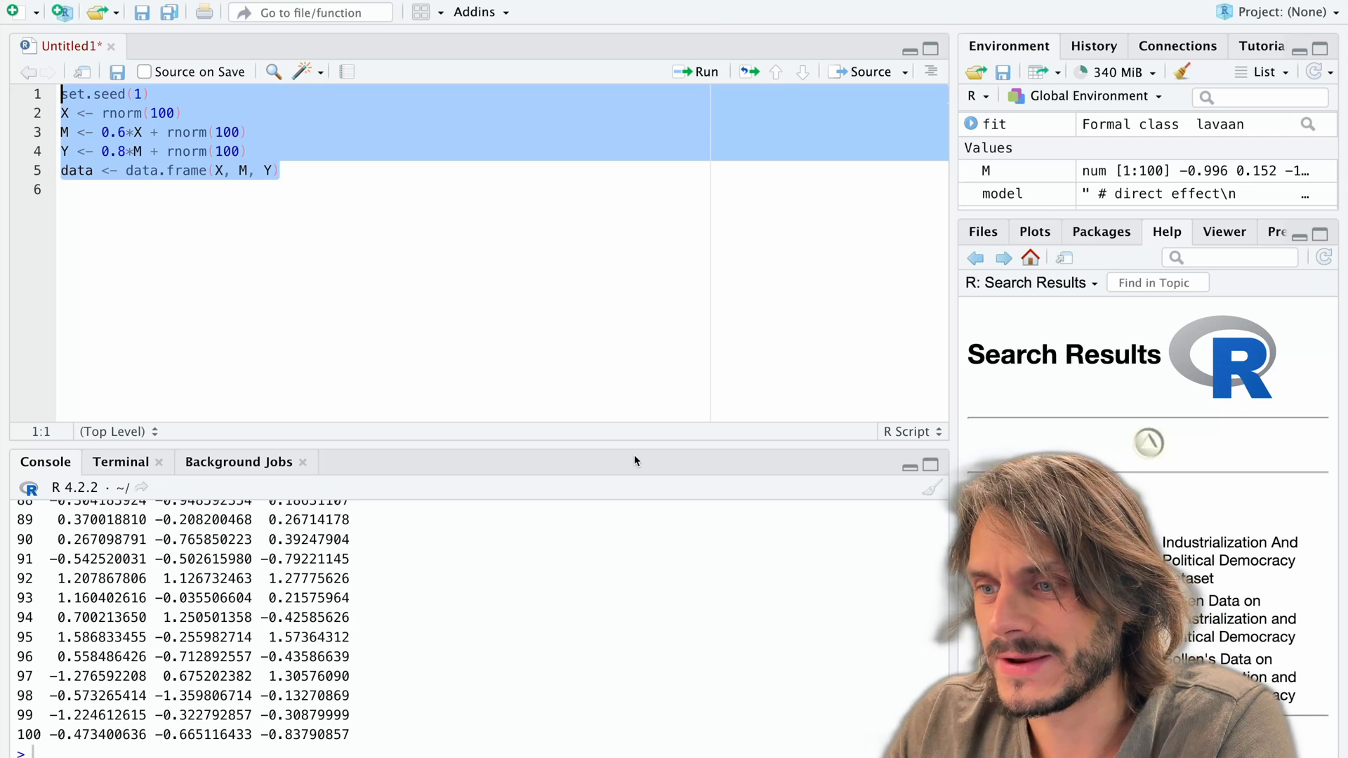
- Run the selected simulation lines and print the first rows with head(data)
{"action": "left_click", "coordinate": [705, 71]}
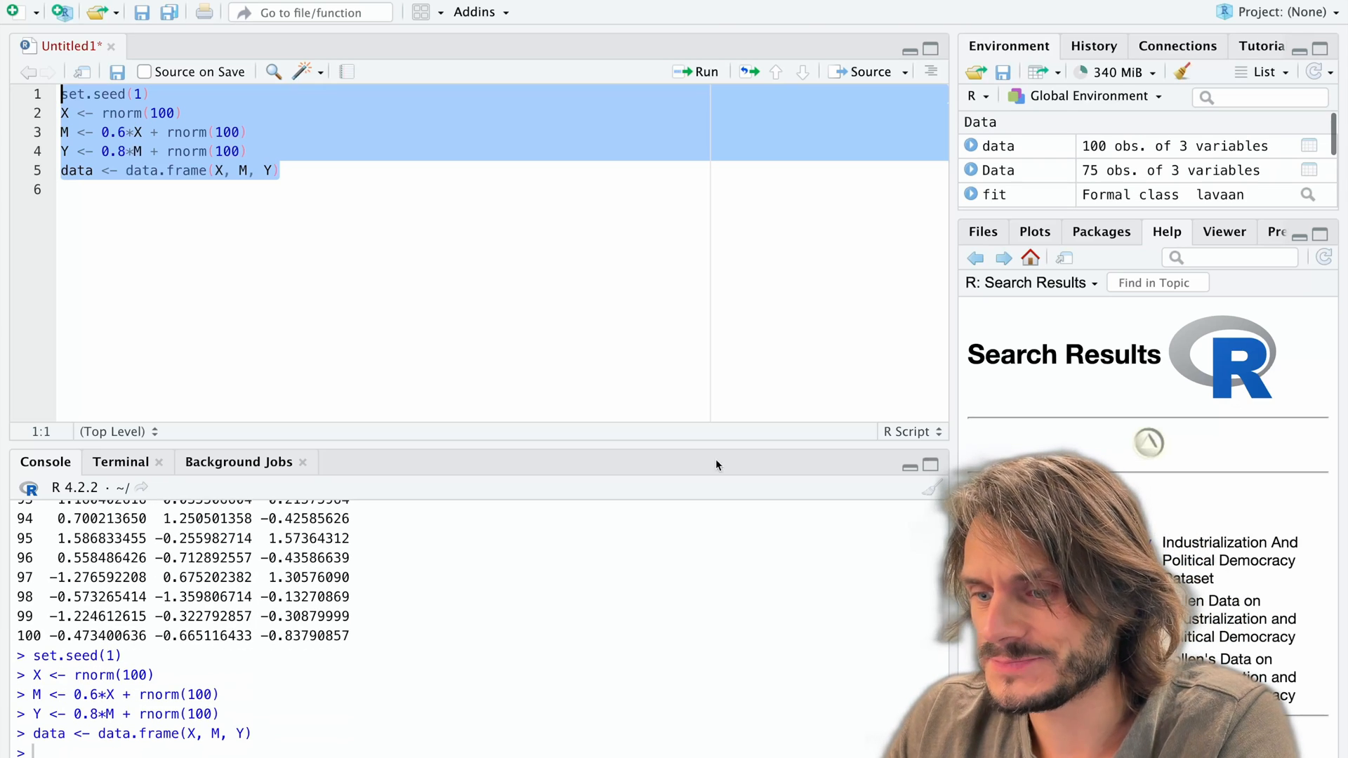
{"action": "mouse_move", "coordinate": [1071, 335]}
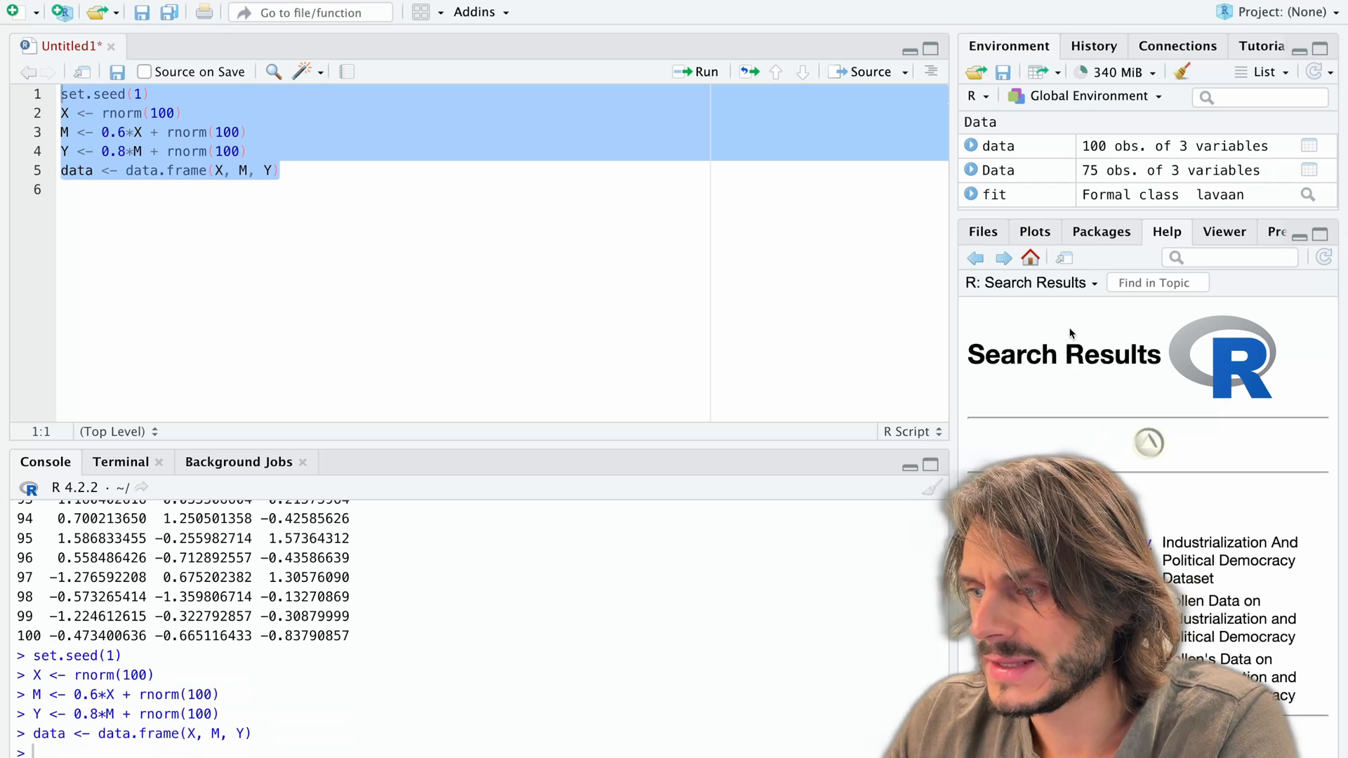
{"action": "left_click", "coordinate": [281, 170]}
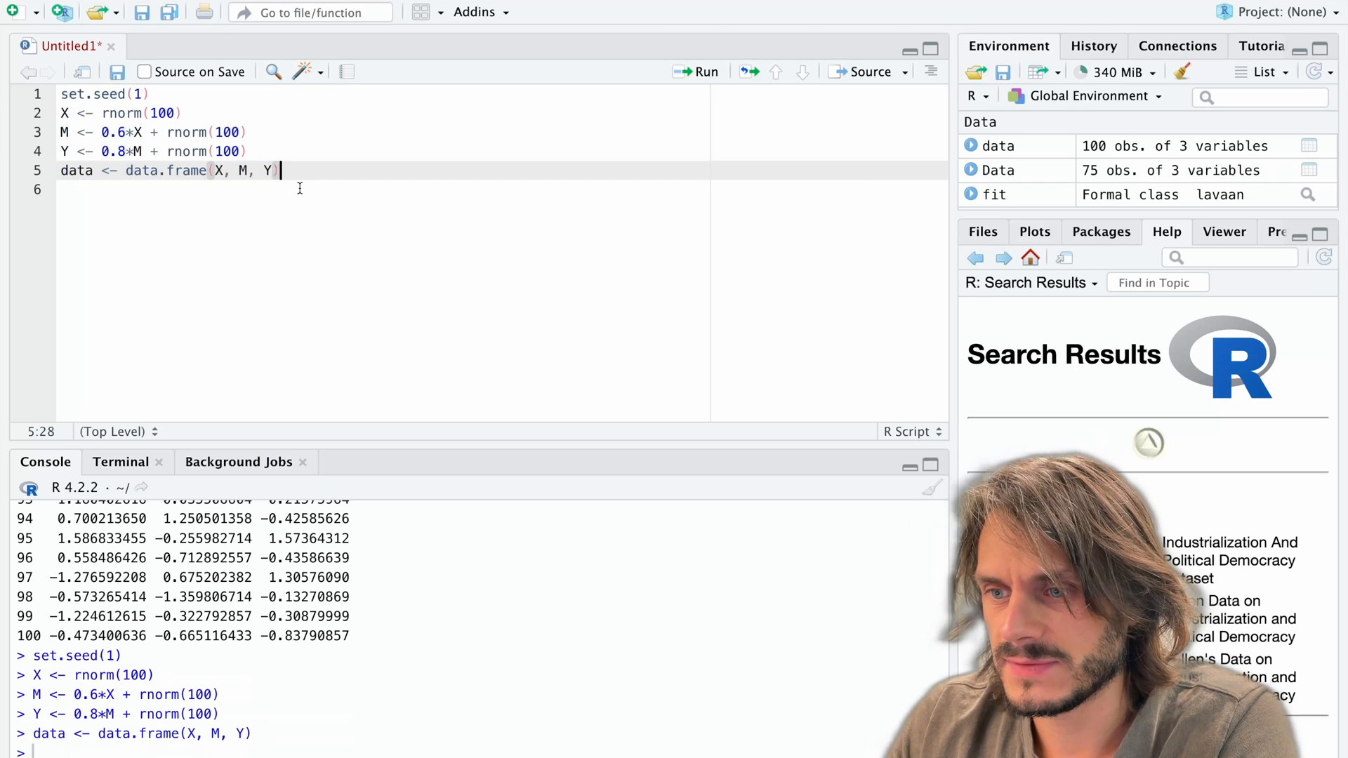
{"action": "type", "text": "head(da"}
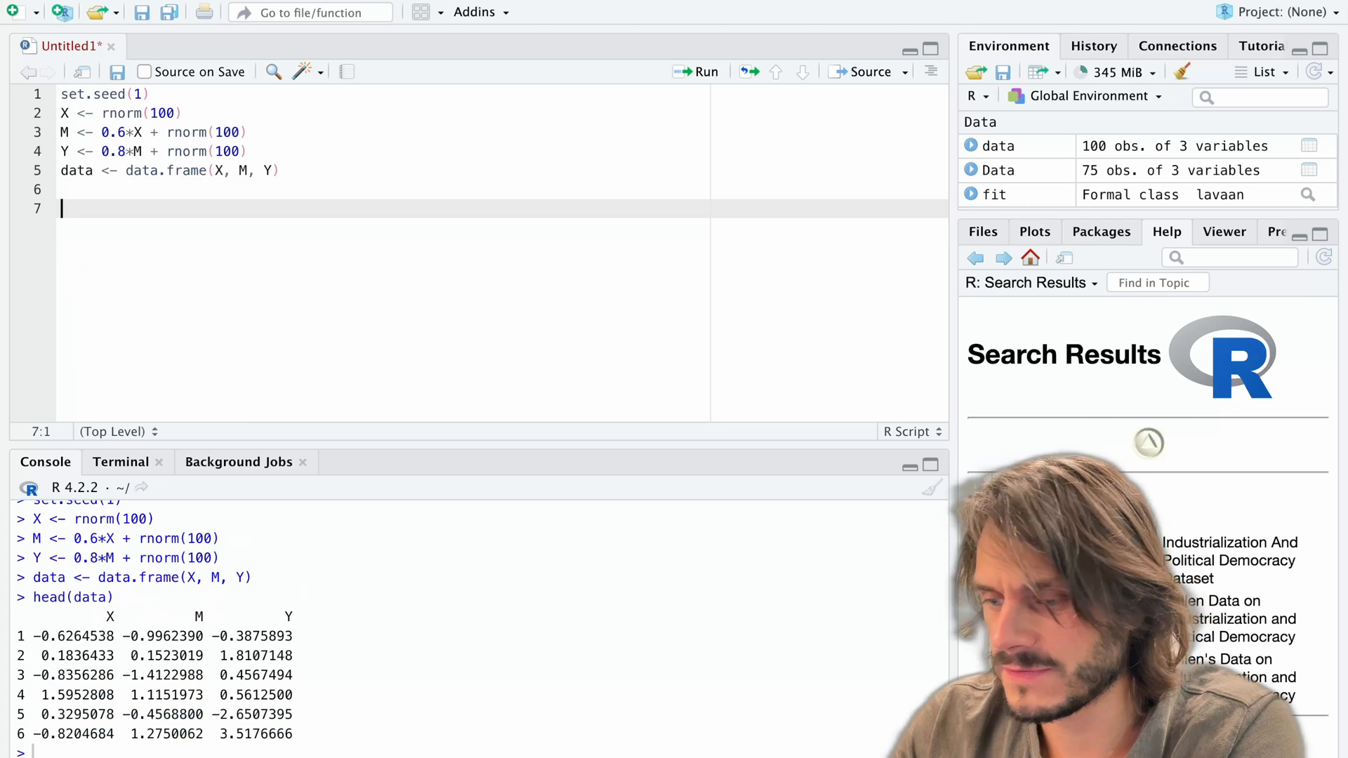
- Add library(lavaan) on line 7, look up lavaan in the install-packages dialog, then back out
{"action": "type", "text": "library(lavaan"}
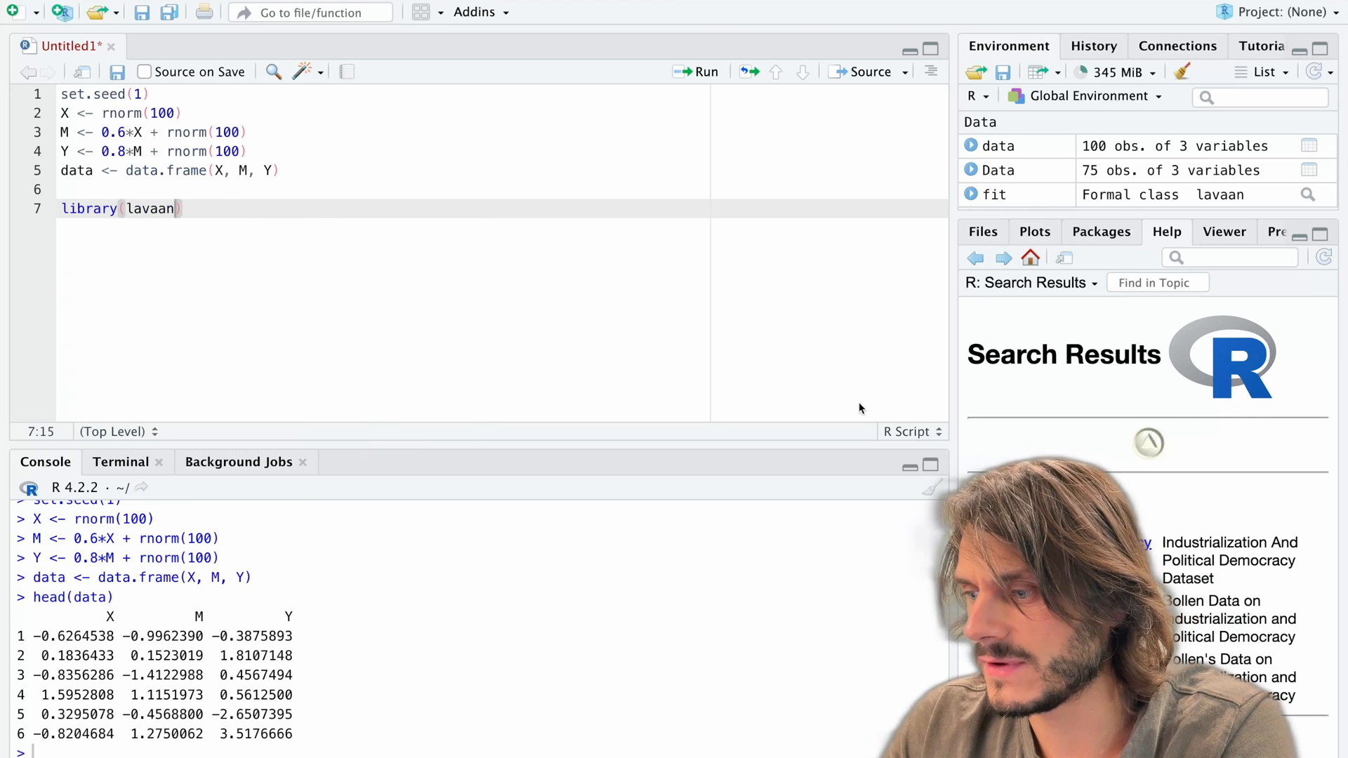
{"action": "mouse_move", "coordinate": [1104, 238]}
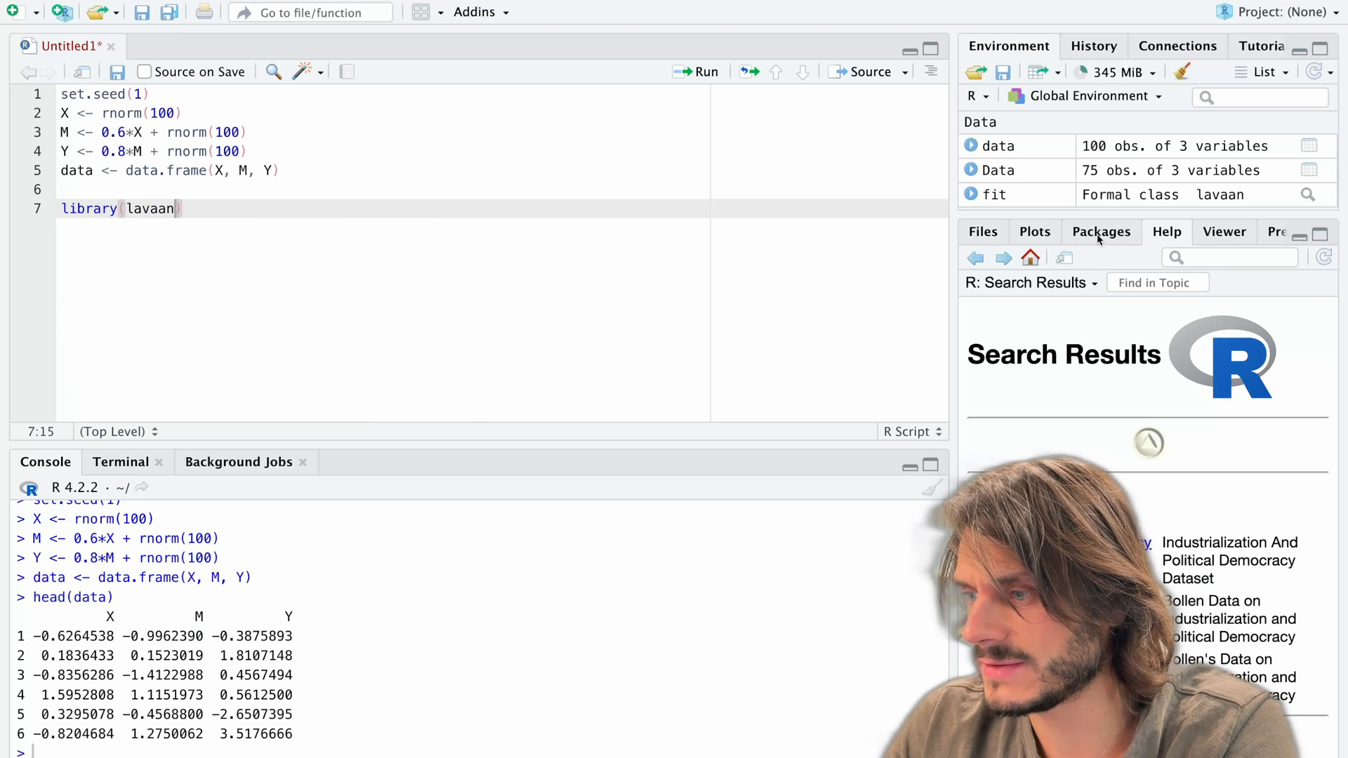
{"action": "left_click", "coordinate": [1100, 232]}
{"action": "type", "text": "l"}
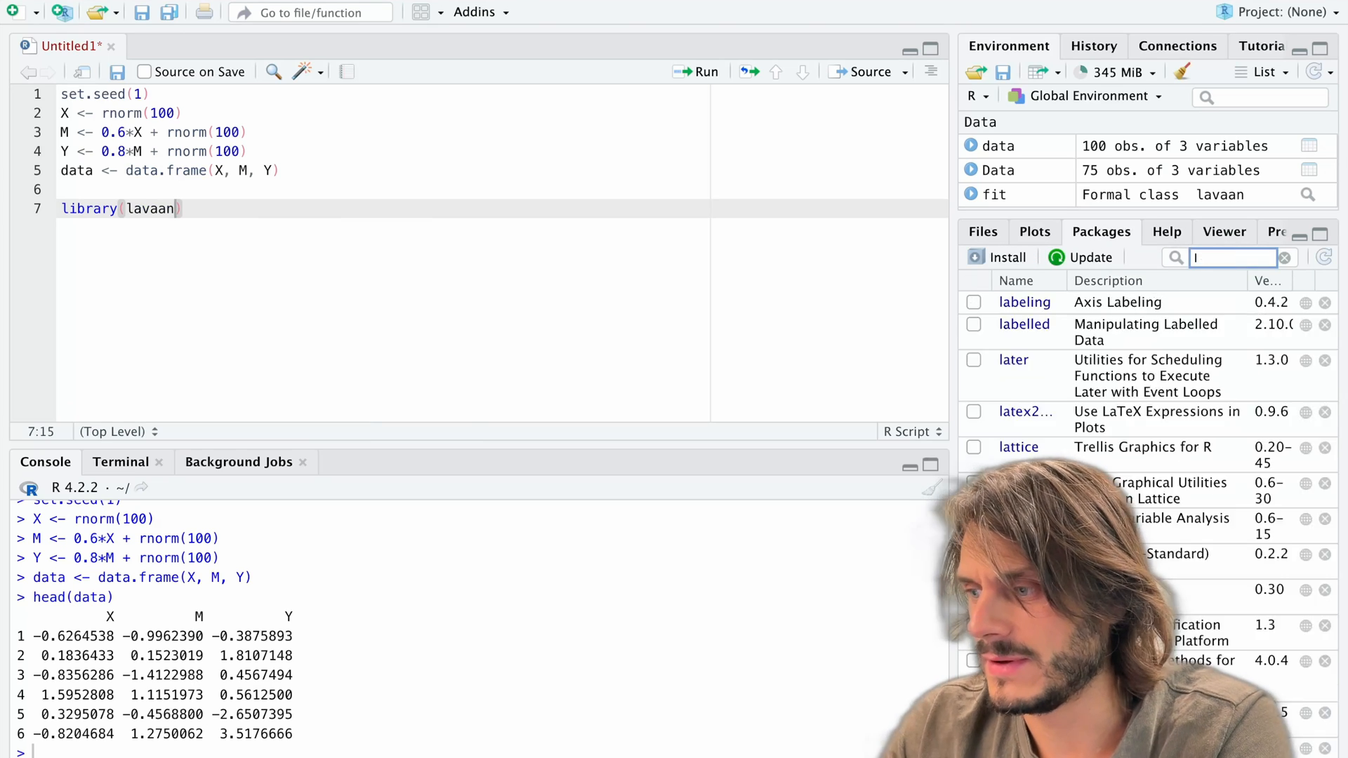
{"action": "left_click", "coordinate": [1006, 257]}
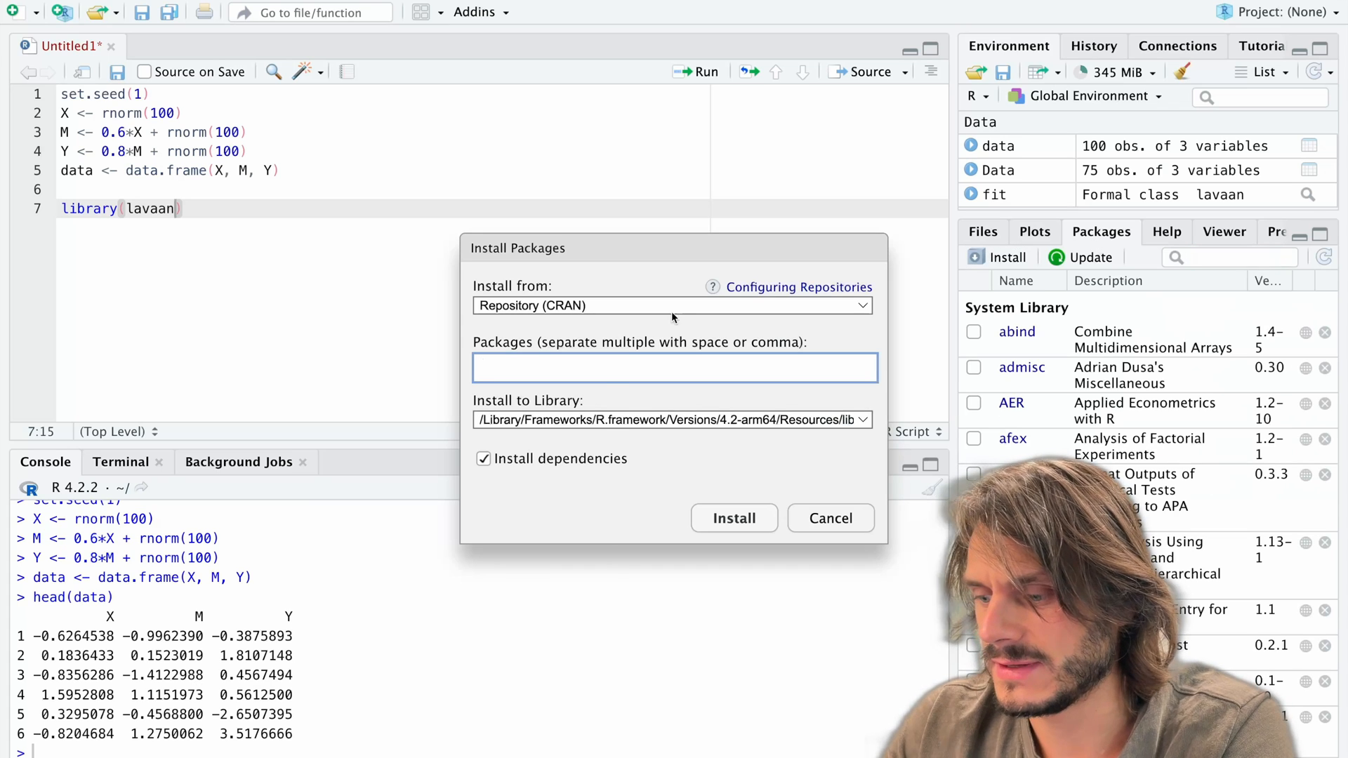
{"action": "type", "text": "lavaan"}
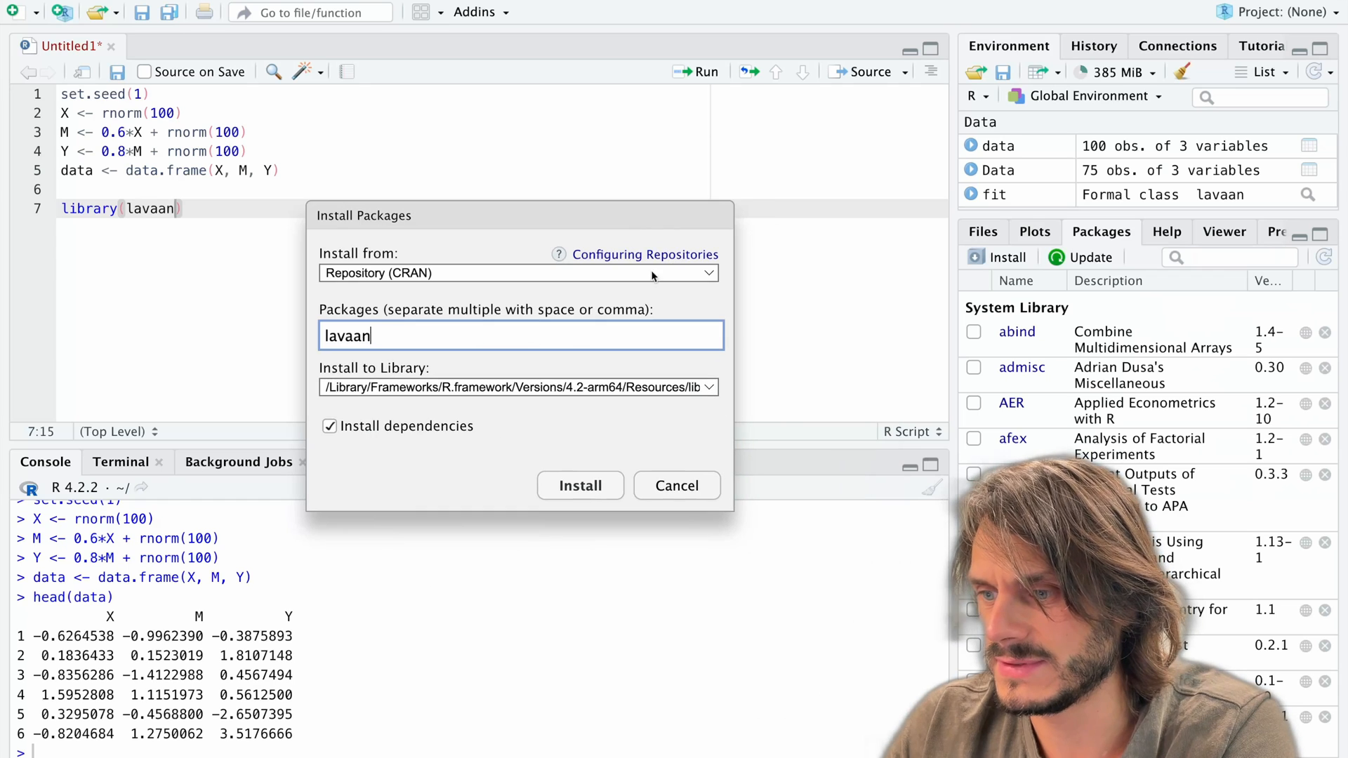
{"action": "left_click", "coordinate": [675, 486]}
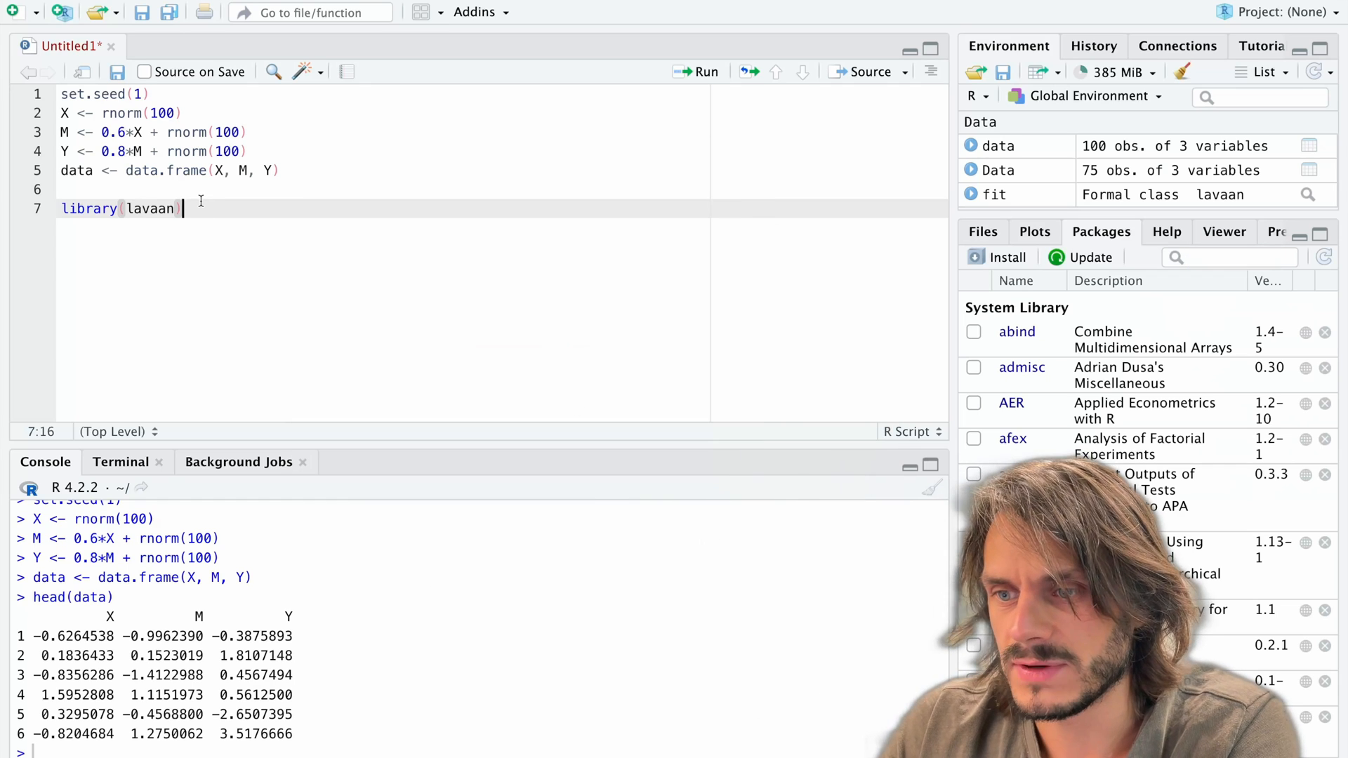
- Run library(lavaan) and start model <- " with the comment '# Direct effect of X on Y'
{"action": "key", "text": "Return"}
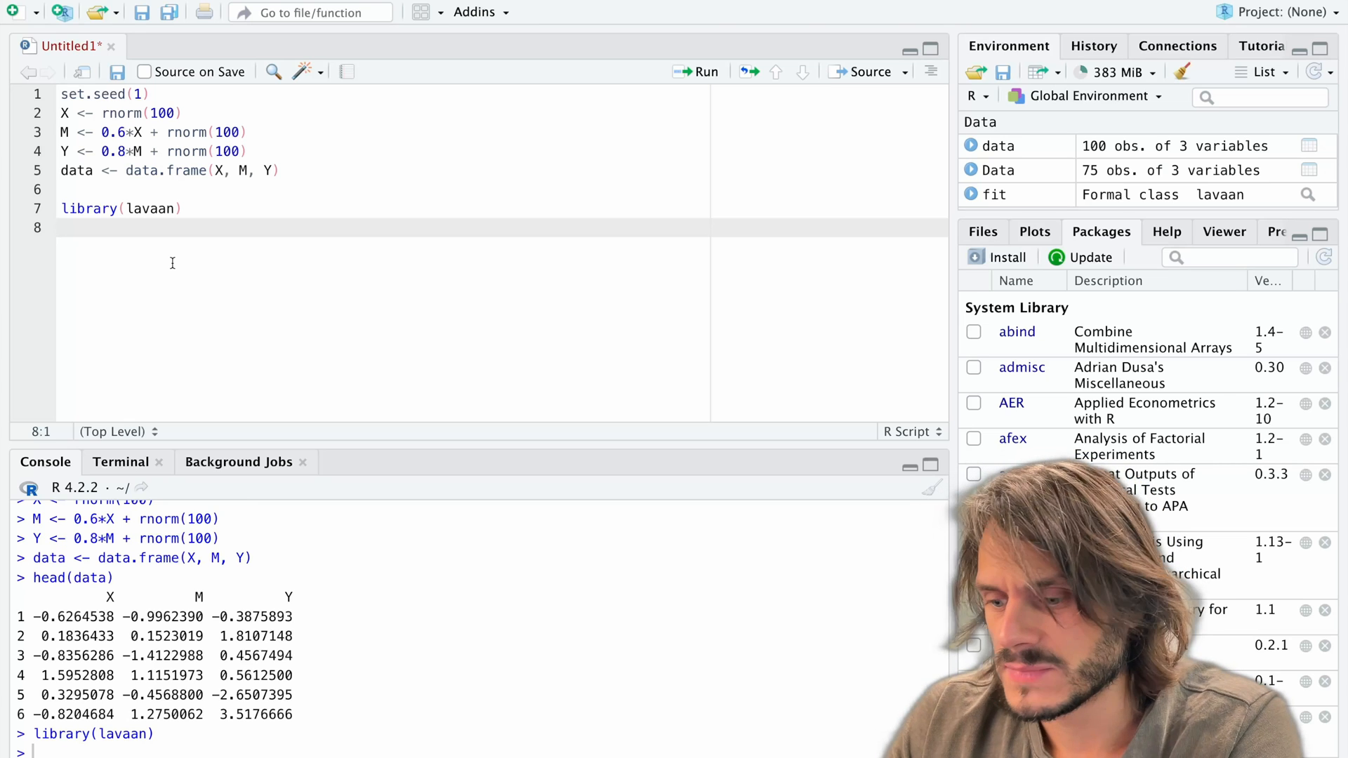
{"action": "type", "text": "model <-"}
{"action": "type", "text": "\""}
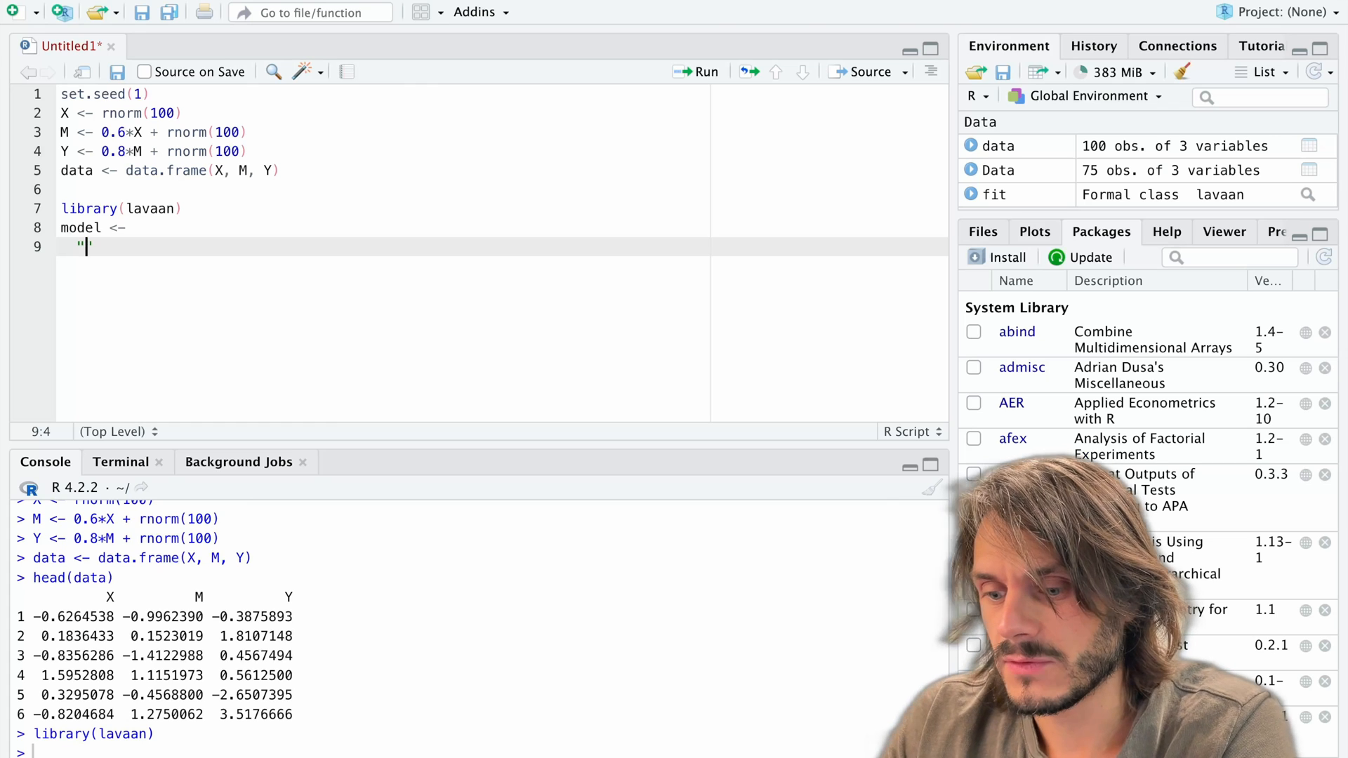
{"action": "type", "text": "#D"}
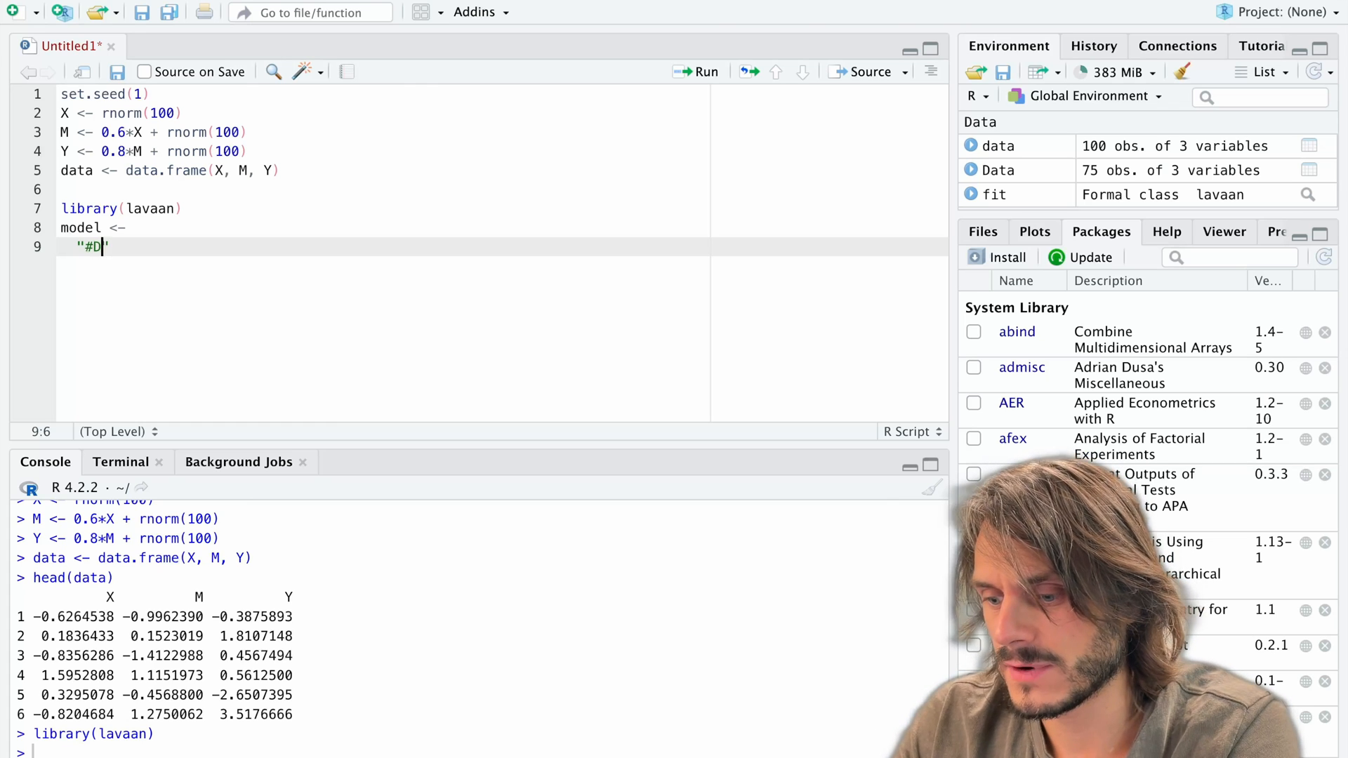
{"action": "type", "text": "irect ef"}
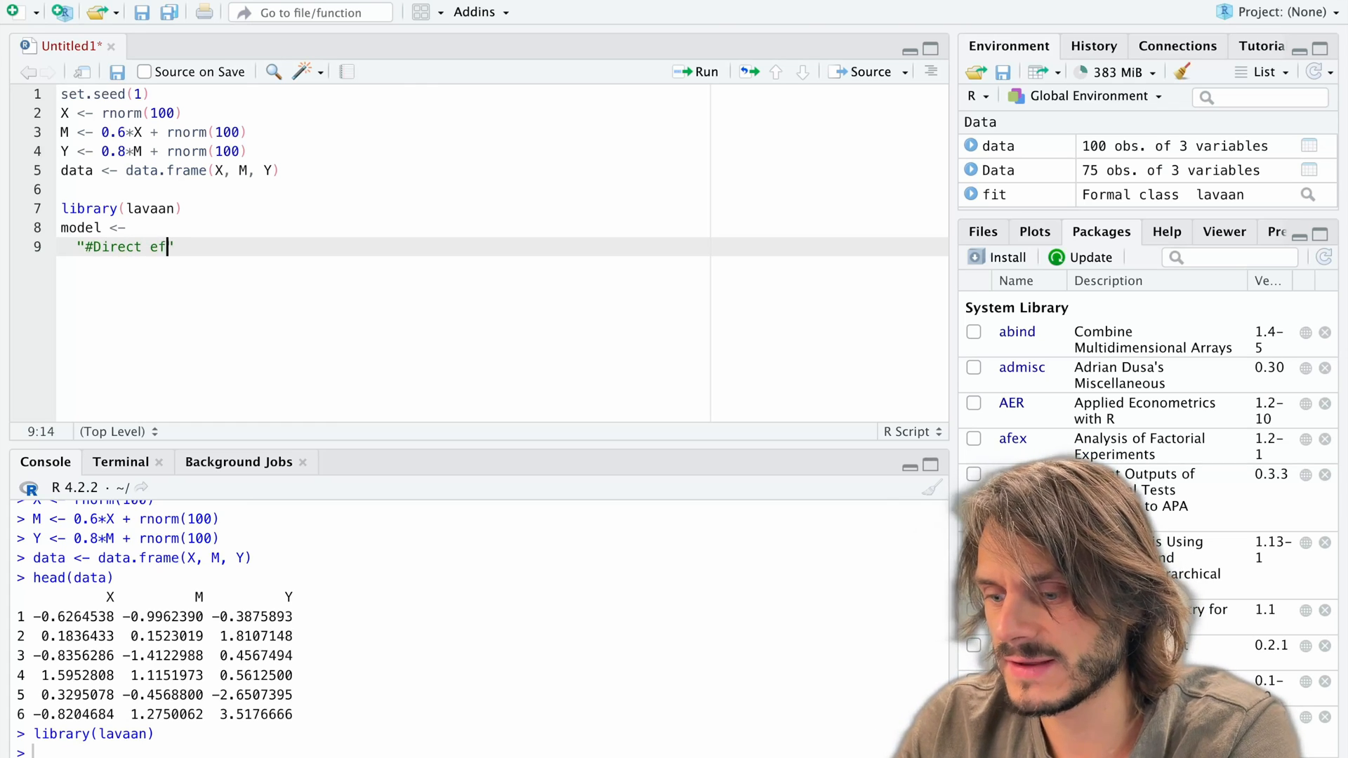
{"action": "type", "text": "fect of X"}
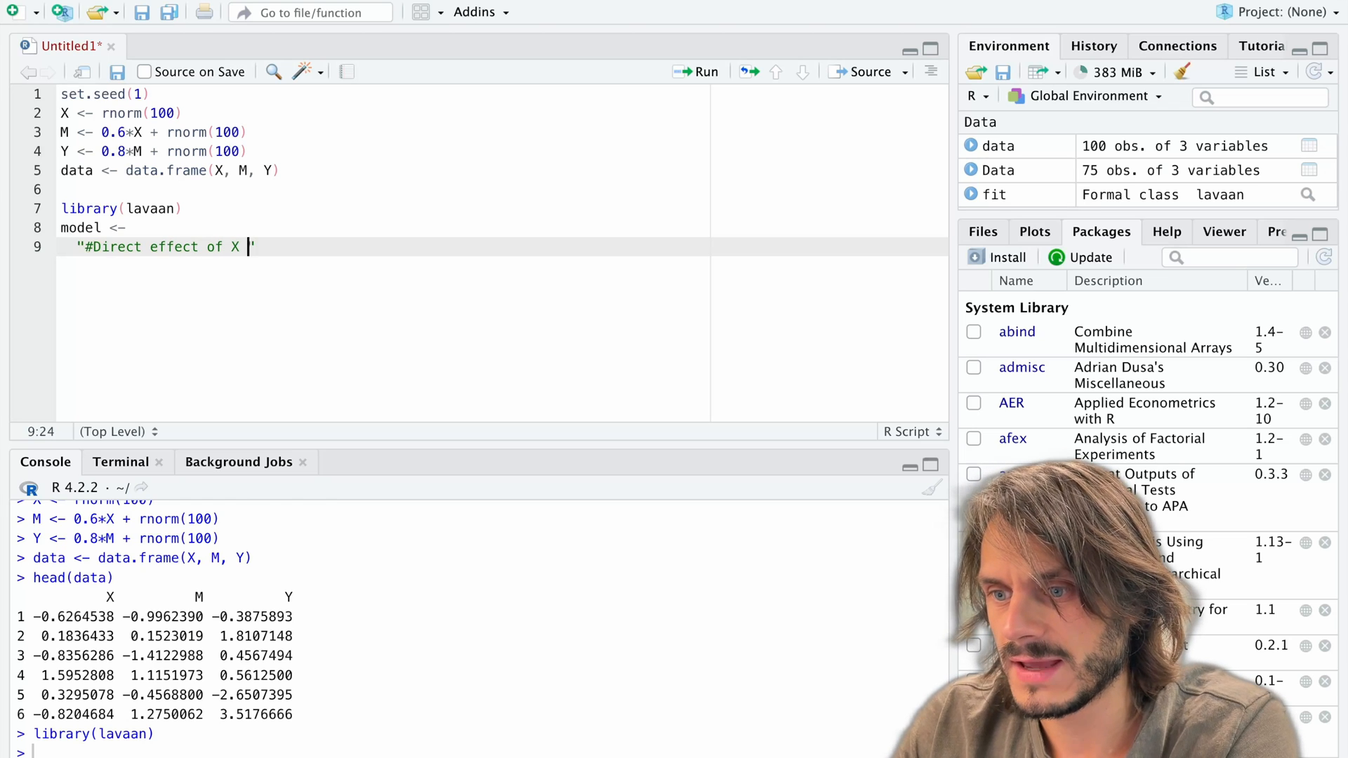
{"action": "type", "text": "on Y"}
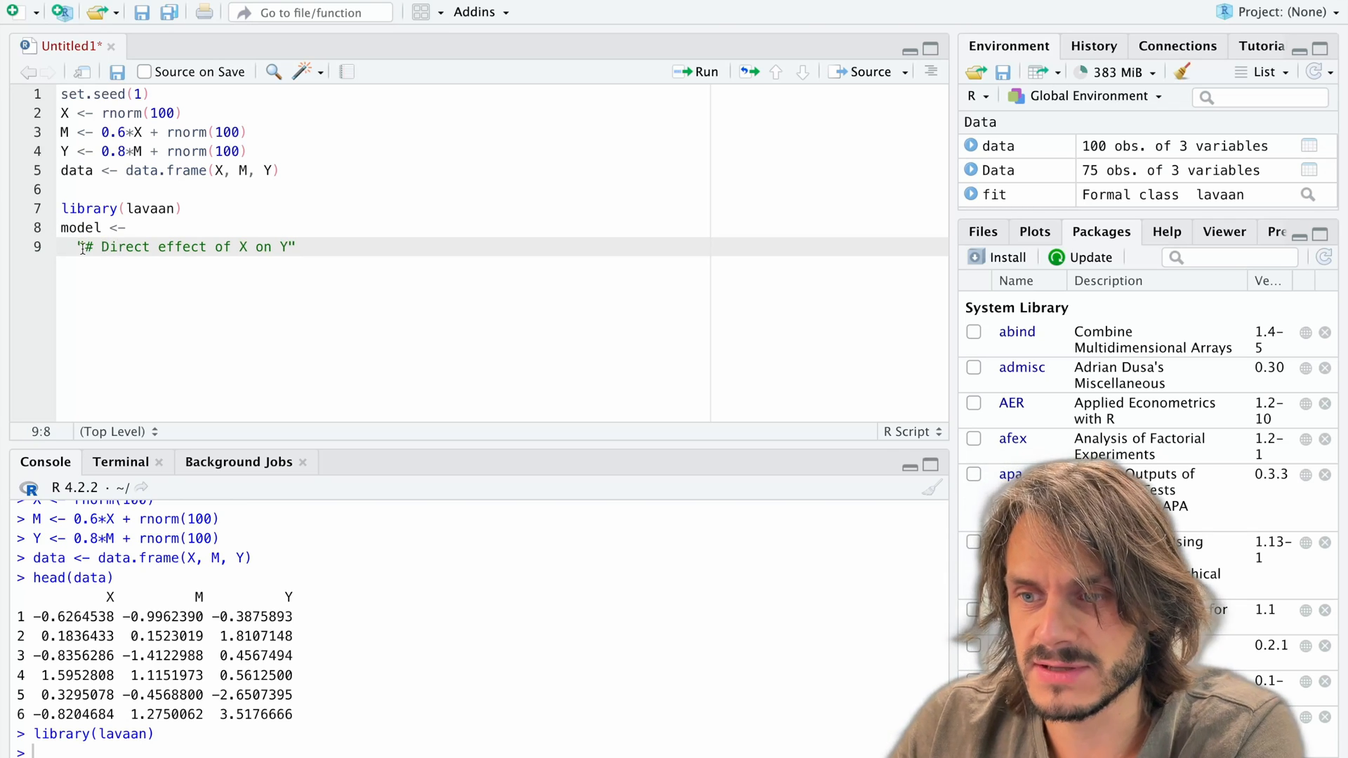
{"action": "left_click", "coordinate": [292, 248]}
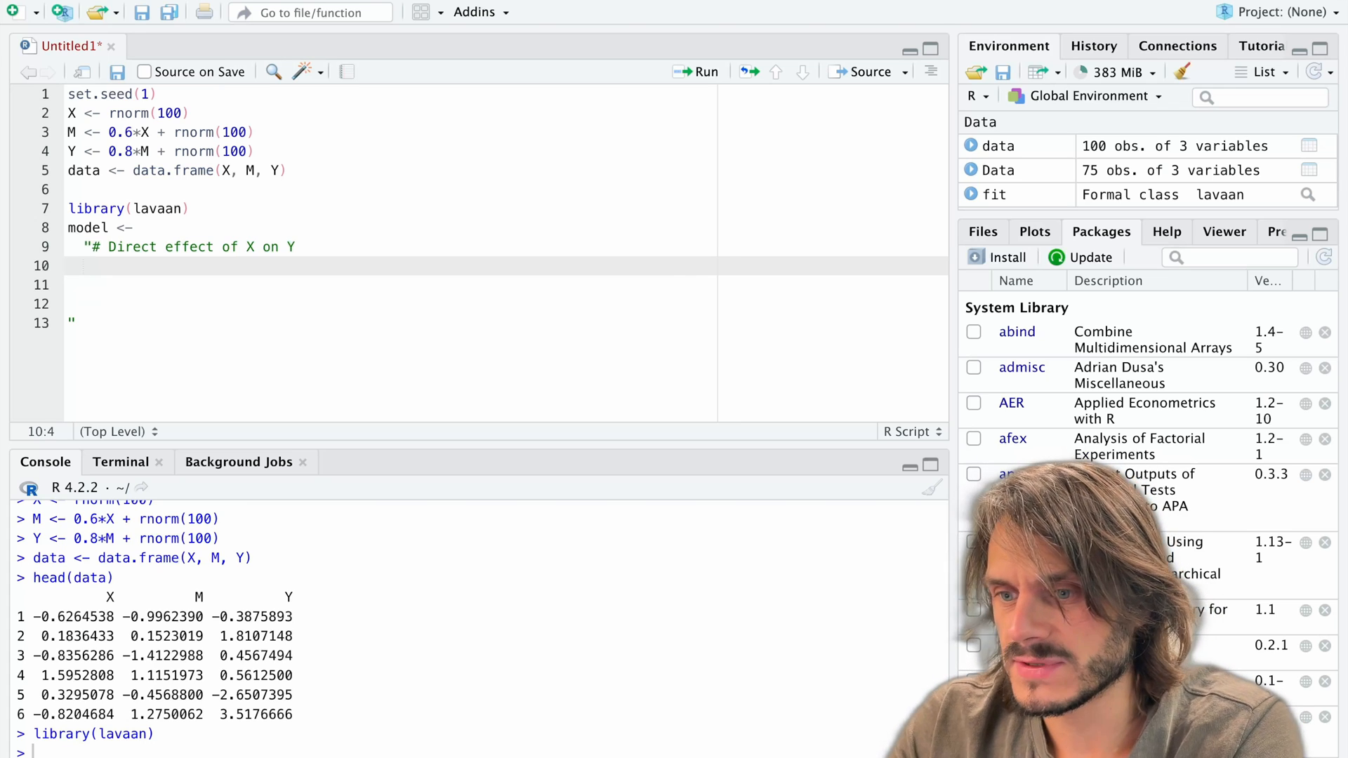
- Write the regression line 'Y ~ X_to_Y*X' under the direct-effect comment
{"action": "type", "text": "Y ~"}
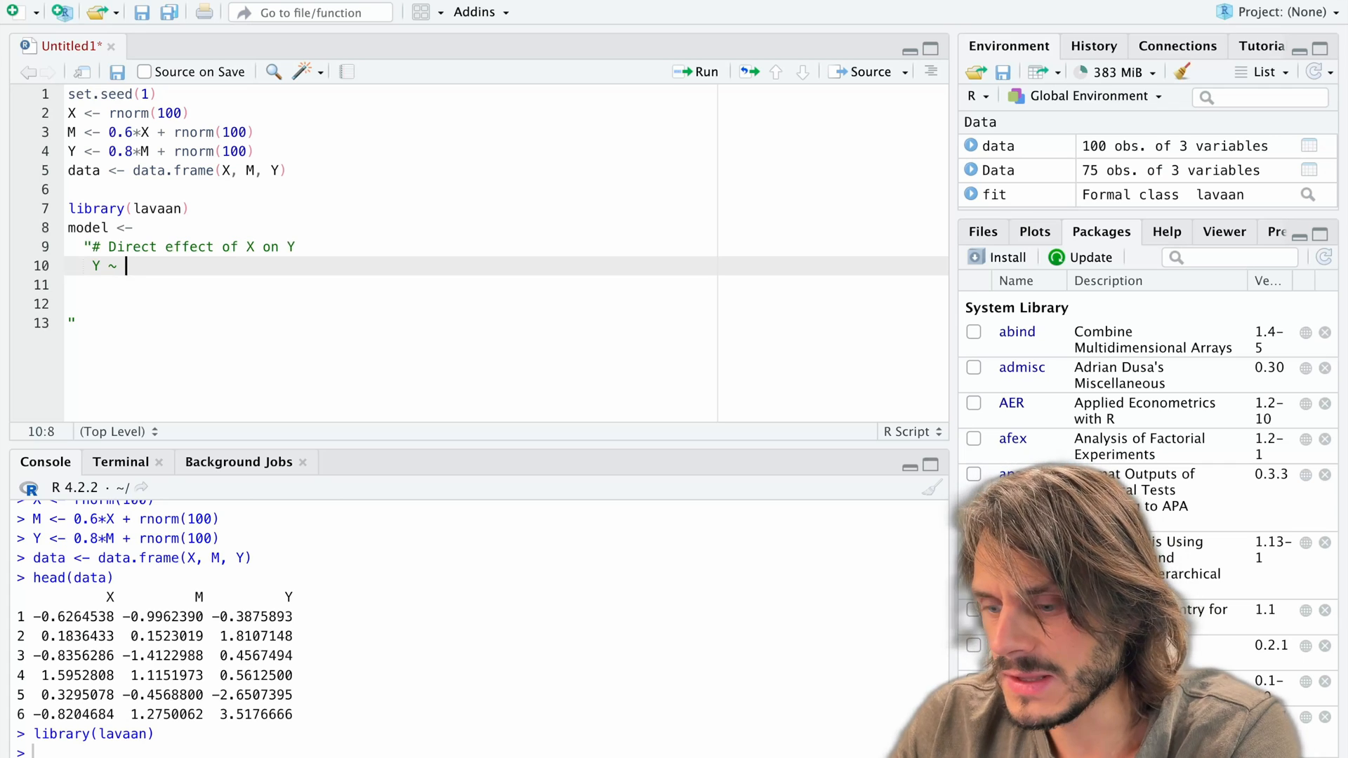
{"action": "type", "text": "X"}
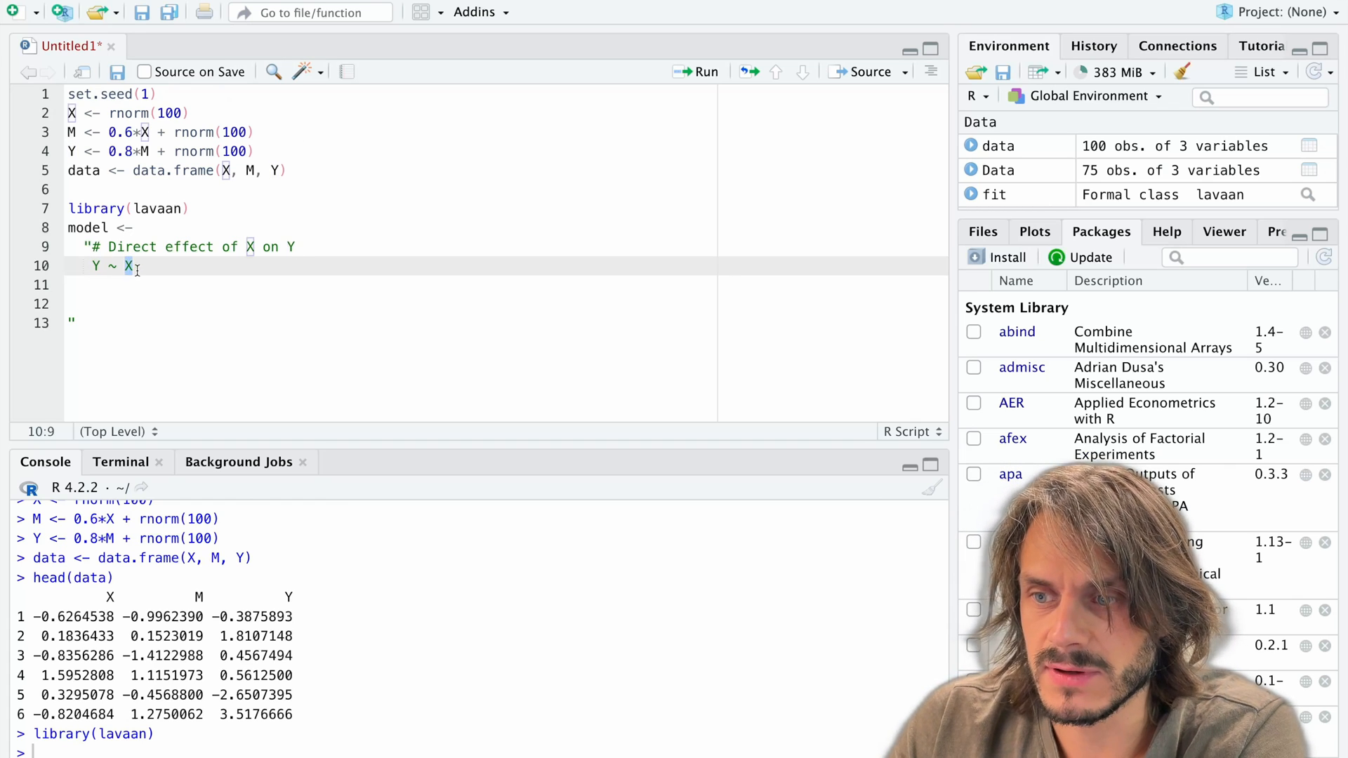
{"action": "left_click", "coordinate": [226, 170]}
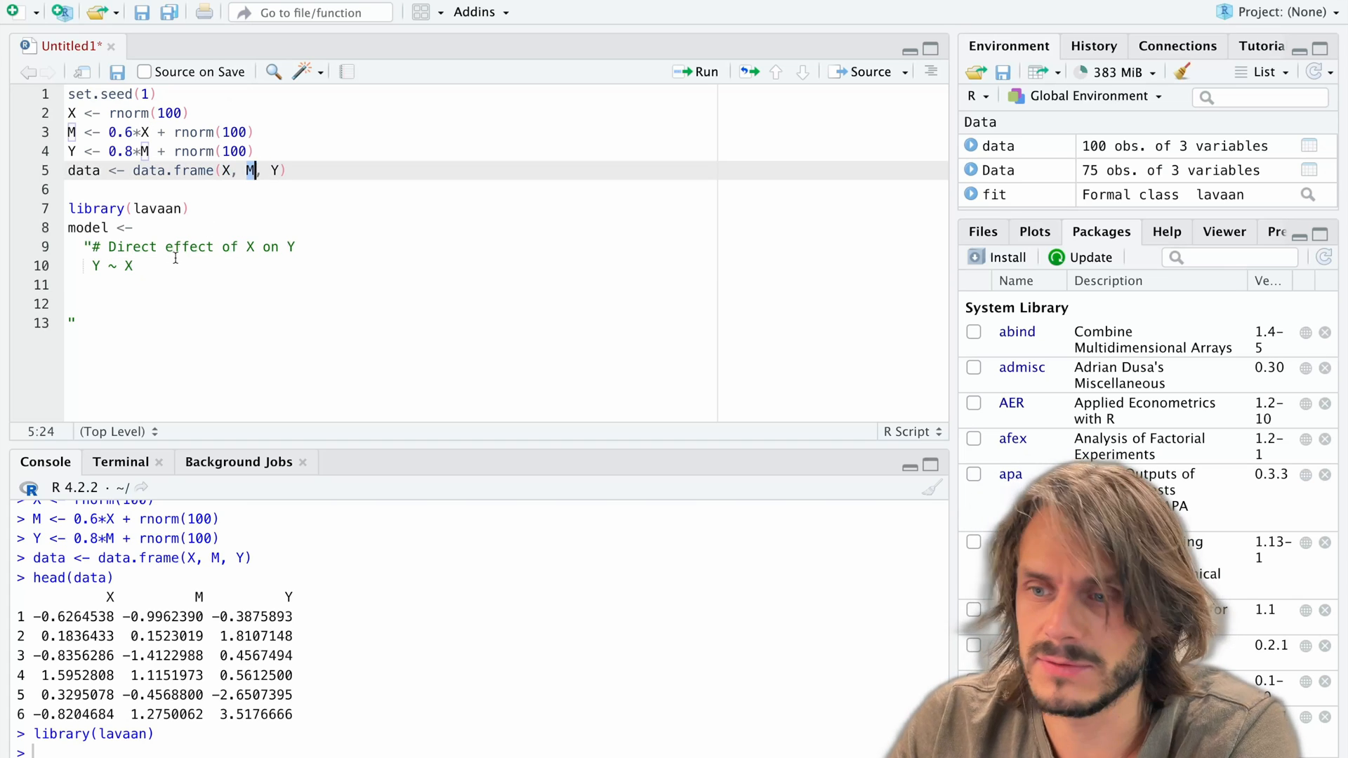
{"action": "left_click", "coordinate": [146, 265]}
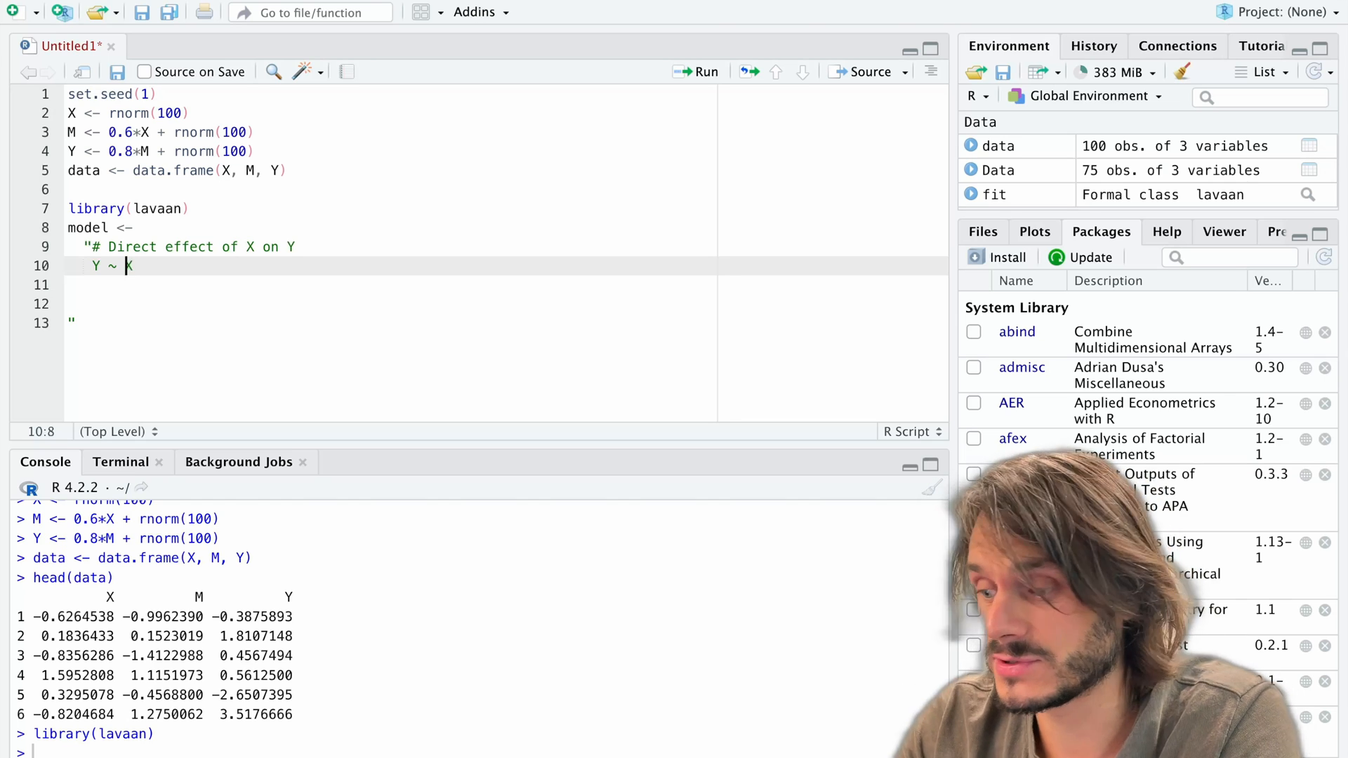
{"action": "type", "text": "X"}
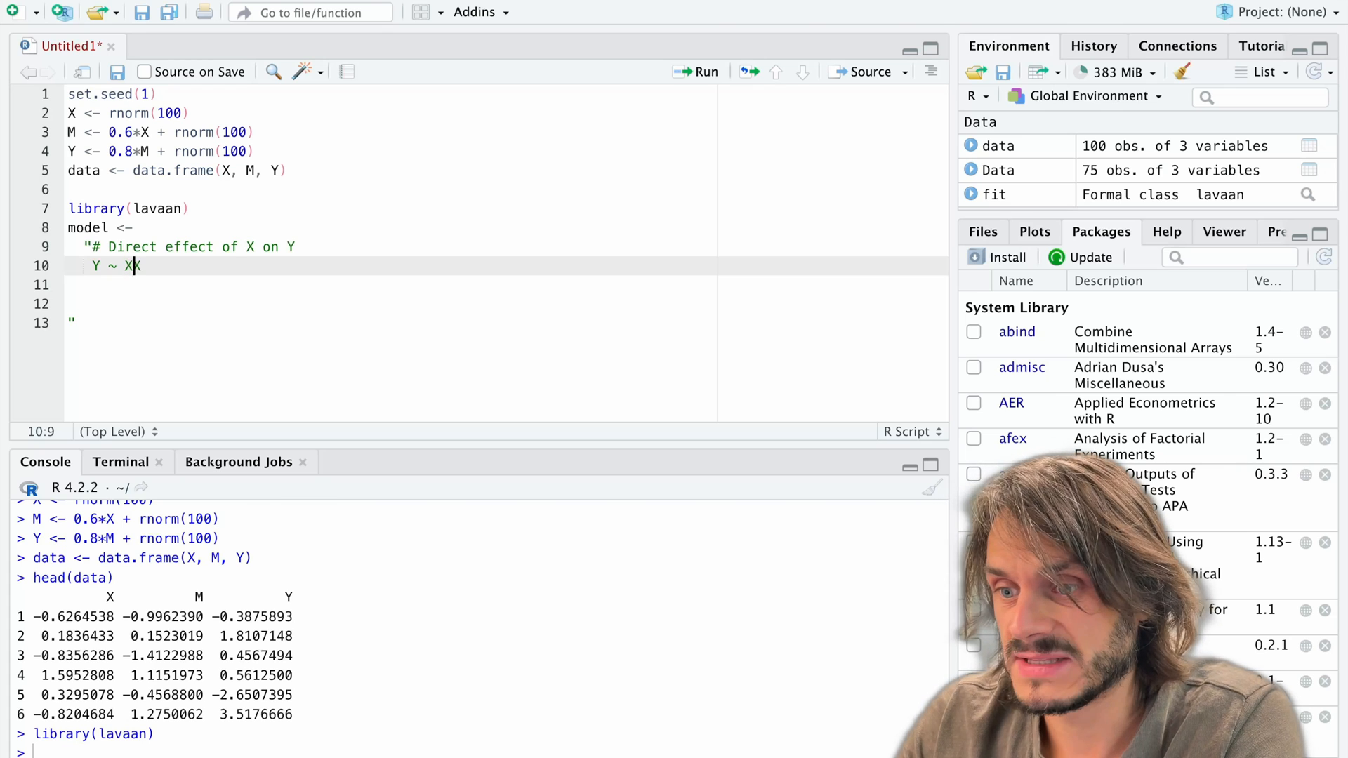
{"action": "type", "text": "_to_"}
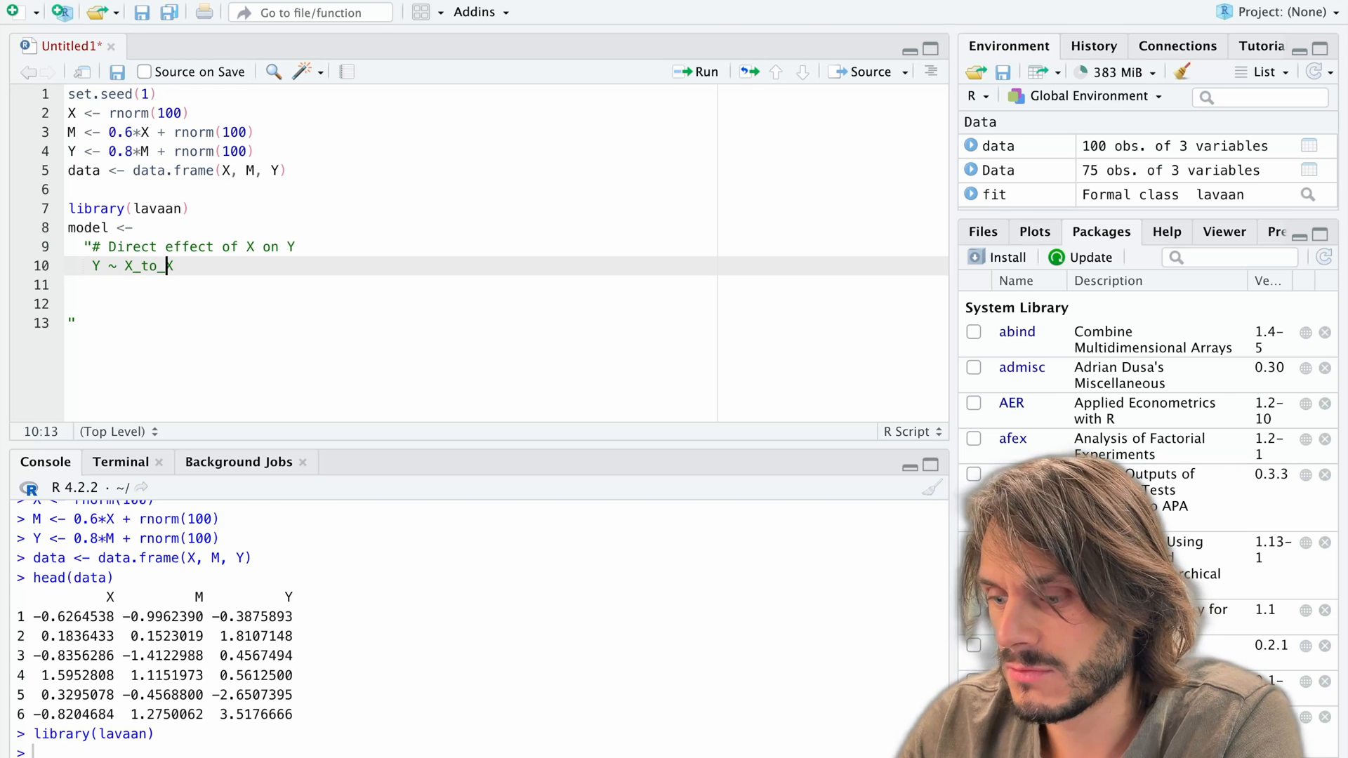
{"action": "type", "text": "YX"}
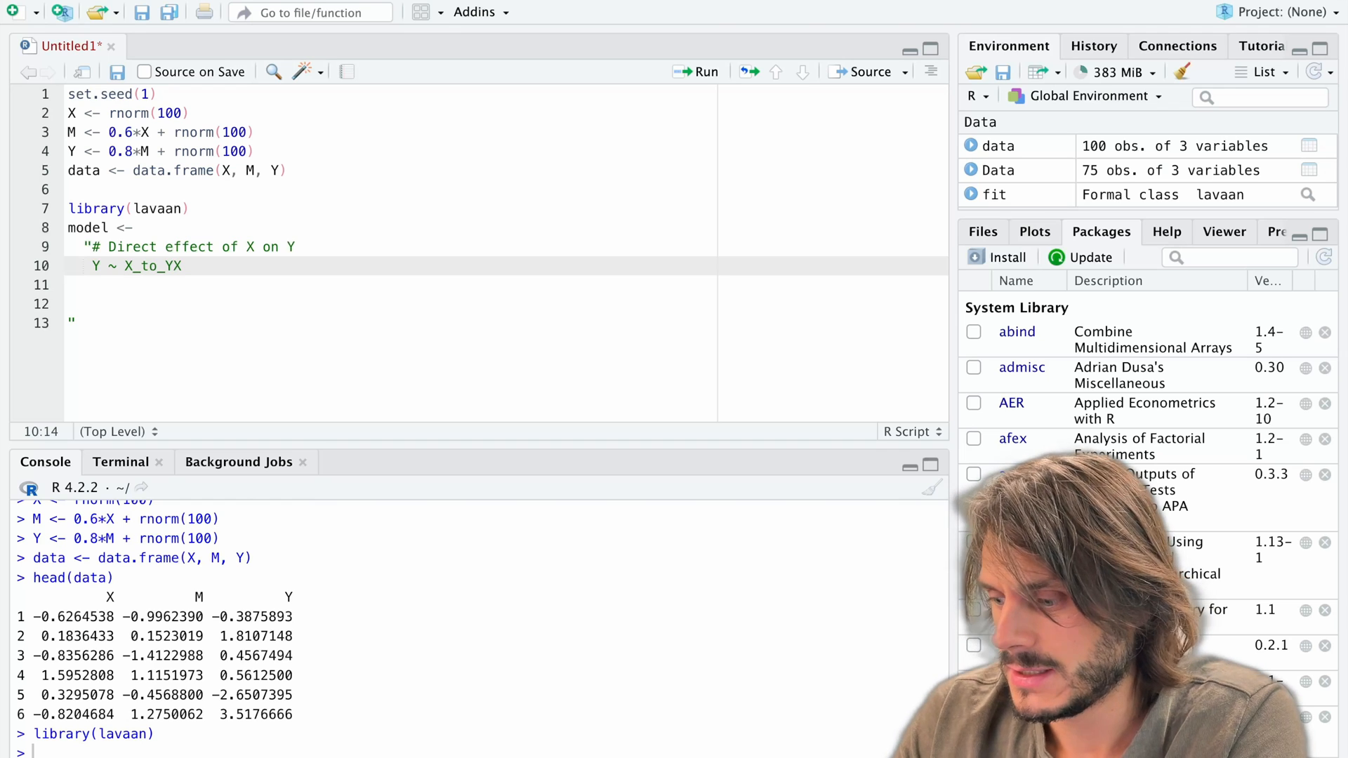
{"action": "type", "text": "*"}
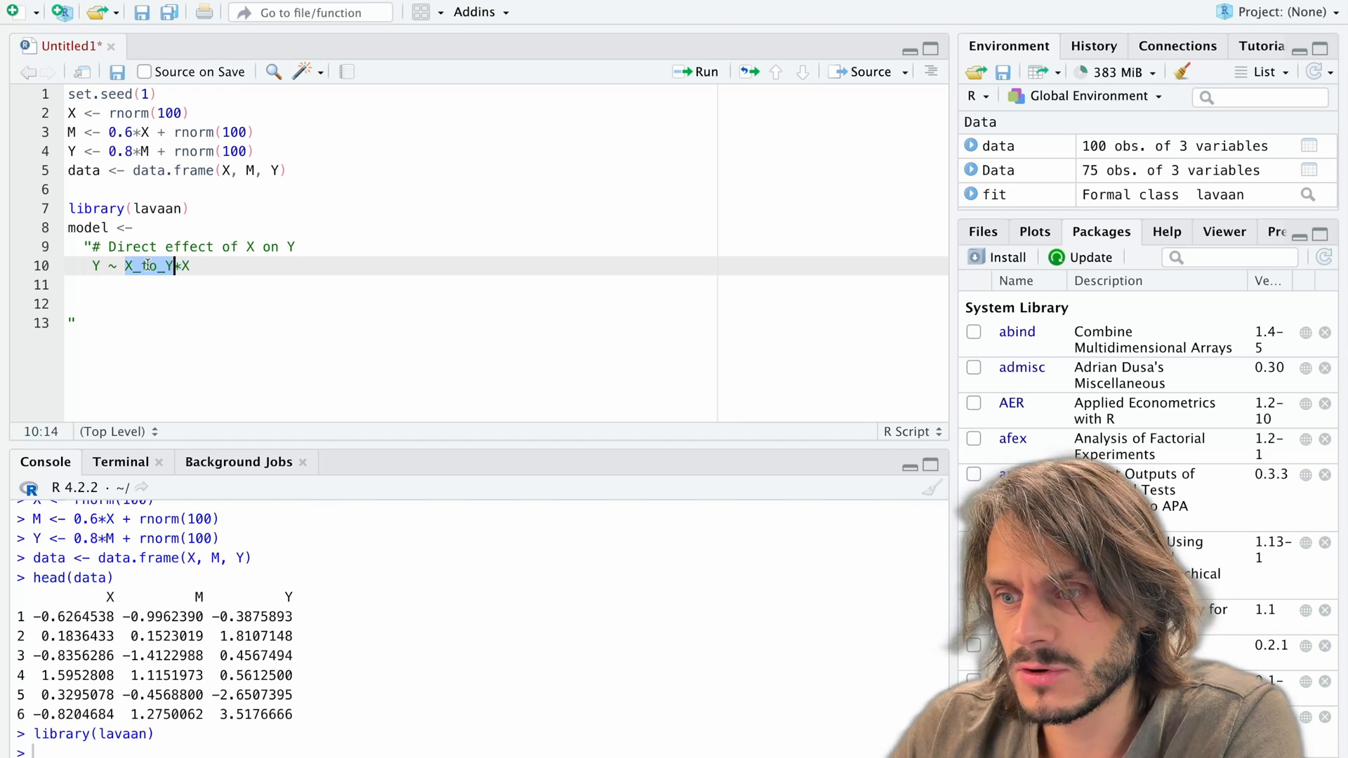
{"action": "key", "text": "Return"}
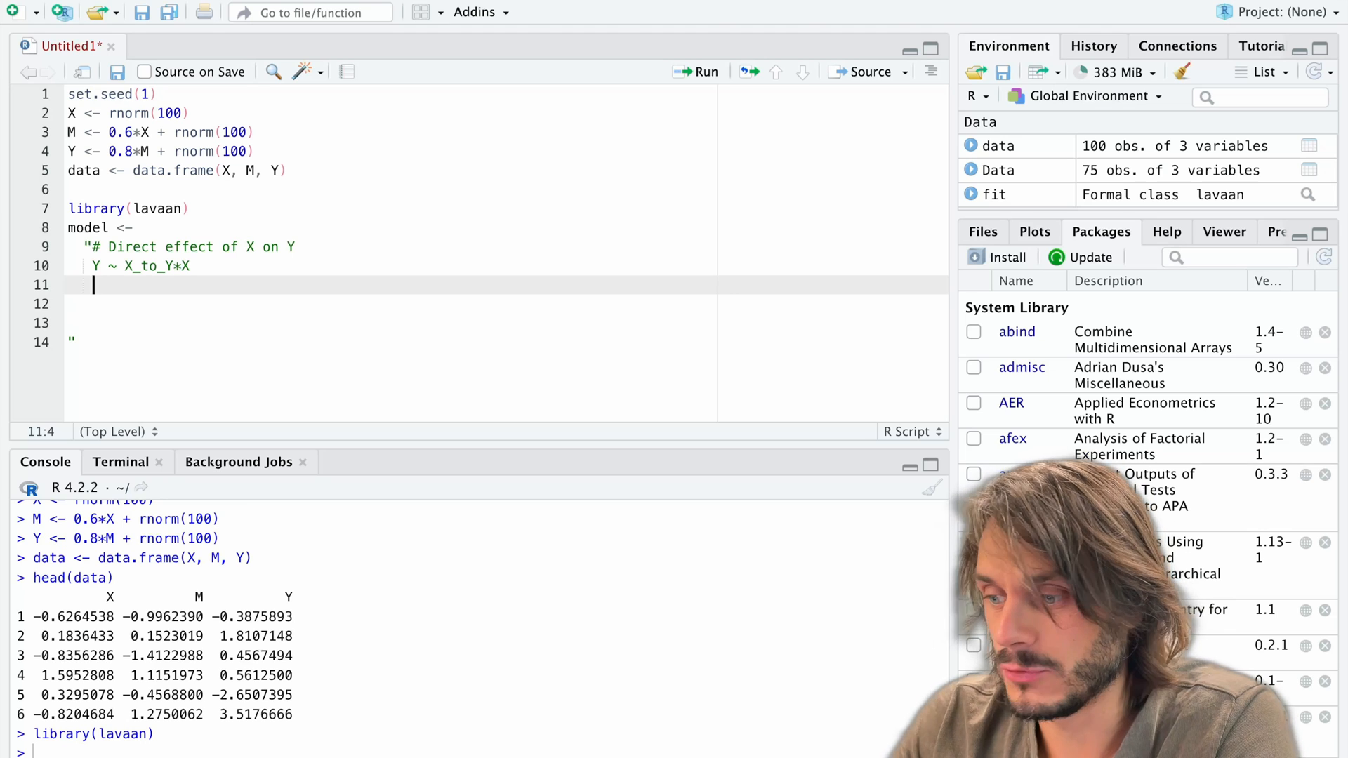
- Add '# Effect of X on M' and the line 'M ~ X_to_M*X' to the model string
{"action": "type", "text": "#"}
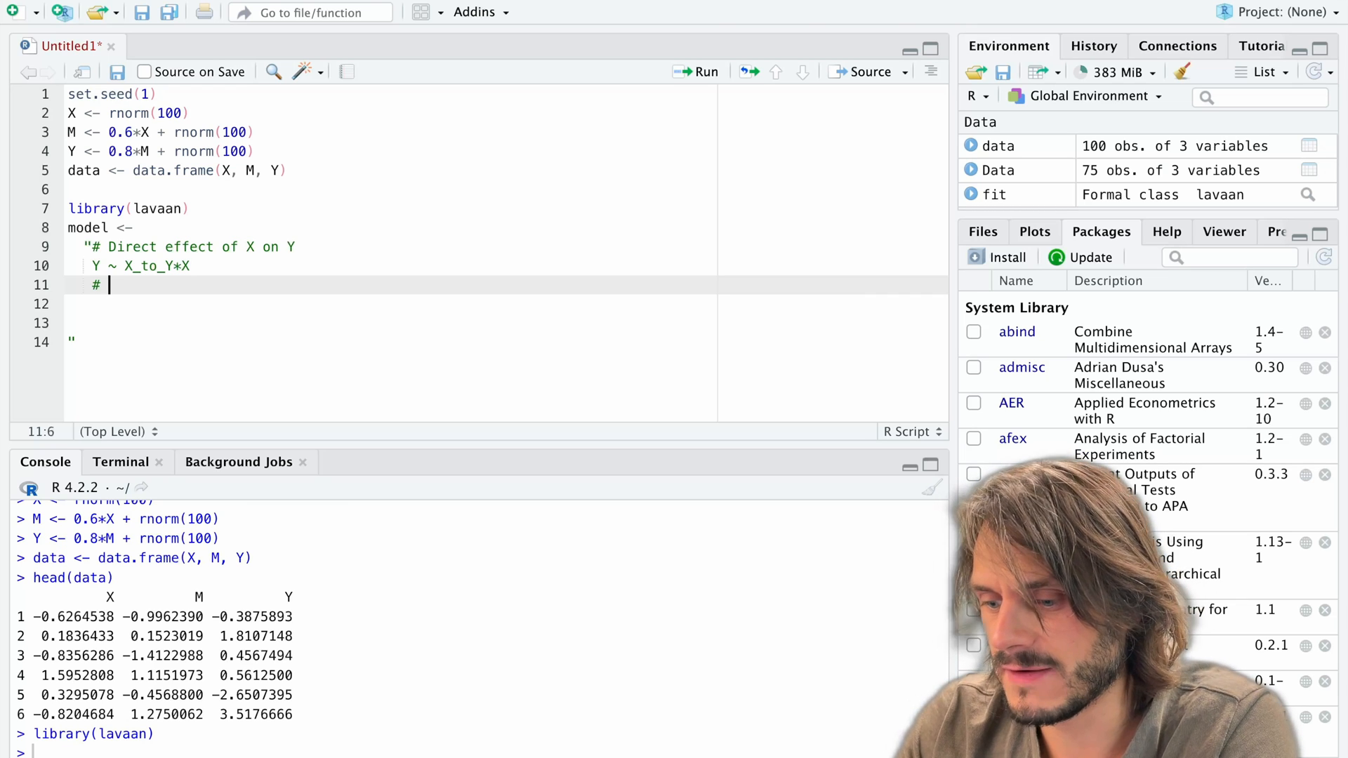
{"action": "type", "text": "Effect of"}
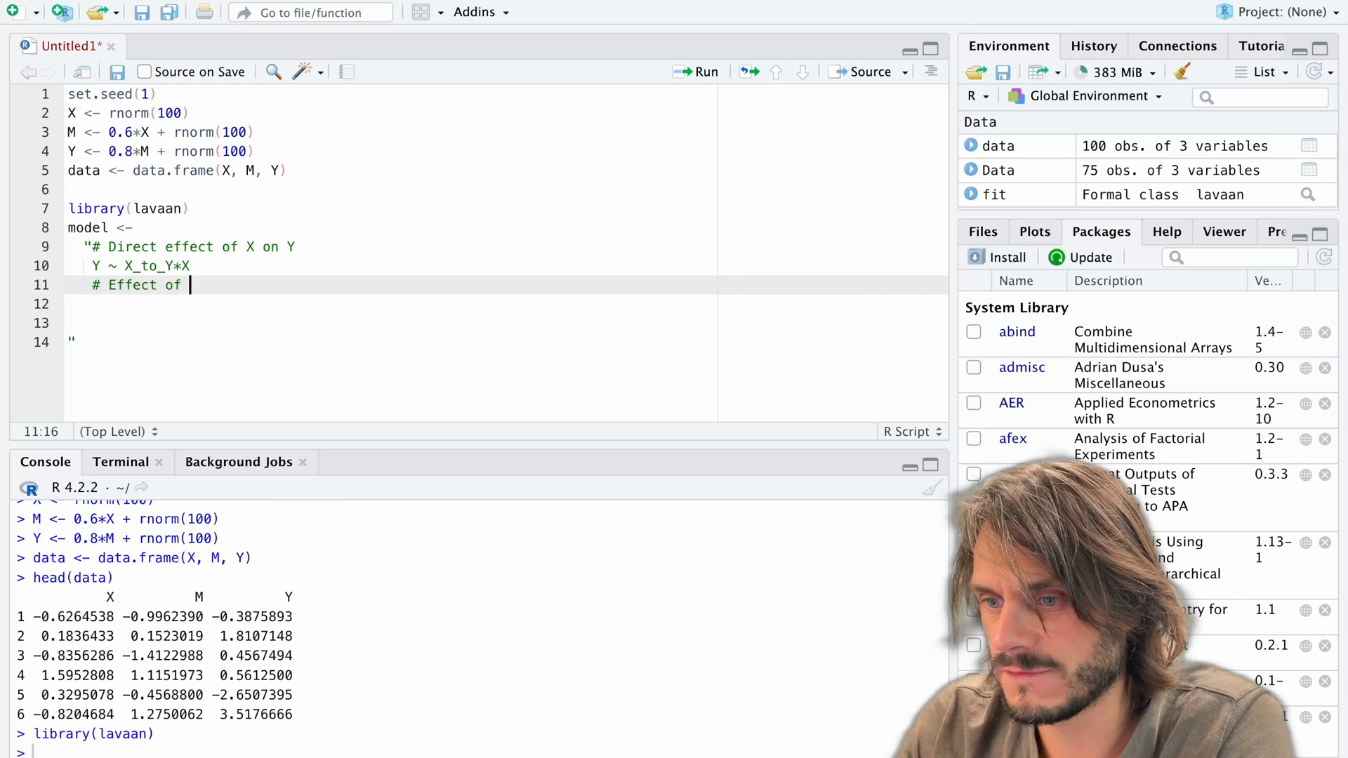
{"action": "type", "text": "X on M"}
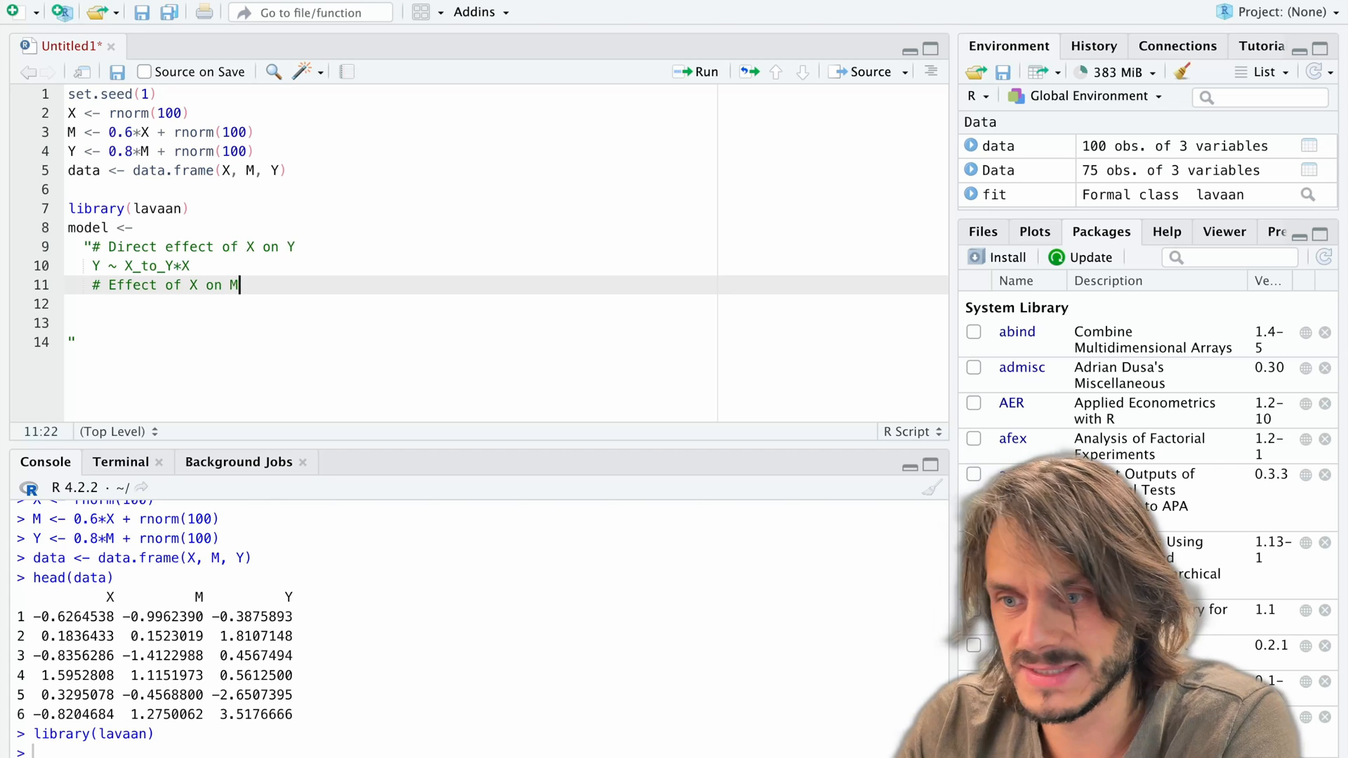
{"action": "key", "text": "Return"}
{"action": "type", "text": "M"}
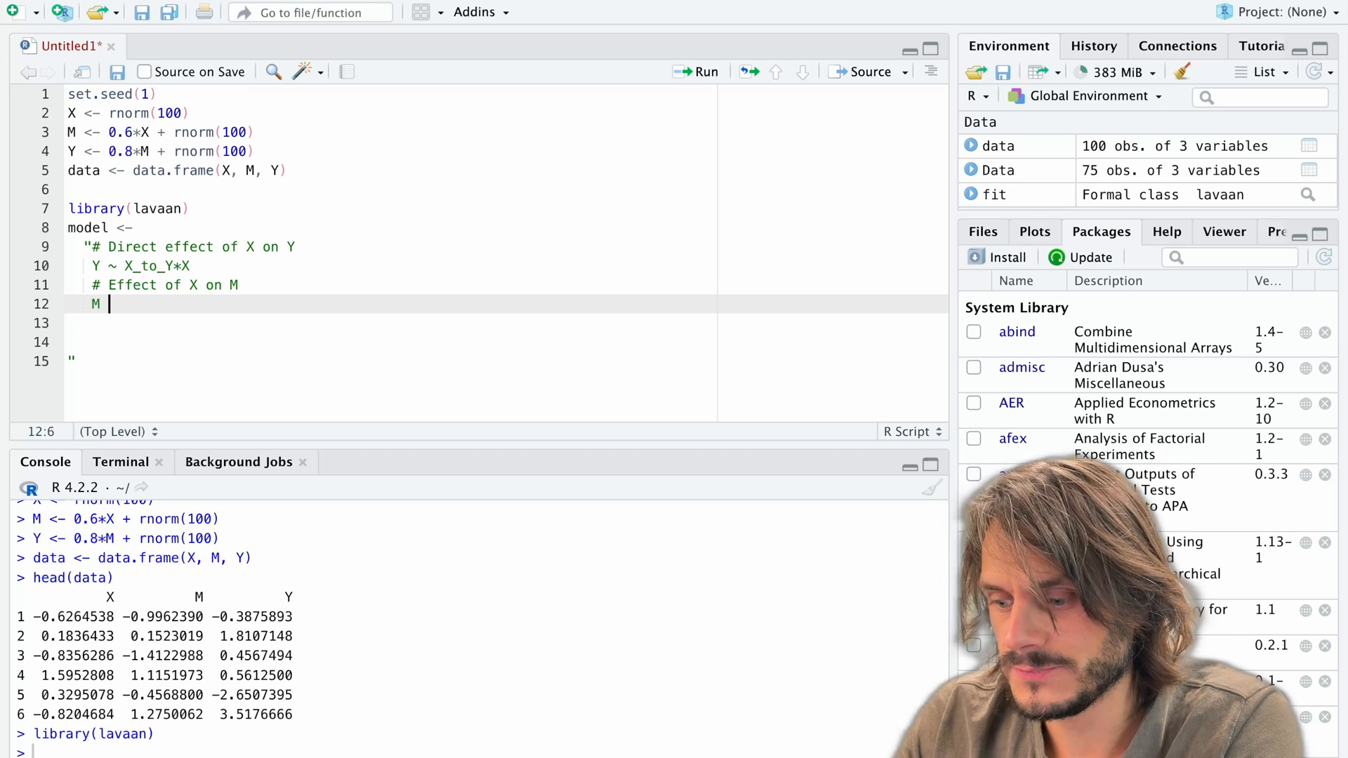
{"action": "type", "text": "~"}
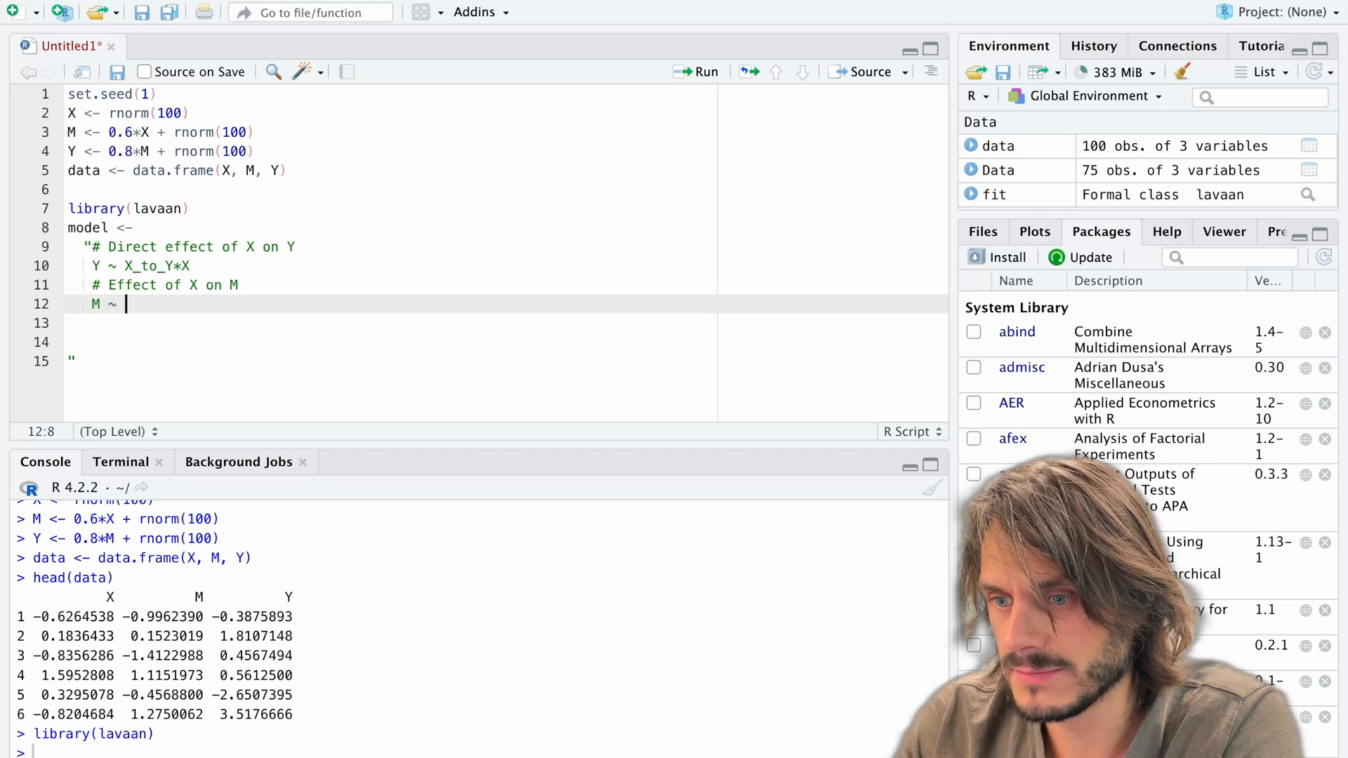
{"action": "type", "text": "k"}
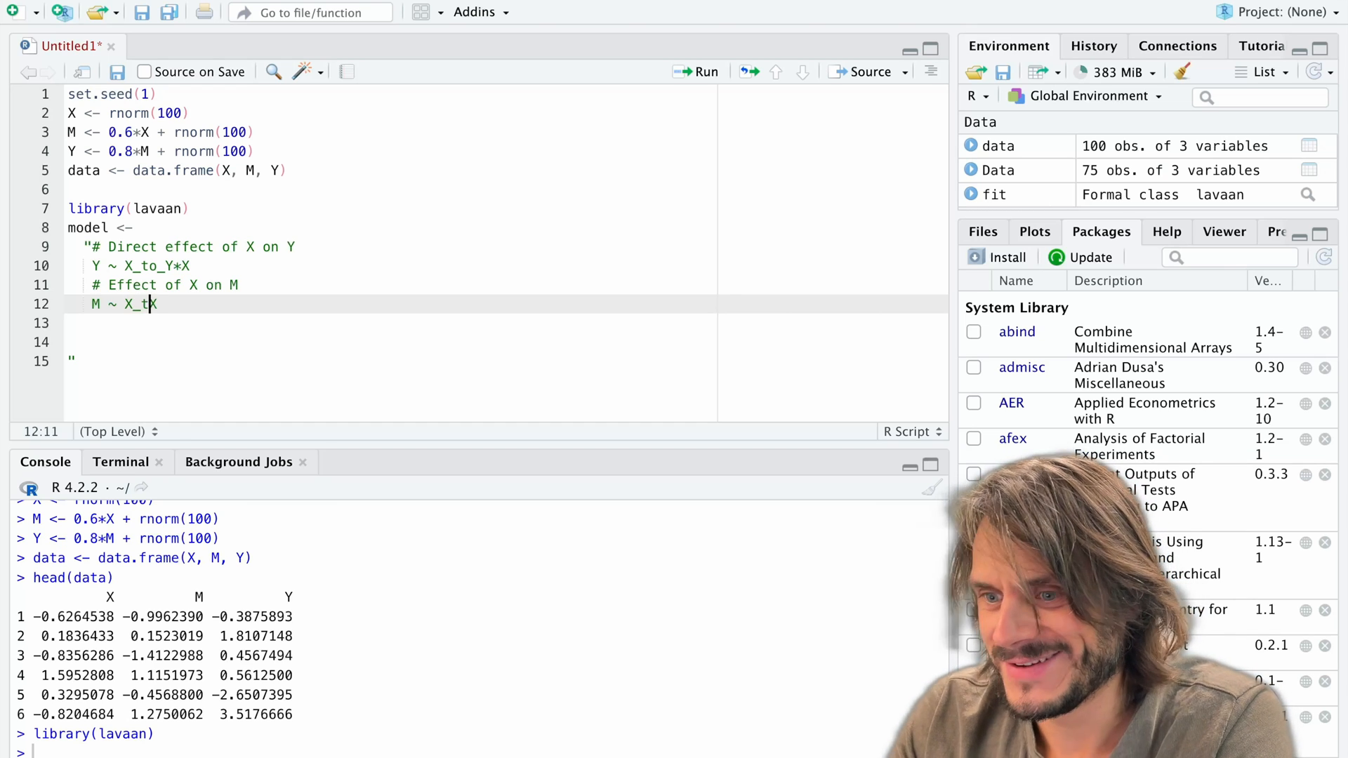
{"action": "type", "text": "o_M*"}
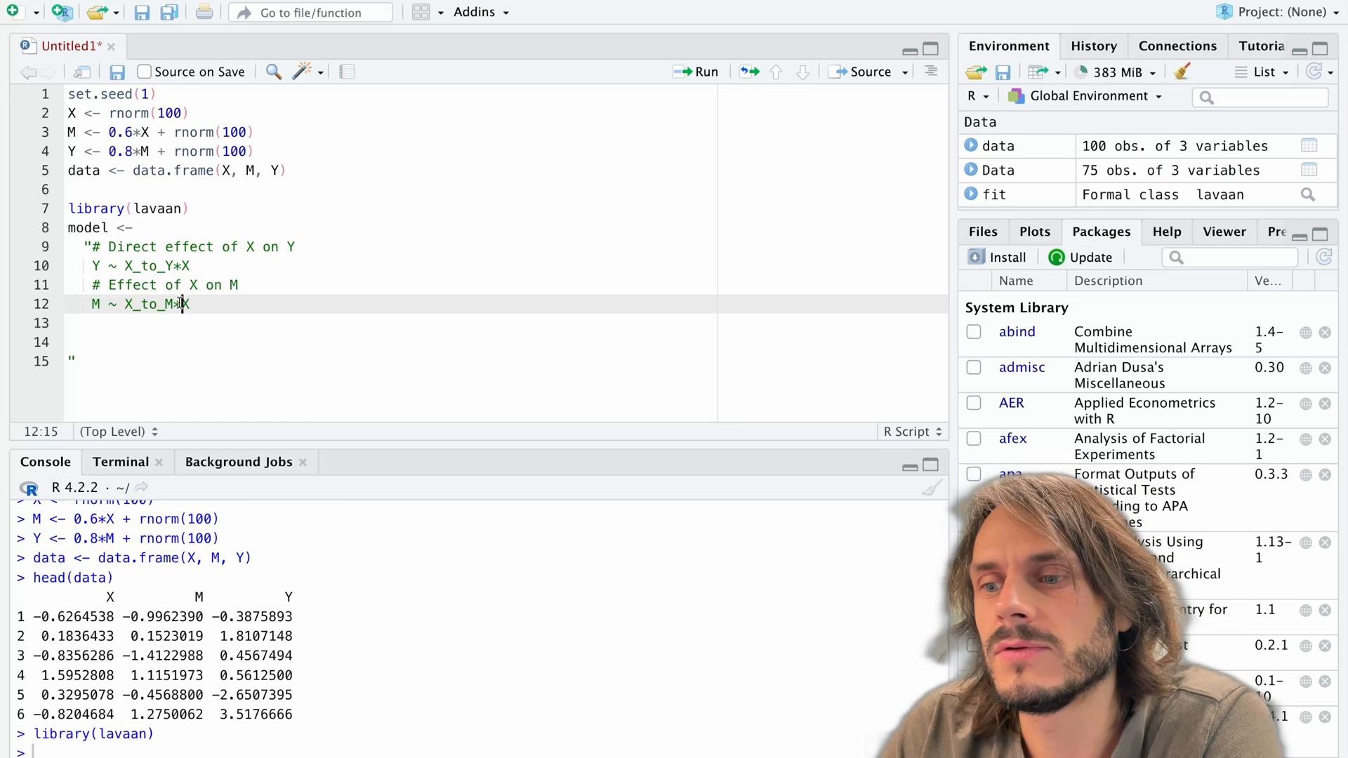
{"action": "double_click", "coordinate": [151, 303]}
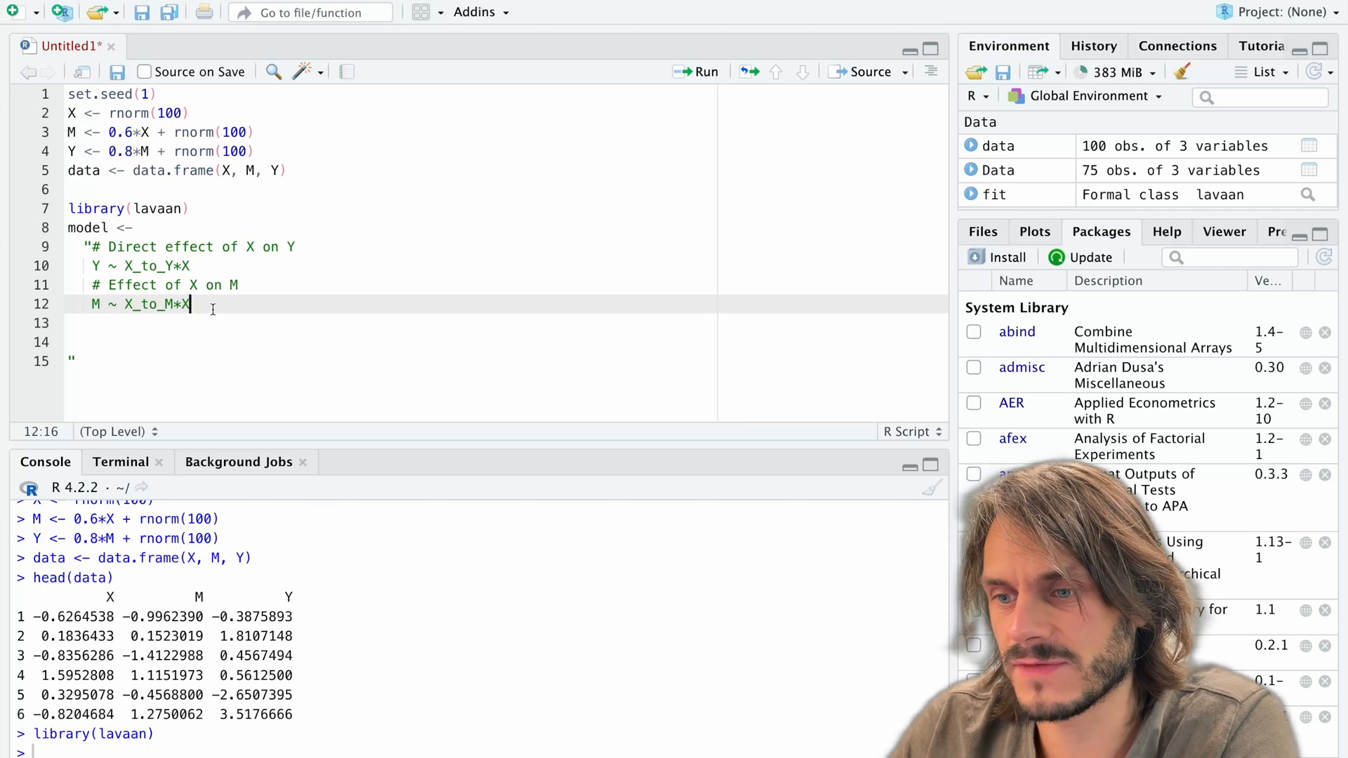
{"action": "key", "text": "Return"}
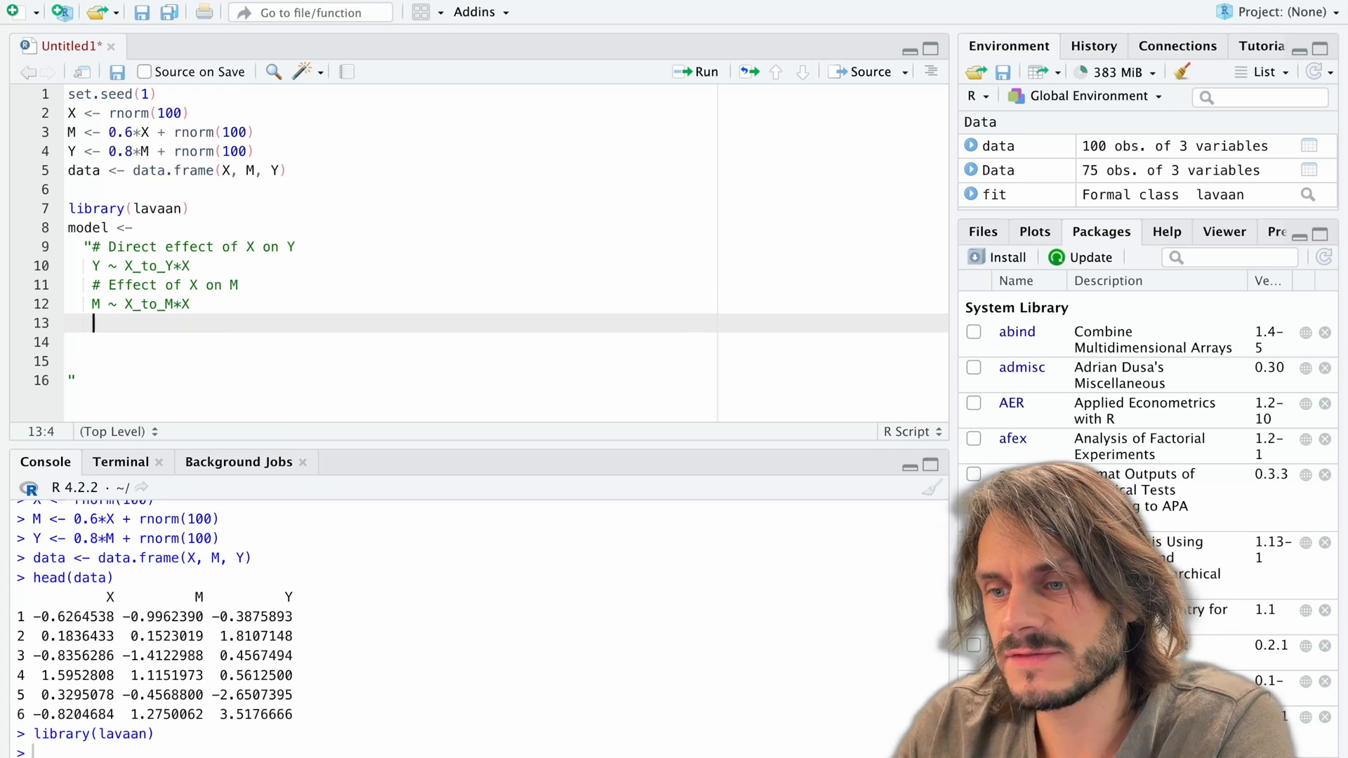
- Add '# Effect of M on Y' and the line 'Y ~ M_to_Y*M' to the model string
{"action": "type", "text": "# Effect"}
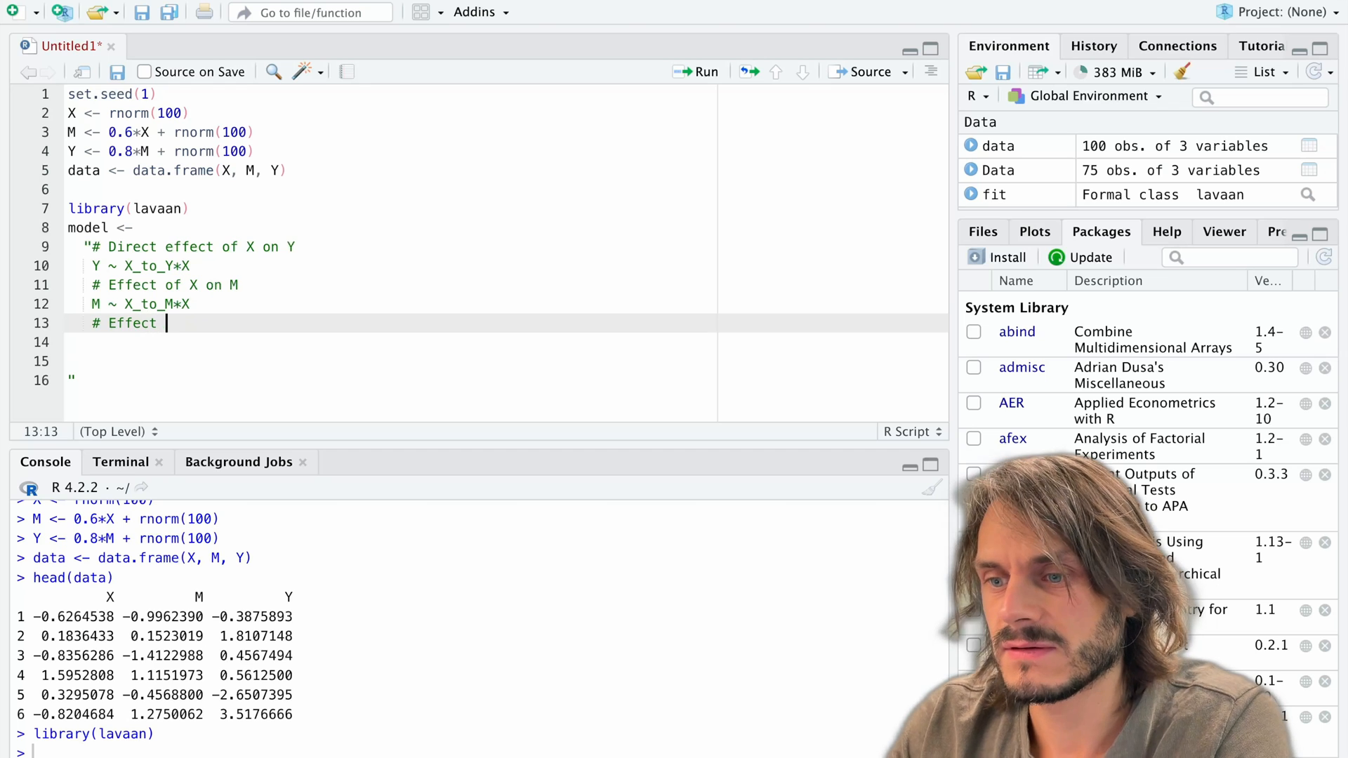
{"action": "type", "text": "of M"}
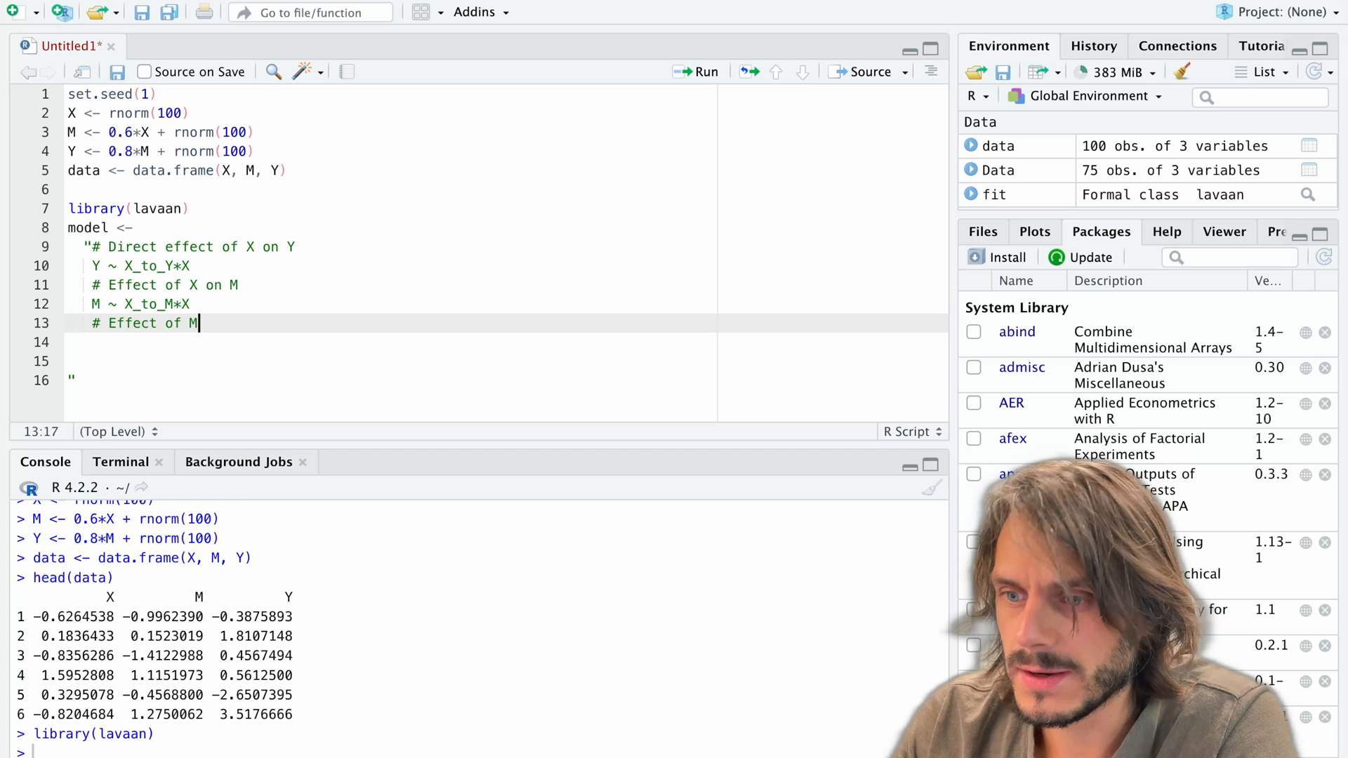
{"action": "type", "text": "o"}
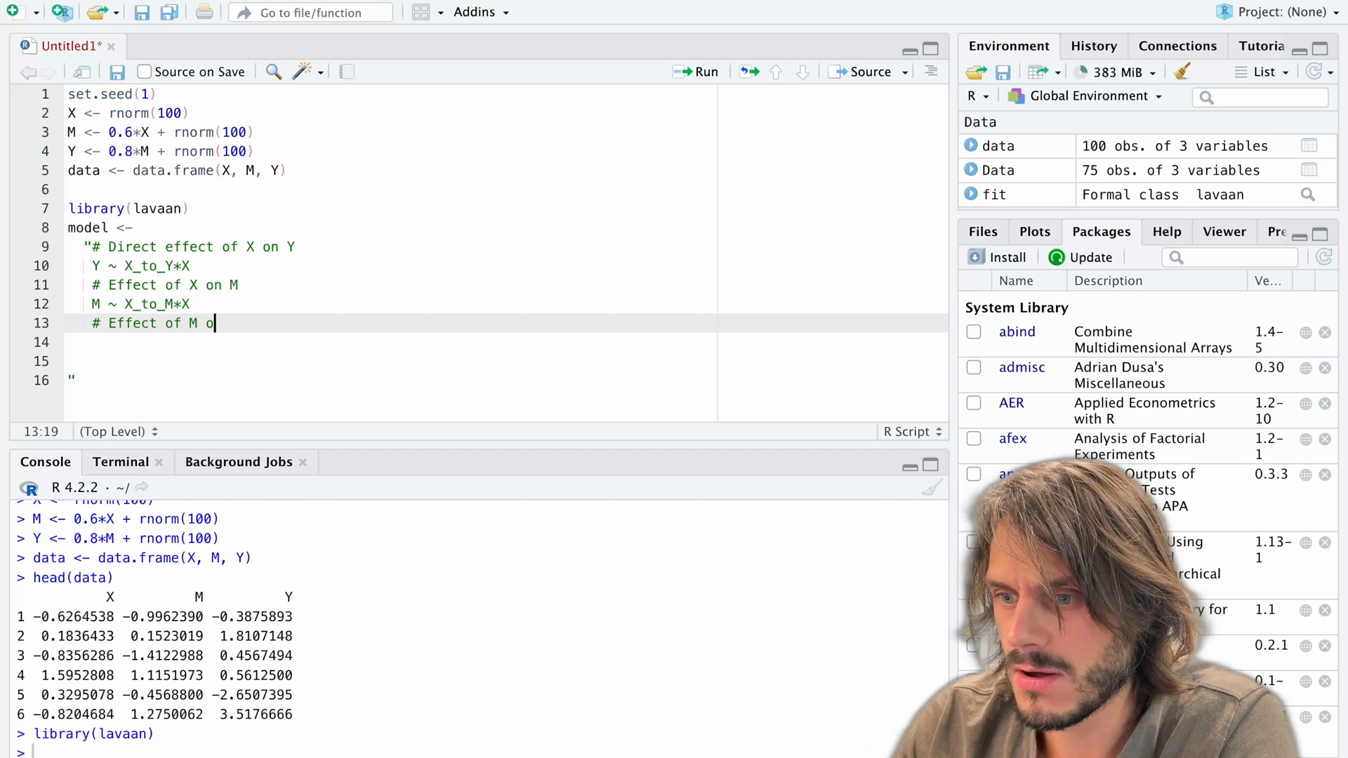
{"action": "type", "text": "n Y"}
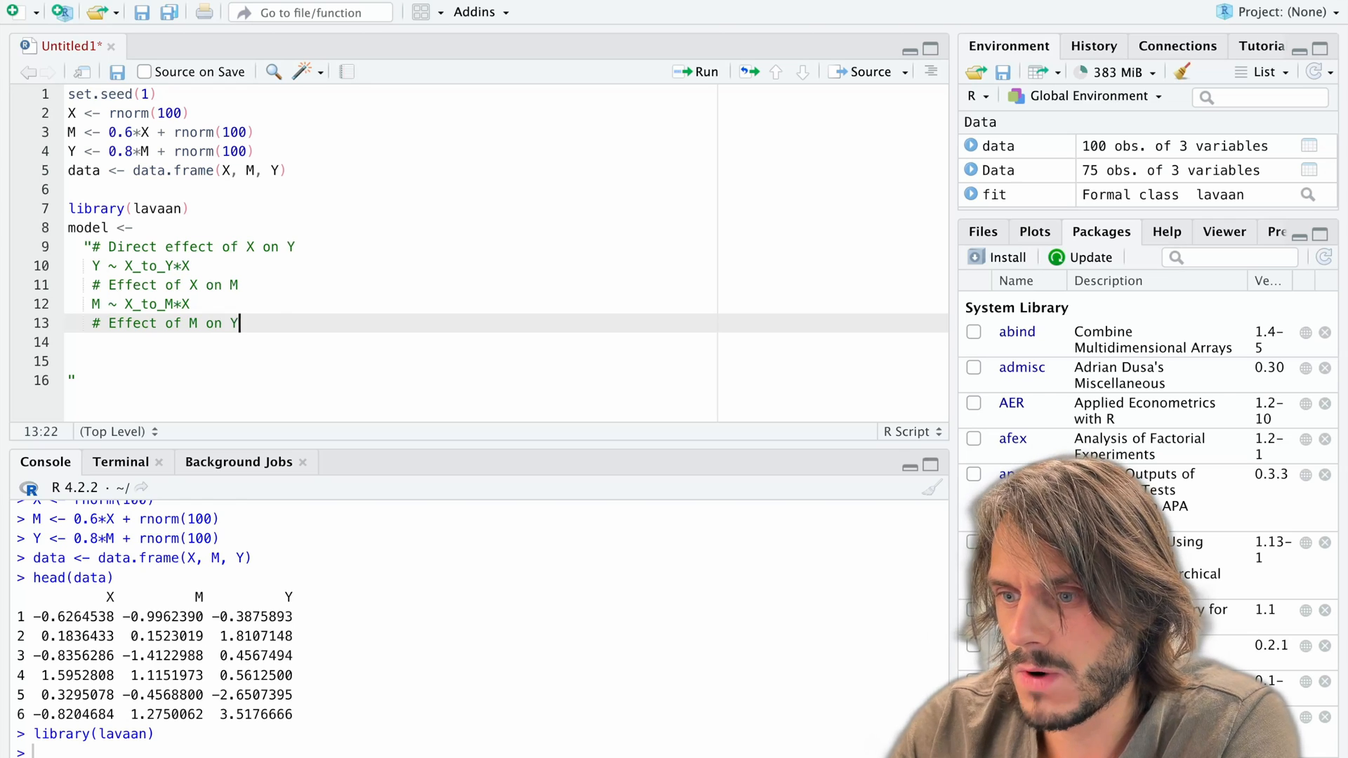
{"action": "type", "text": "Y"}
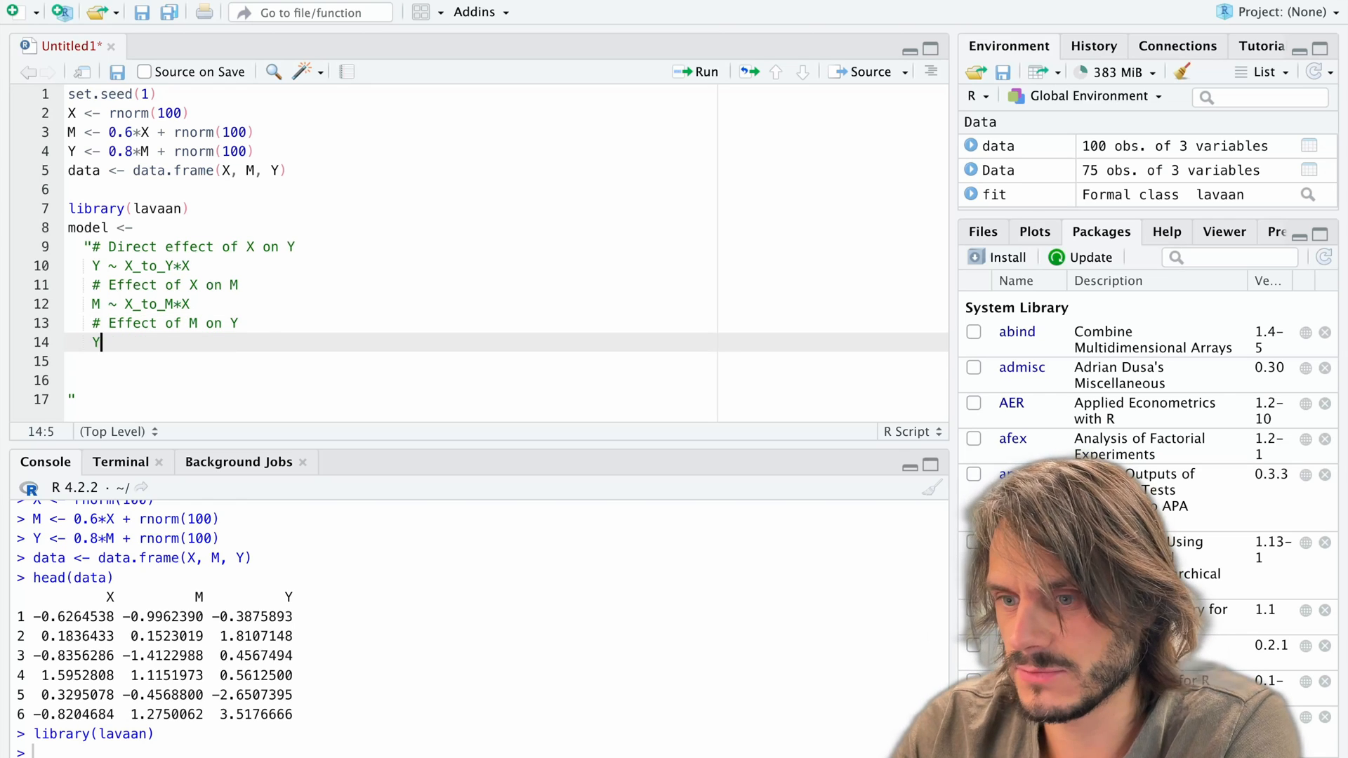
{"action": "type", "text": "~"}
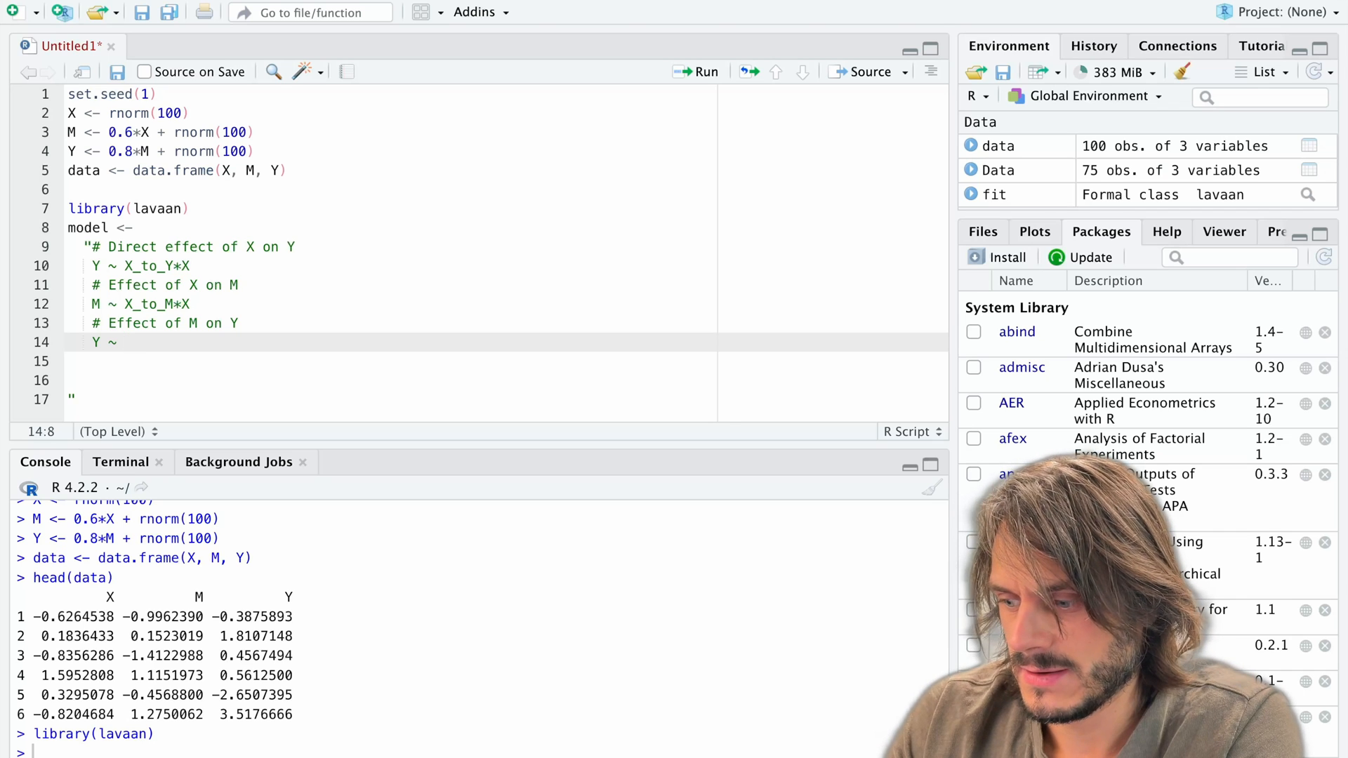
{"action": "type", "text": "M_to_M"}
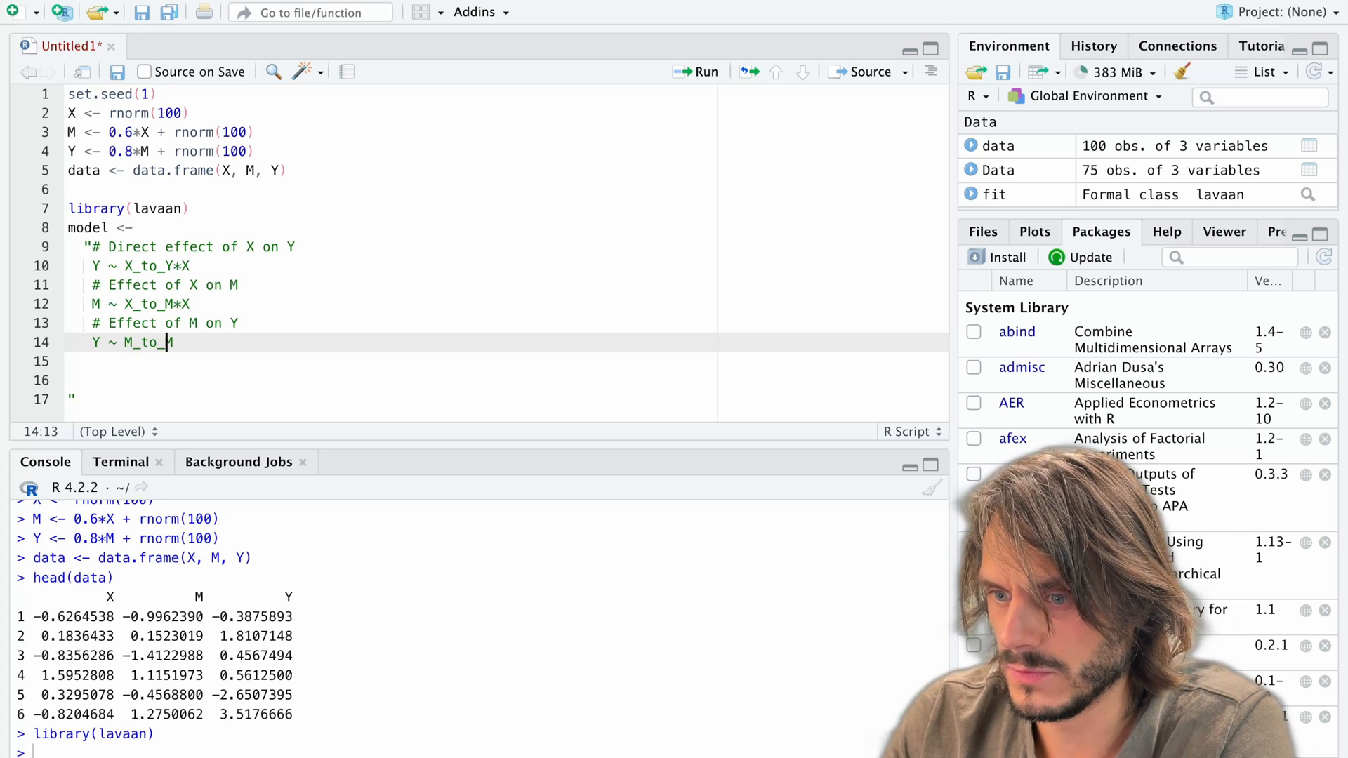
{"action": "type", "text": "Y*M"}
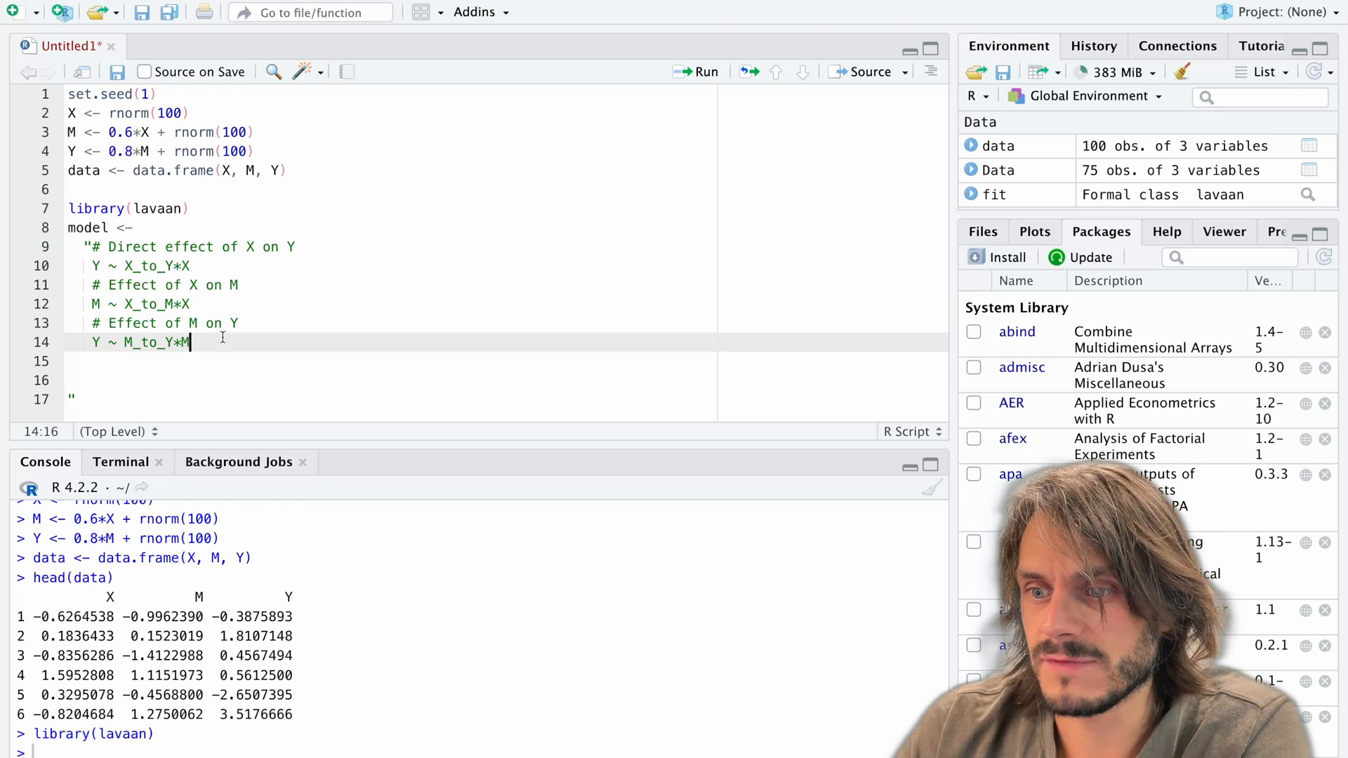
{"action": "key", "text": "Return"}
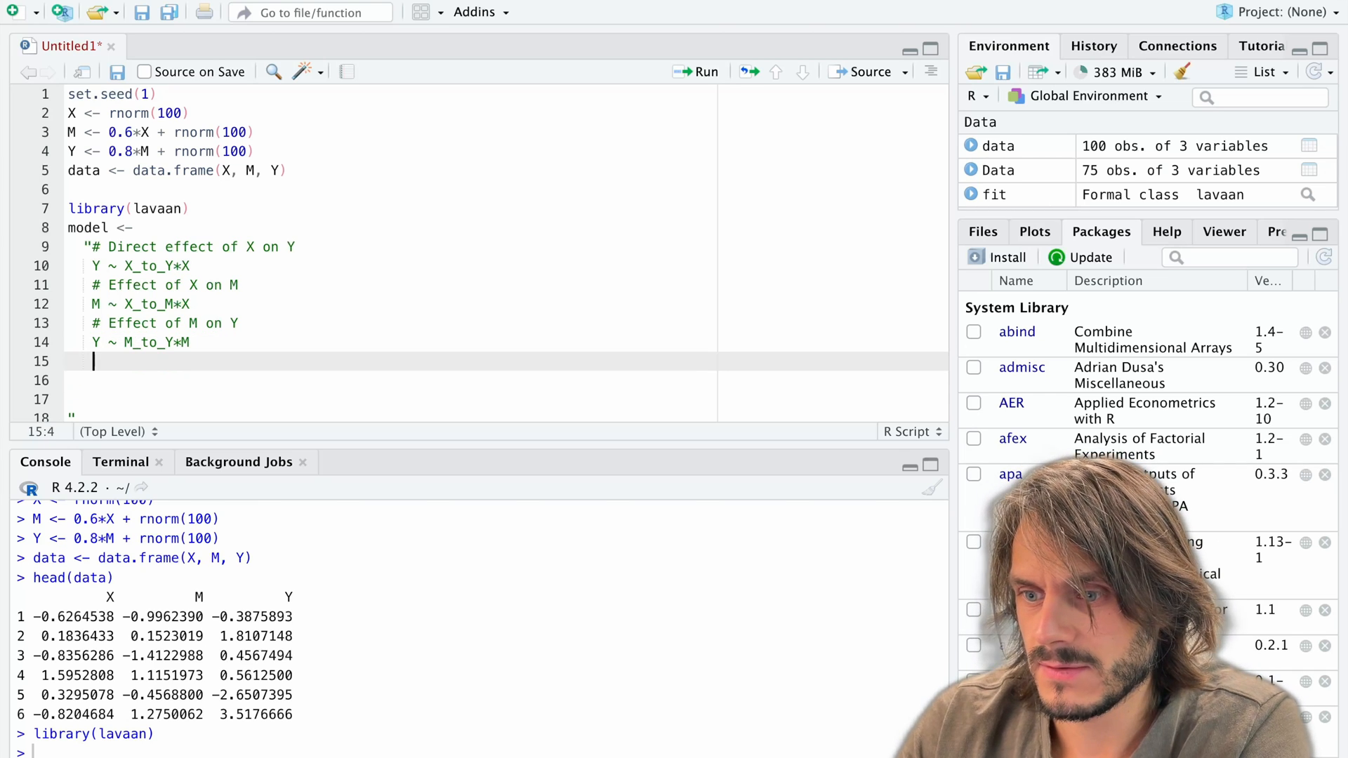
- Add '# Label effects with :=' and define direct := X_to_Y
{"action": "type", "text": "# Label"}
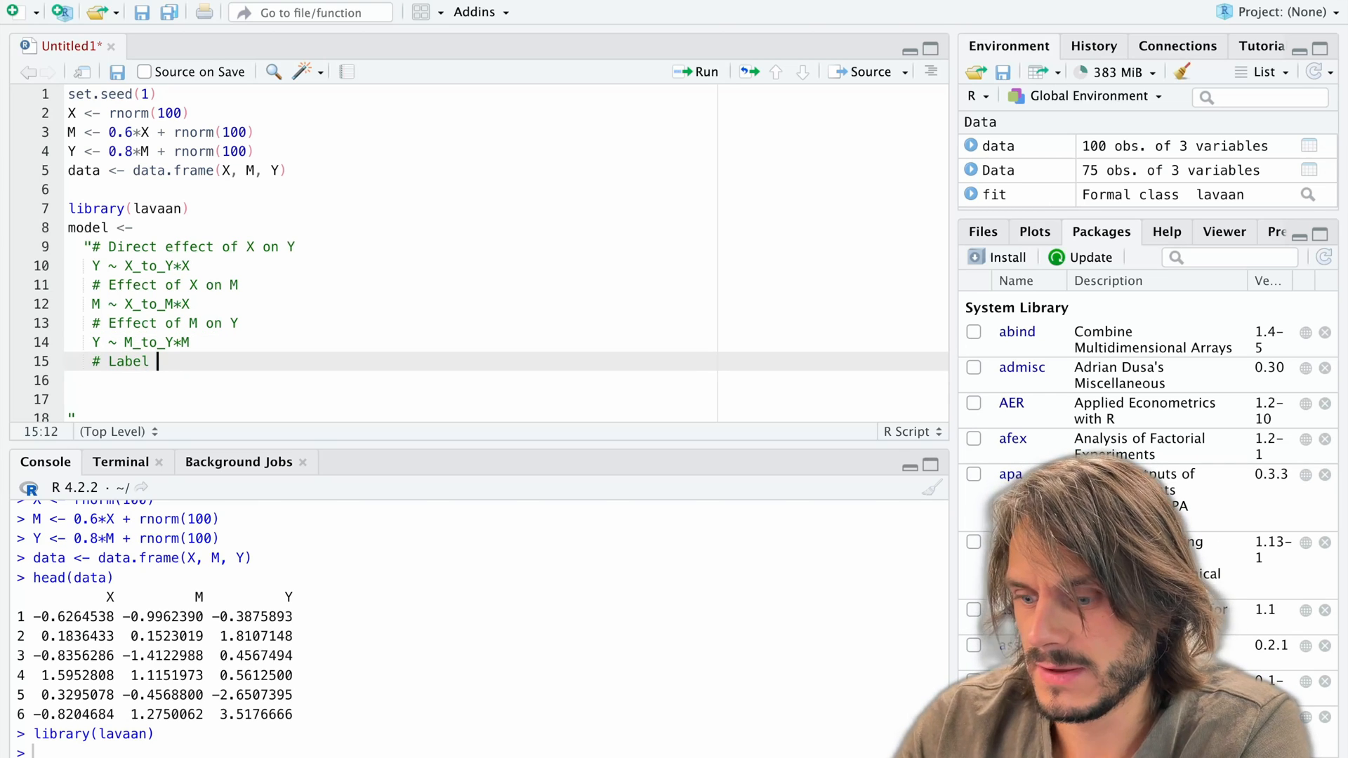
{"action": "type", "text": "effects with :="}
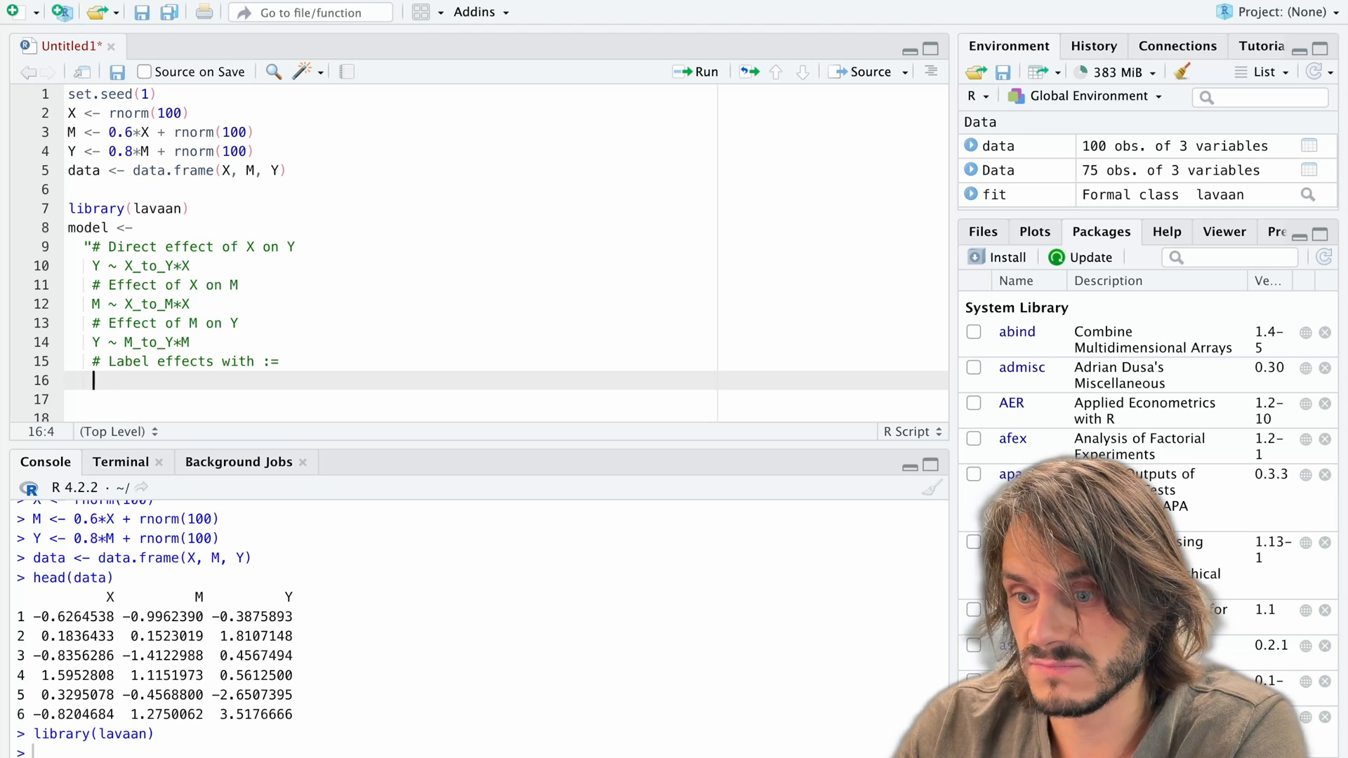
{"action": "type", "text": "direct :="}
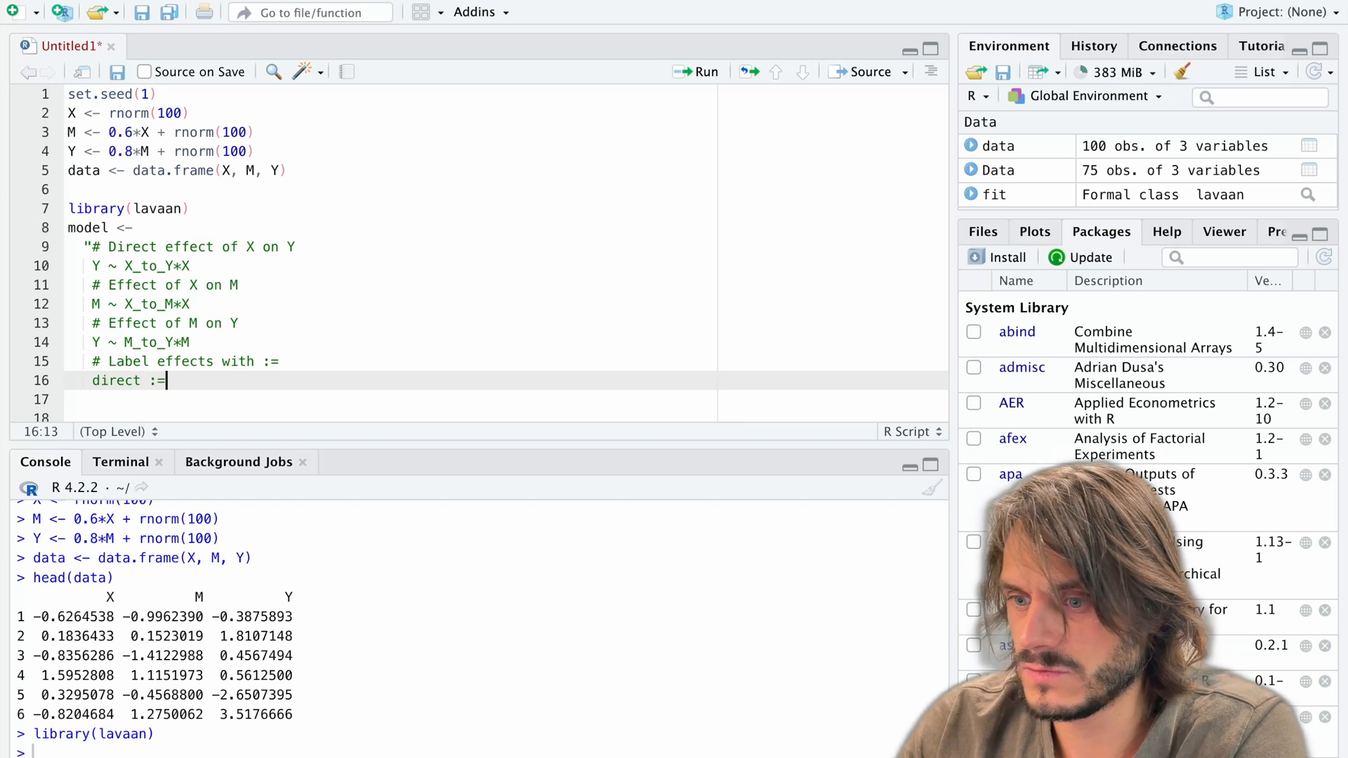
{"action": "type", "text": "X"}
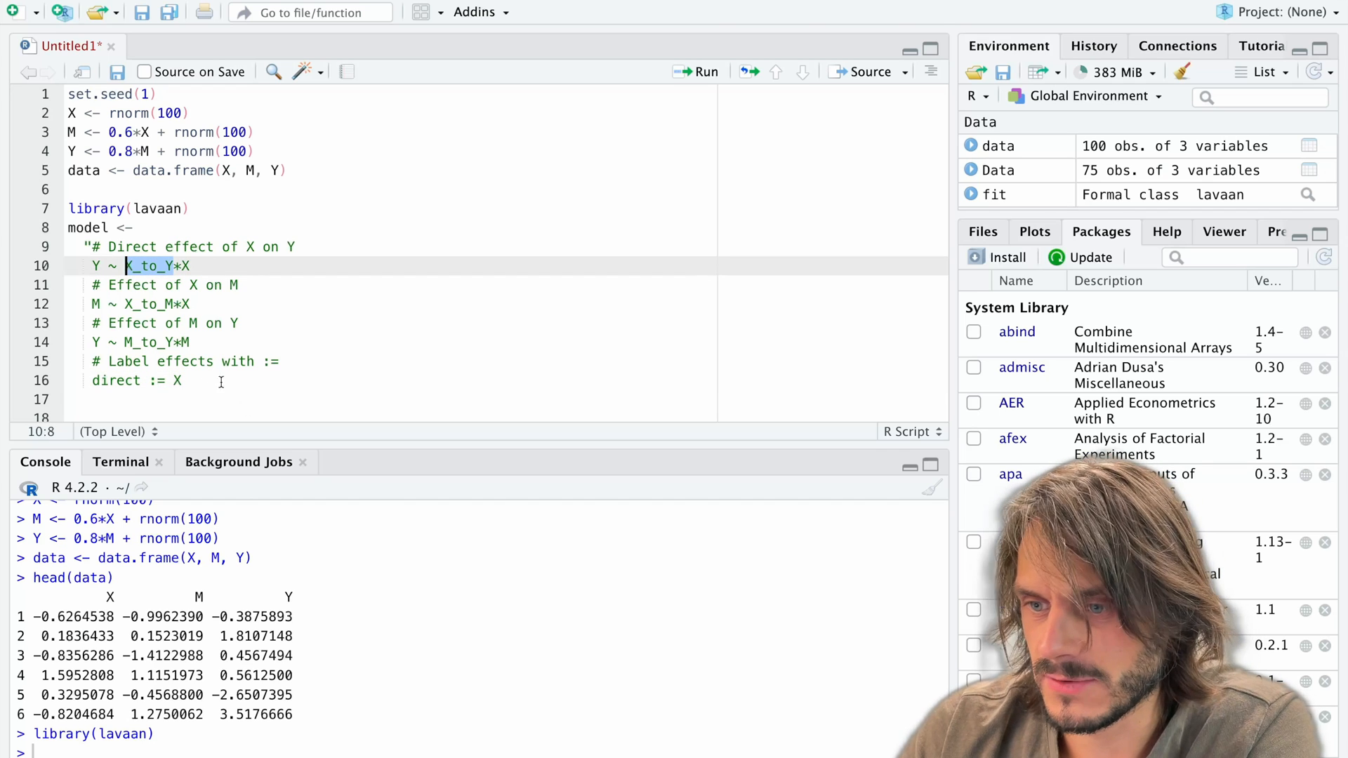
{"action": "type", "text": "_to"}
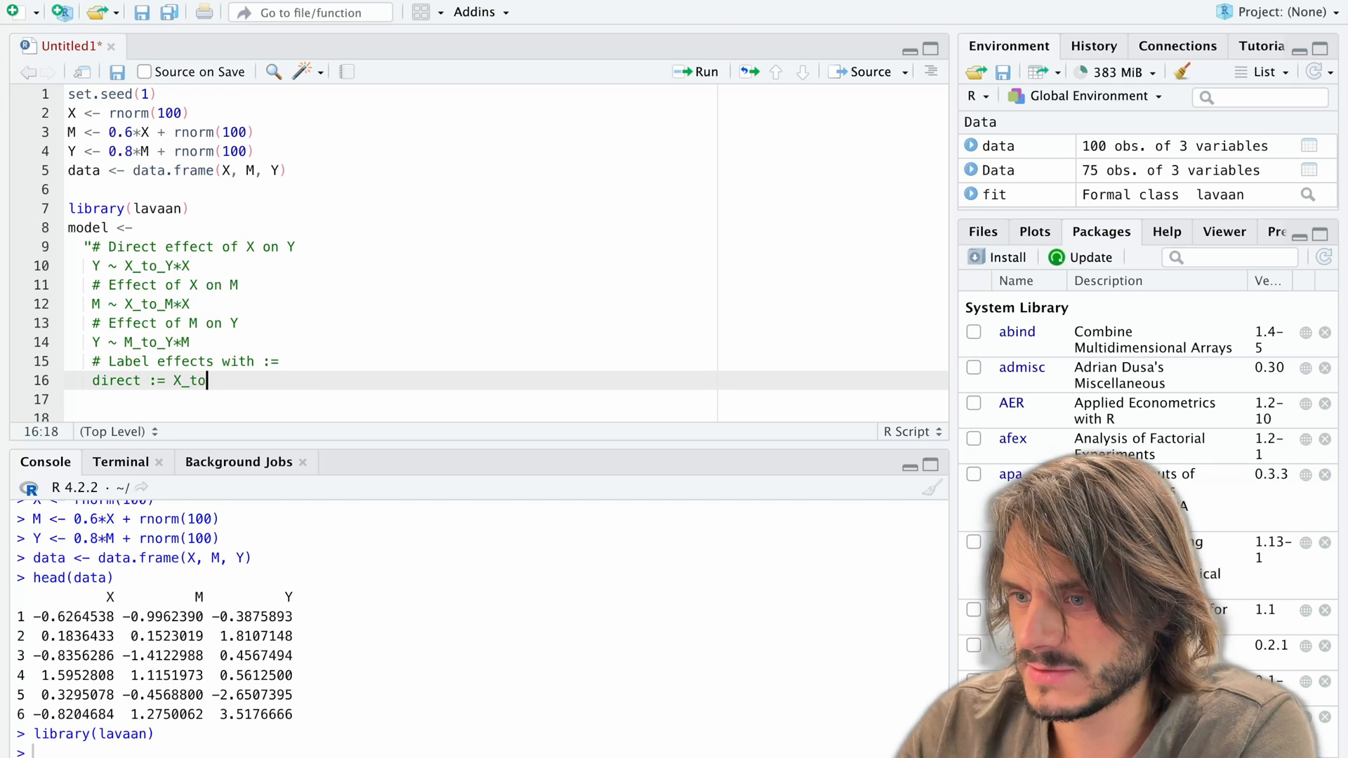
{"action": "type", "text": "Y"}
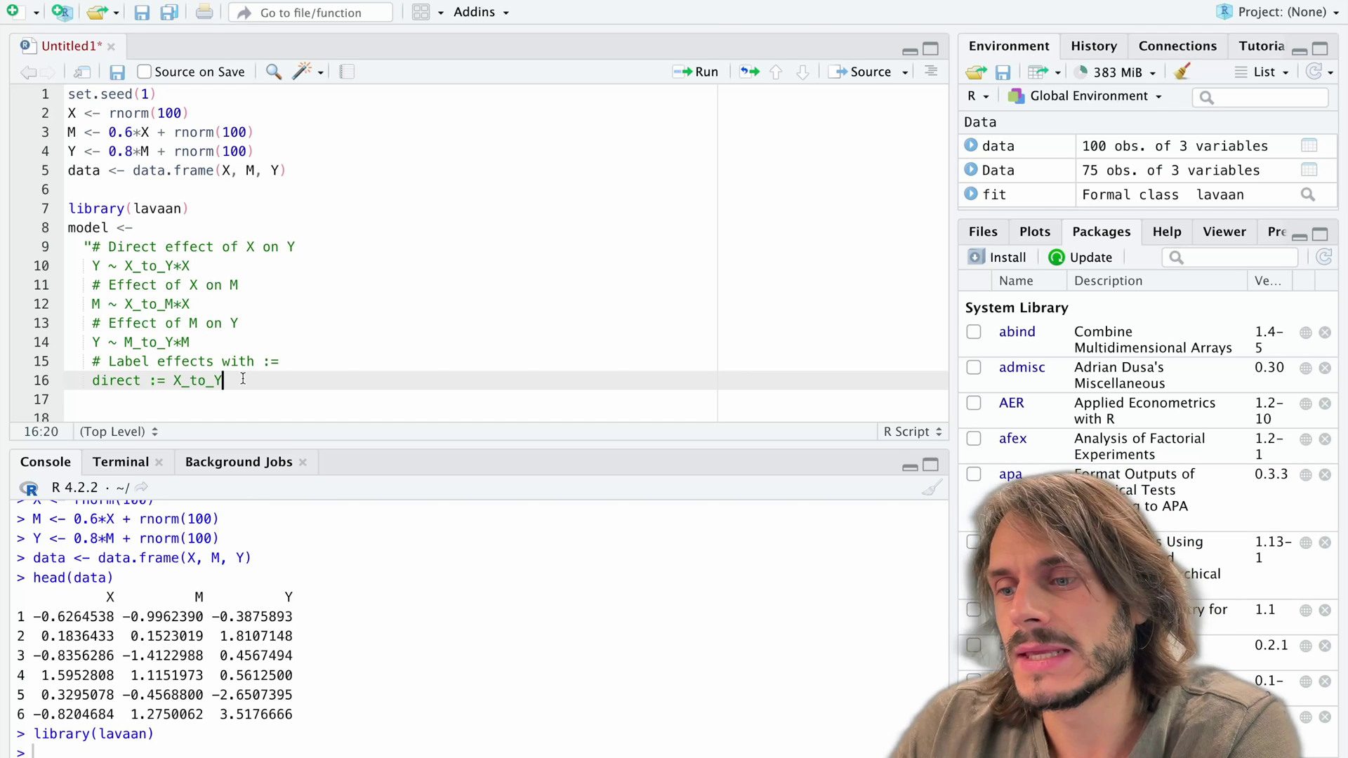
- Define indirect := X_to_M * M_to_Y
{"action": "type", "text": "i"}
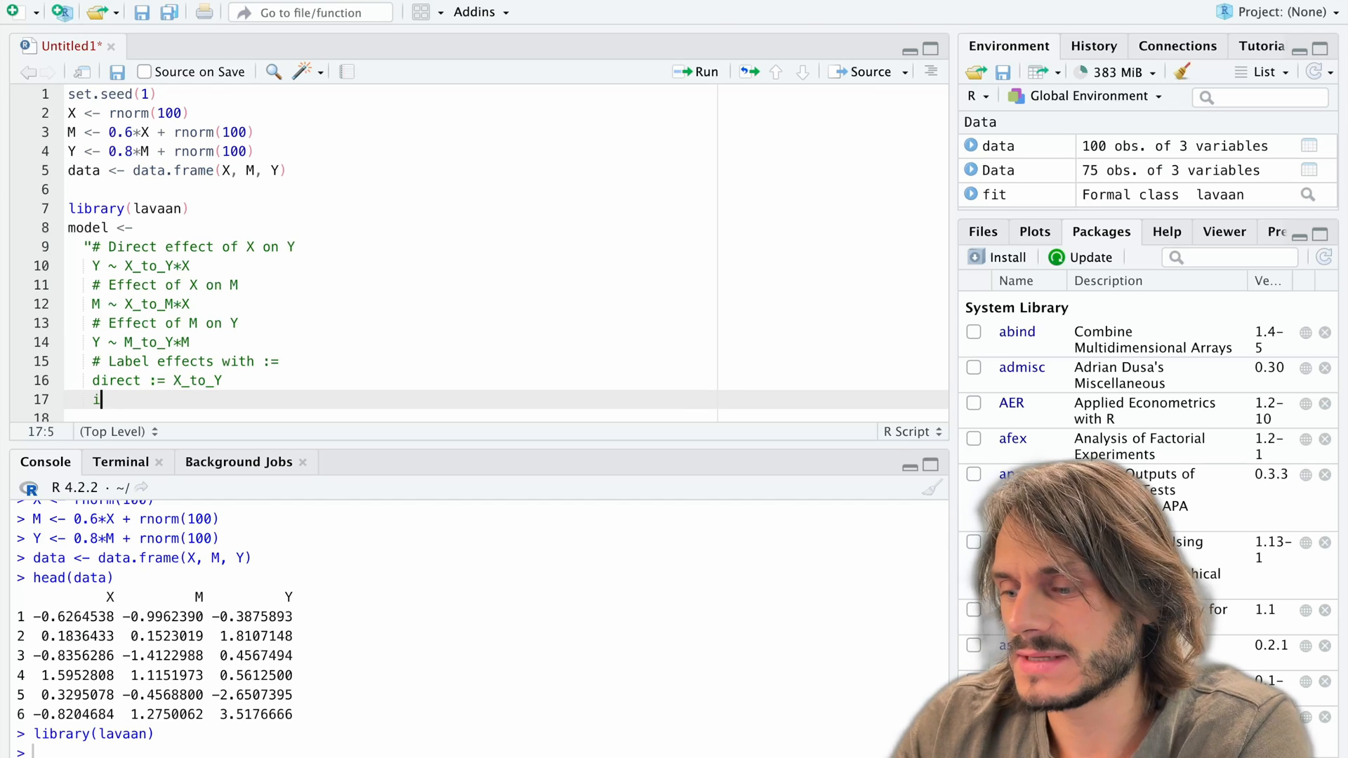
{"action": "type", "text": "indirect :="}
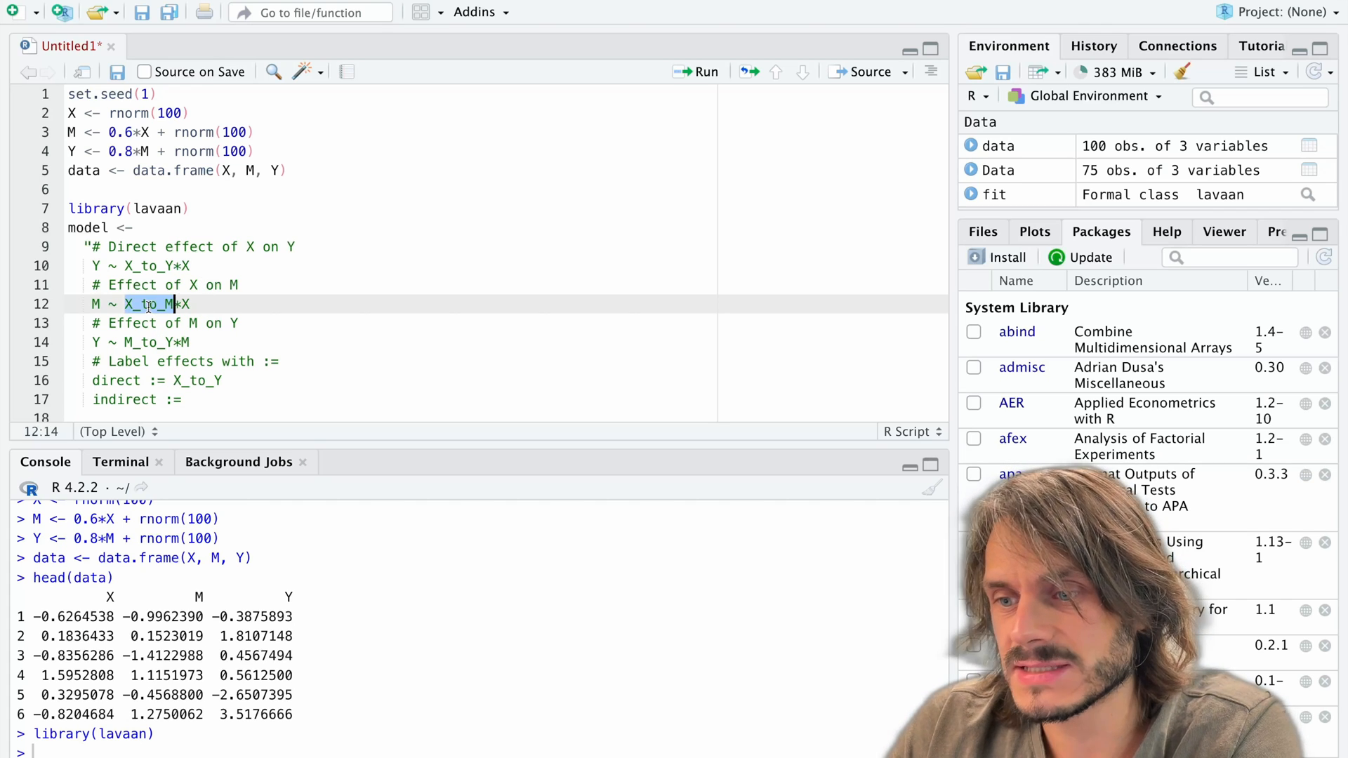
{"action": "type", "text": "X_to_M * M_to_Y"}
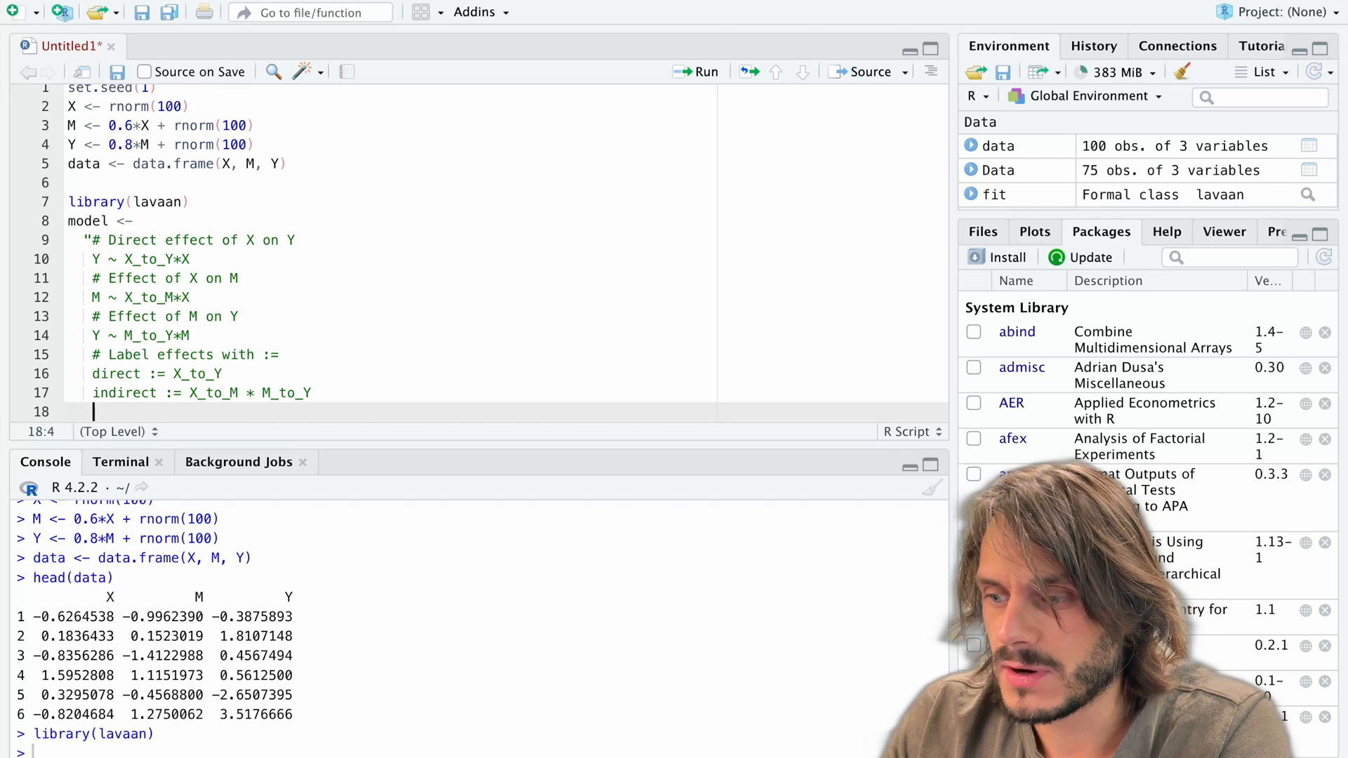
- Define total := direct + indirect in the model string
{"action": "type", "text": "tot"}
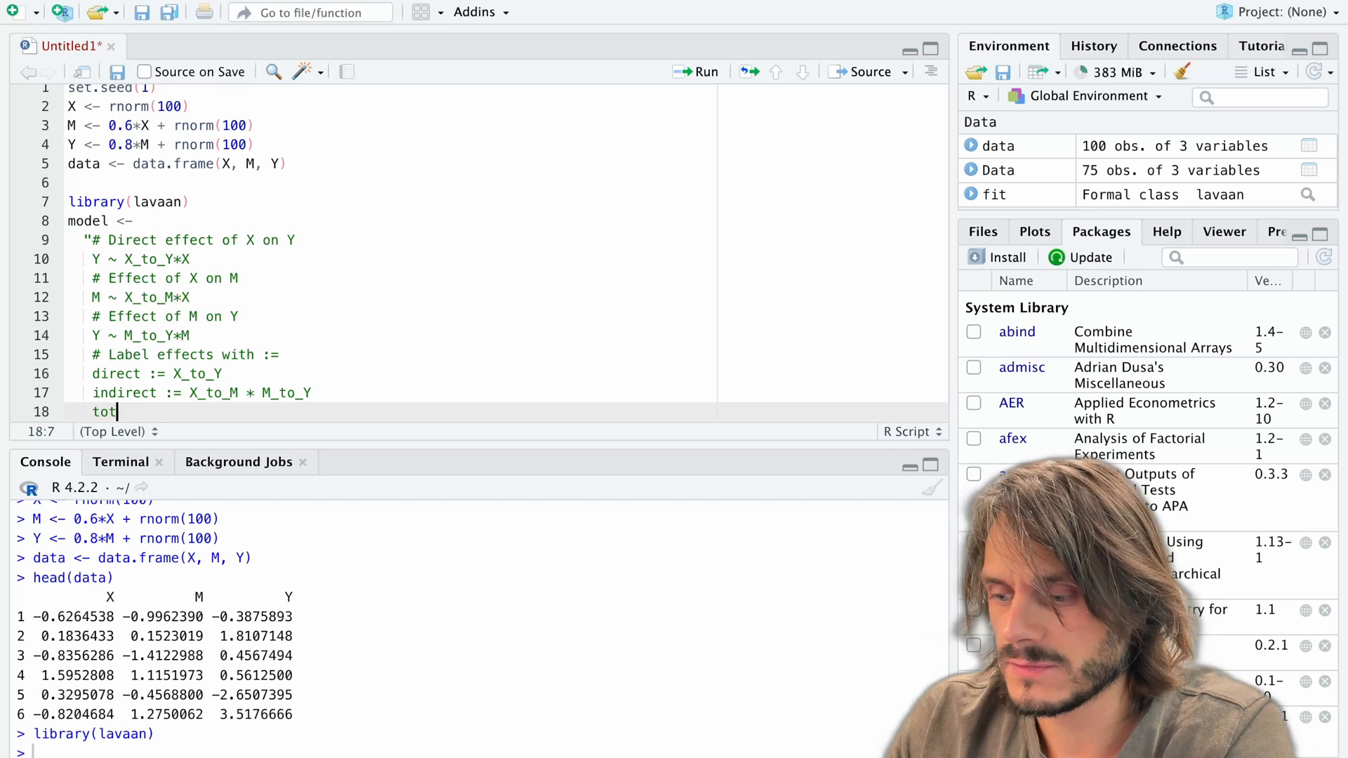
{"action": "type", "text": "al :="}
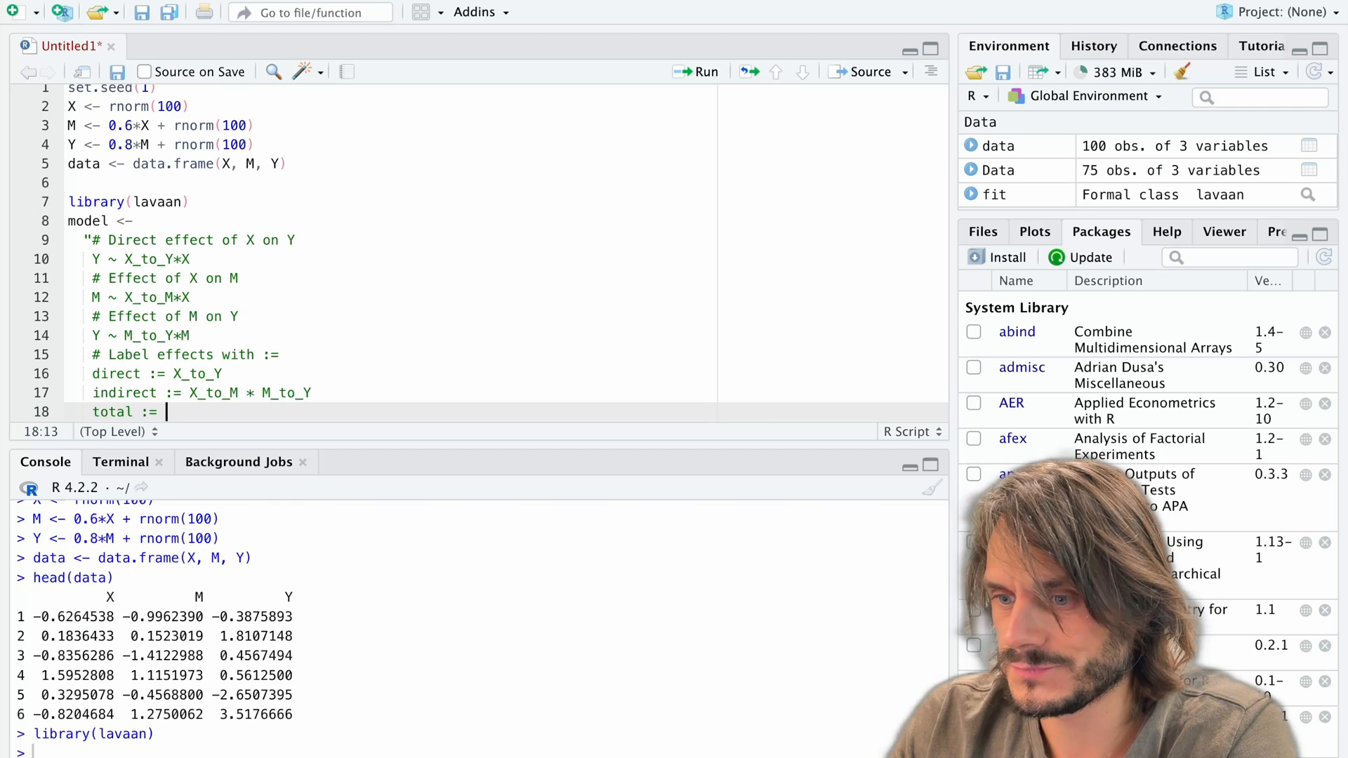
{"action": "type", "text": "dire"}
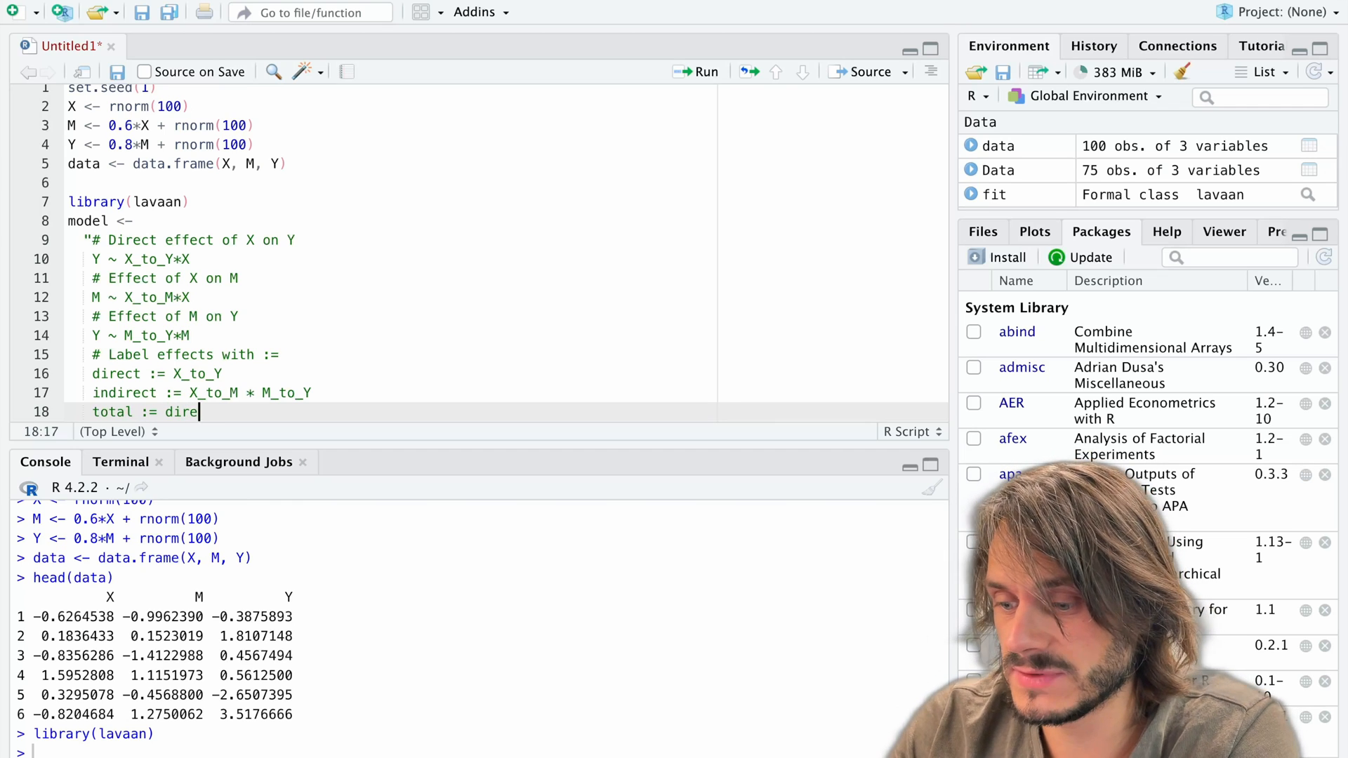
{"action": "type", "text": "ct + indirect"}
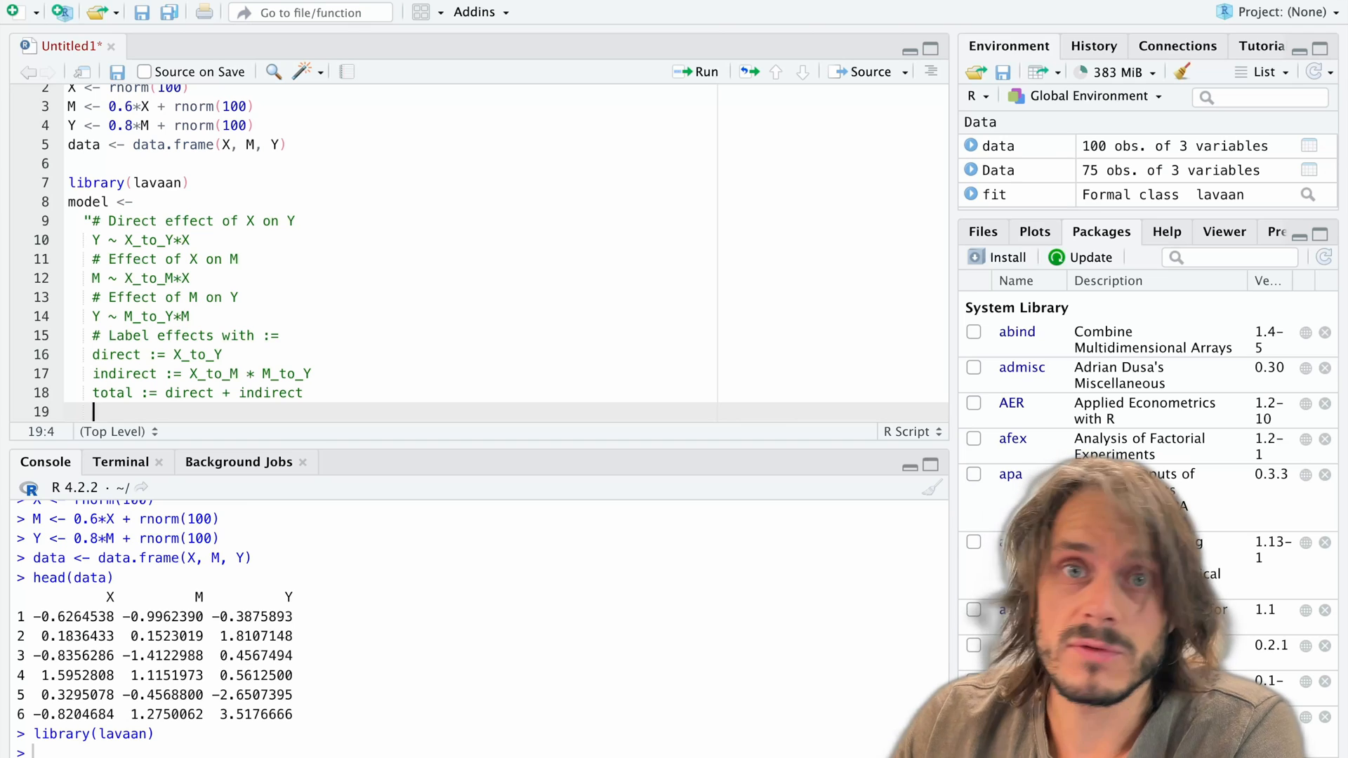
- Define prop_mediated := indirect/total and close the model string on that line
{"action": "type", "text": "pro"}
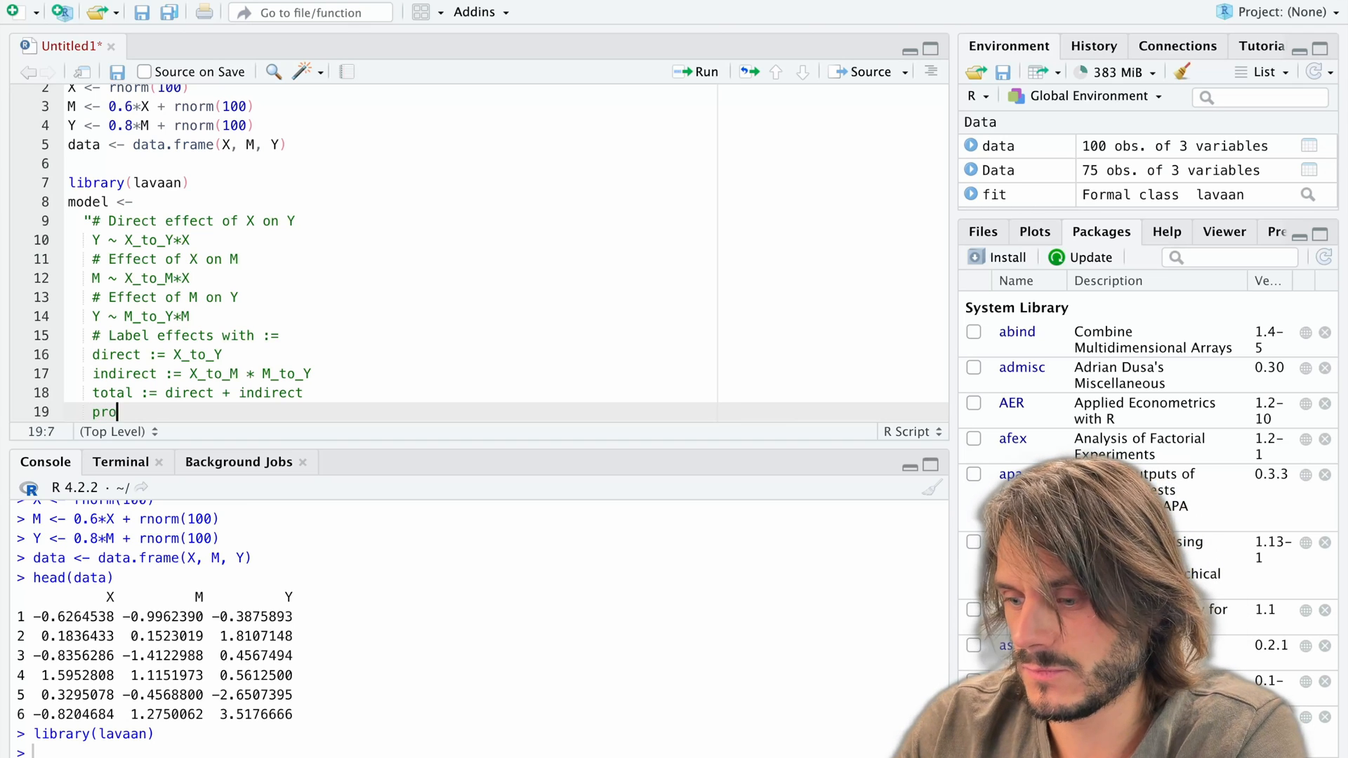
{"action": "type", "text": "p"}
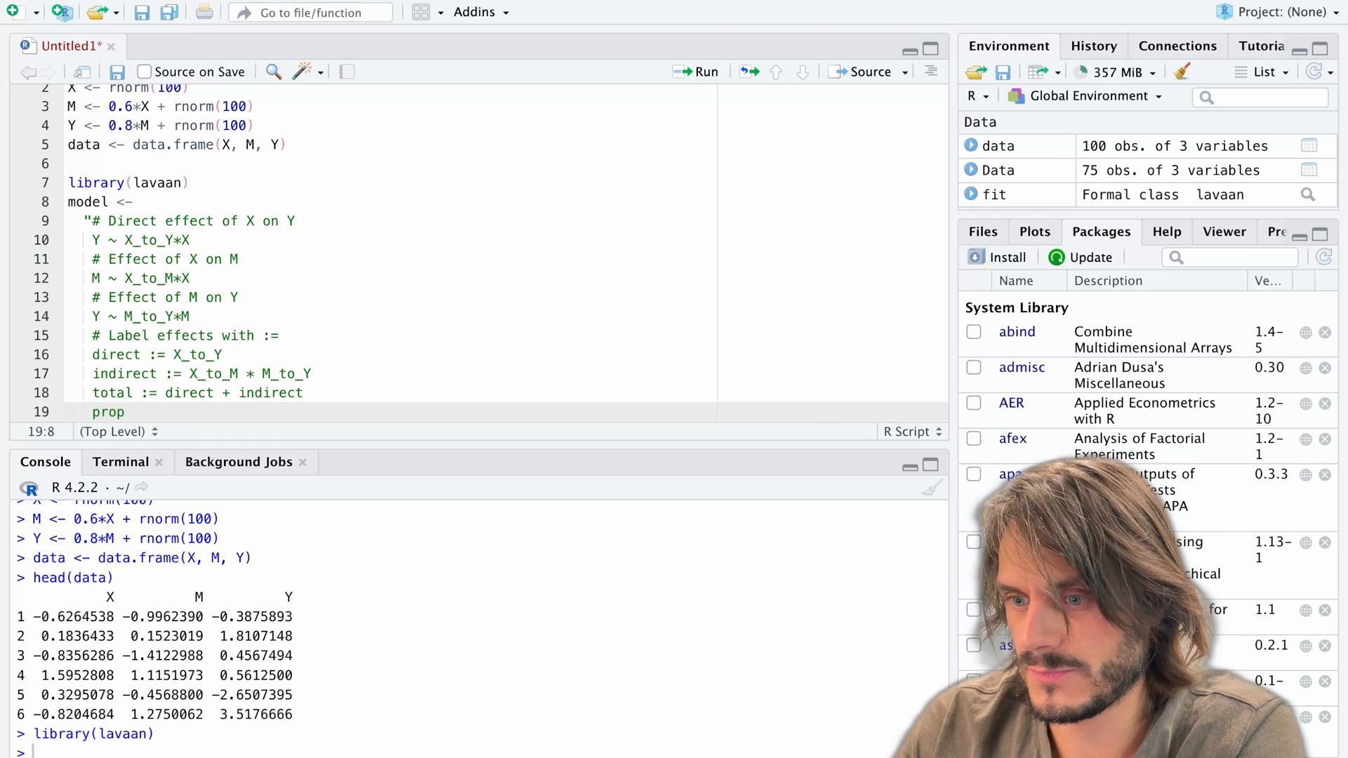
{"action": "type", "text": "_mediated :="}
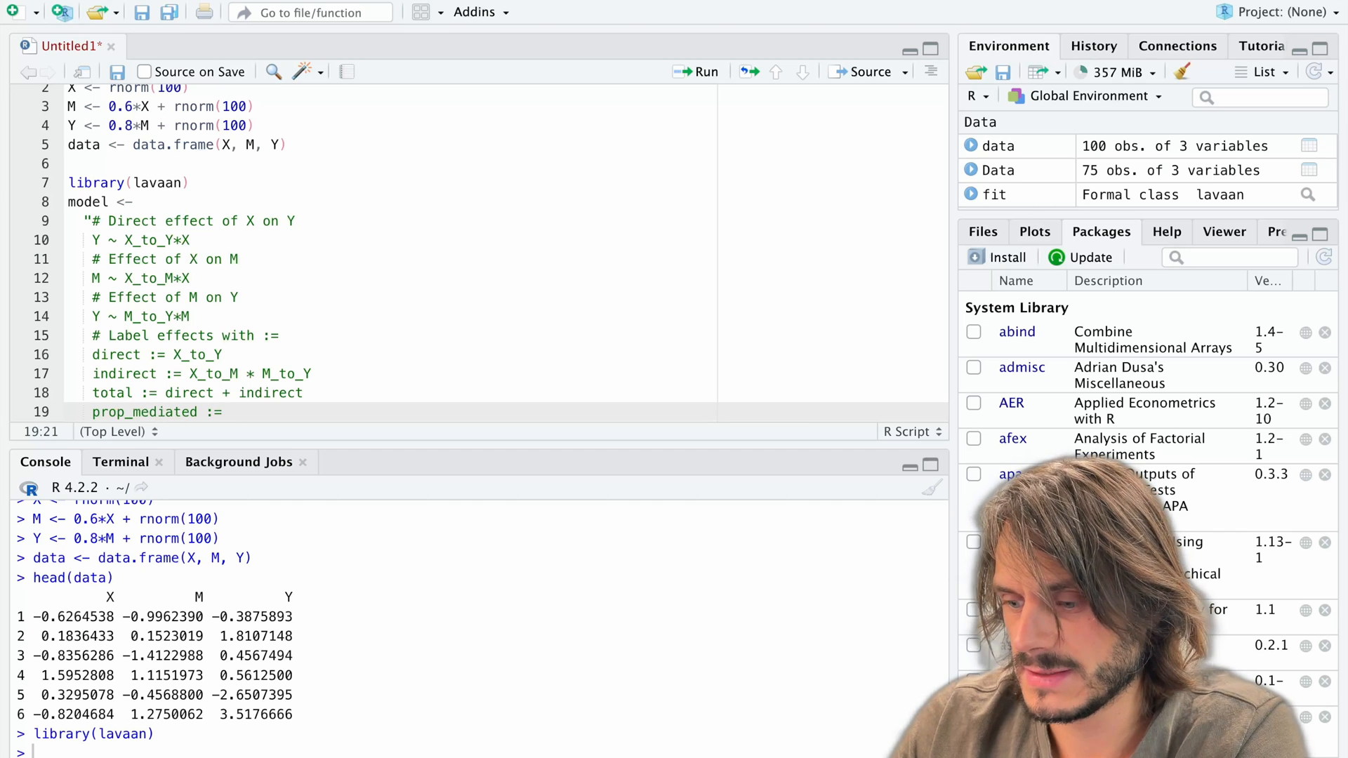
{"action": "type", "text": "indirect/"}
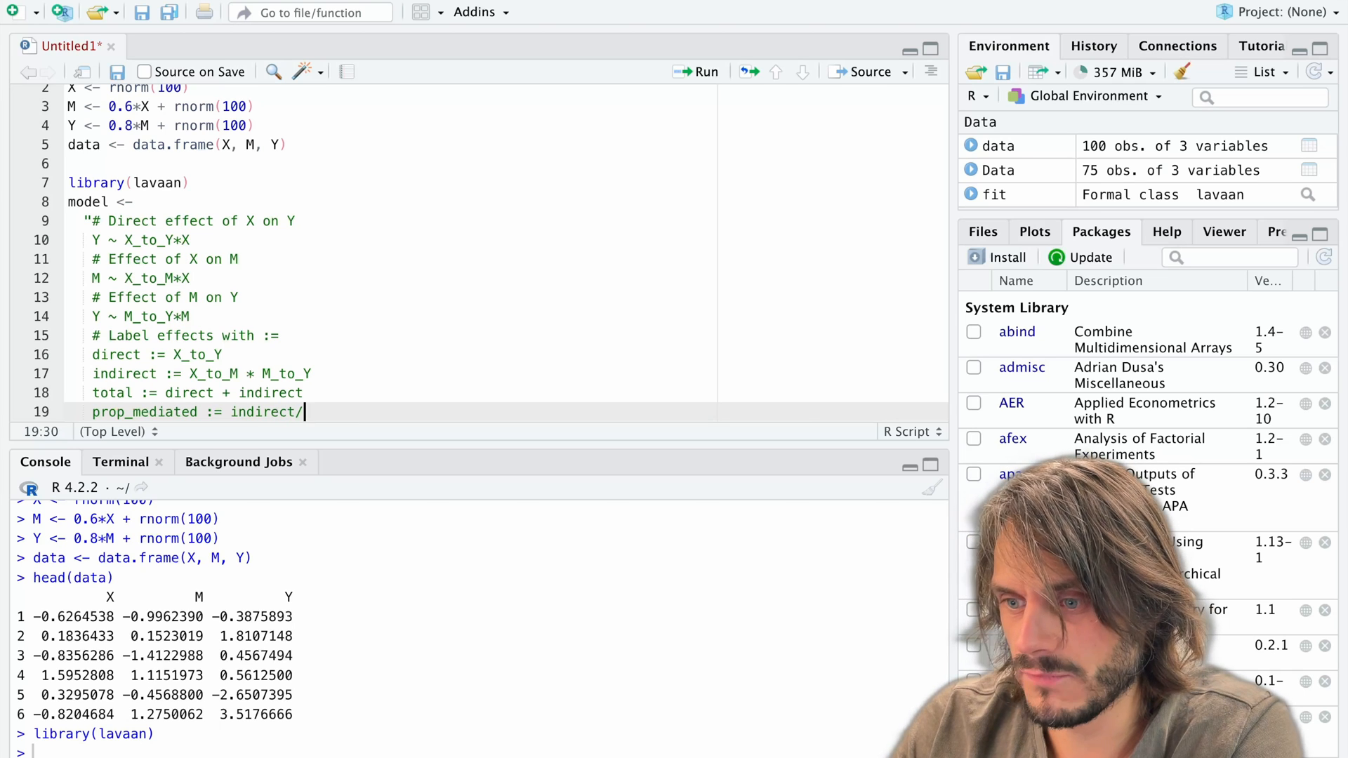
{"action": "type", "text": "total"}
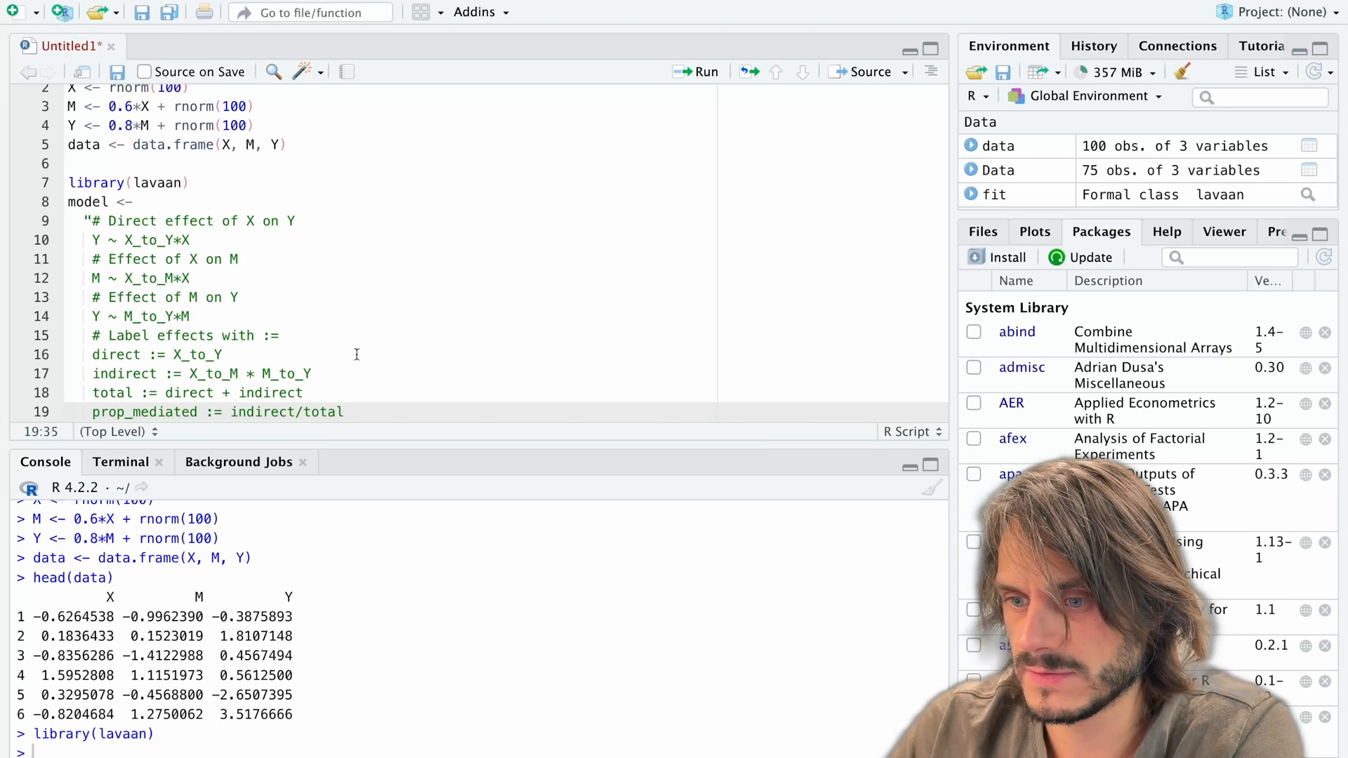
{"action": "key", "text": "enter"}
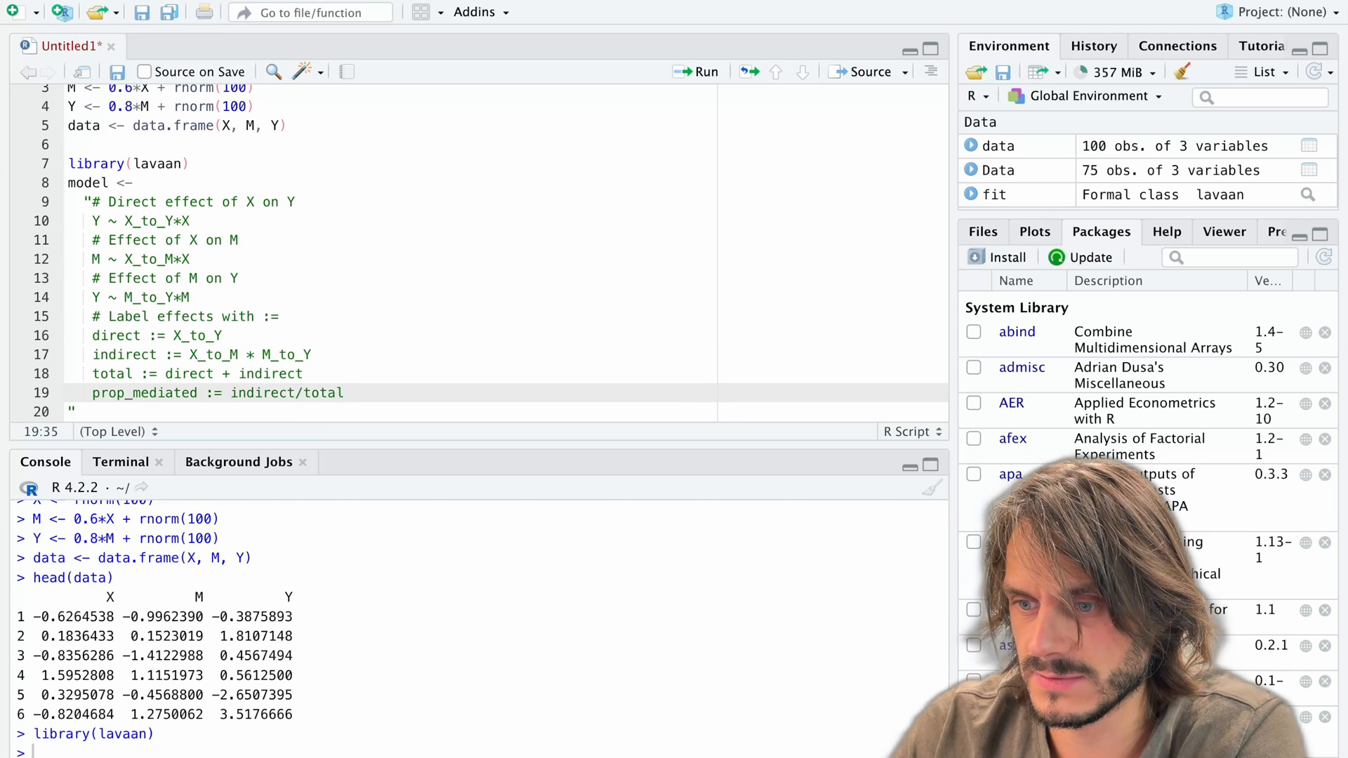
{"action": "scroll", "scroll_direction": "up", "scroll_amount": 3}
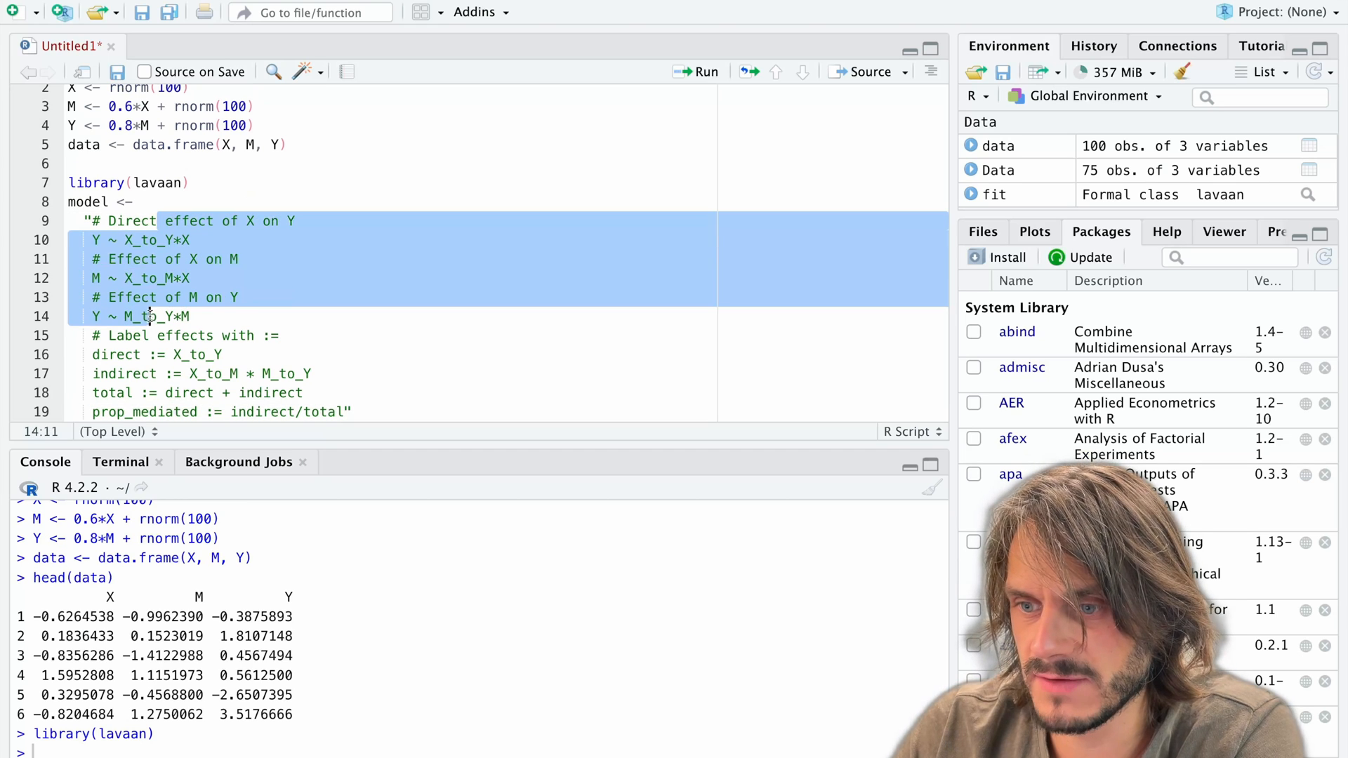
- Select the model definition lines 8–19 and run them to store model
{"action": "left_click", "coordinate": [155, 393]}
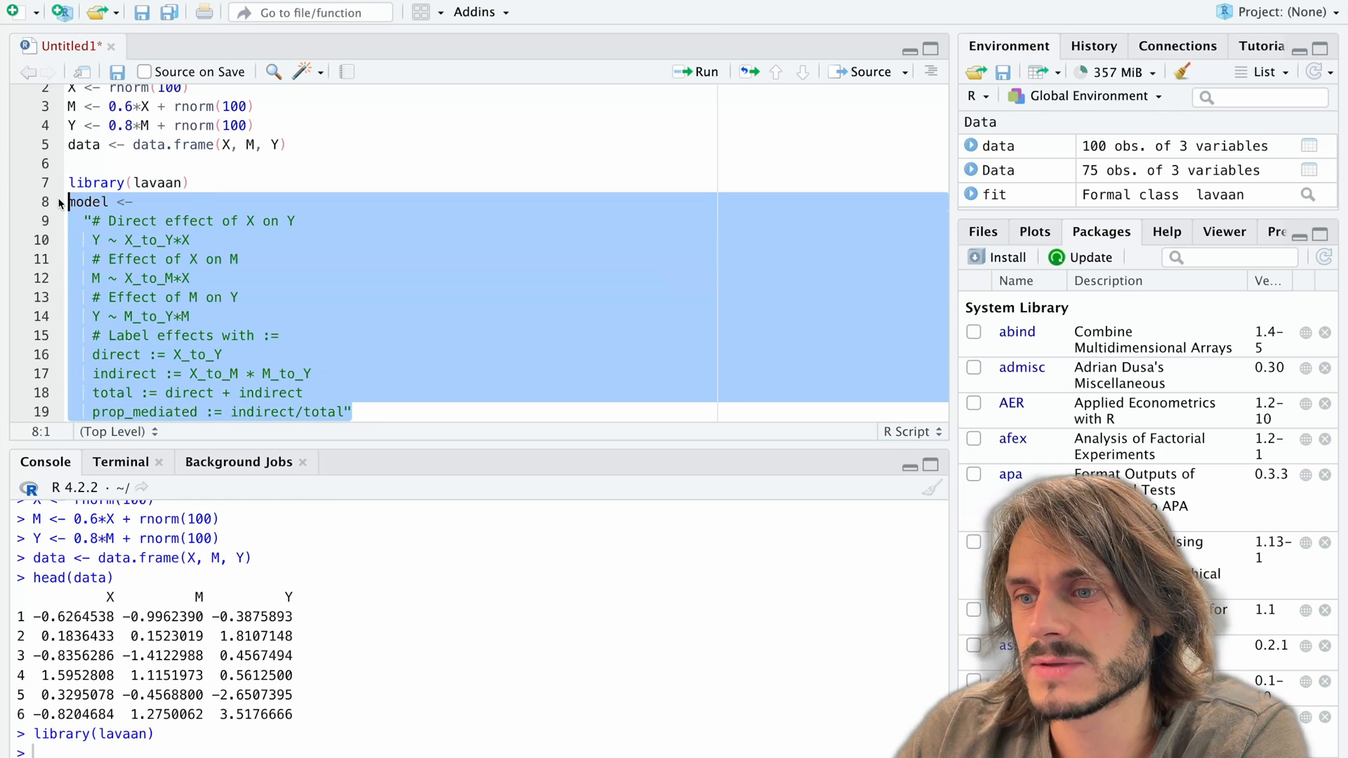
{"action": "left_click", "coordinate": [695, 72]}
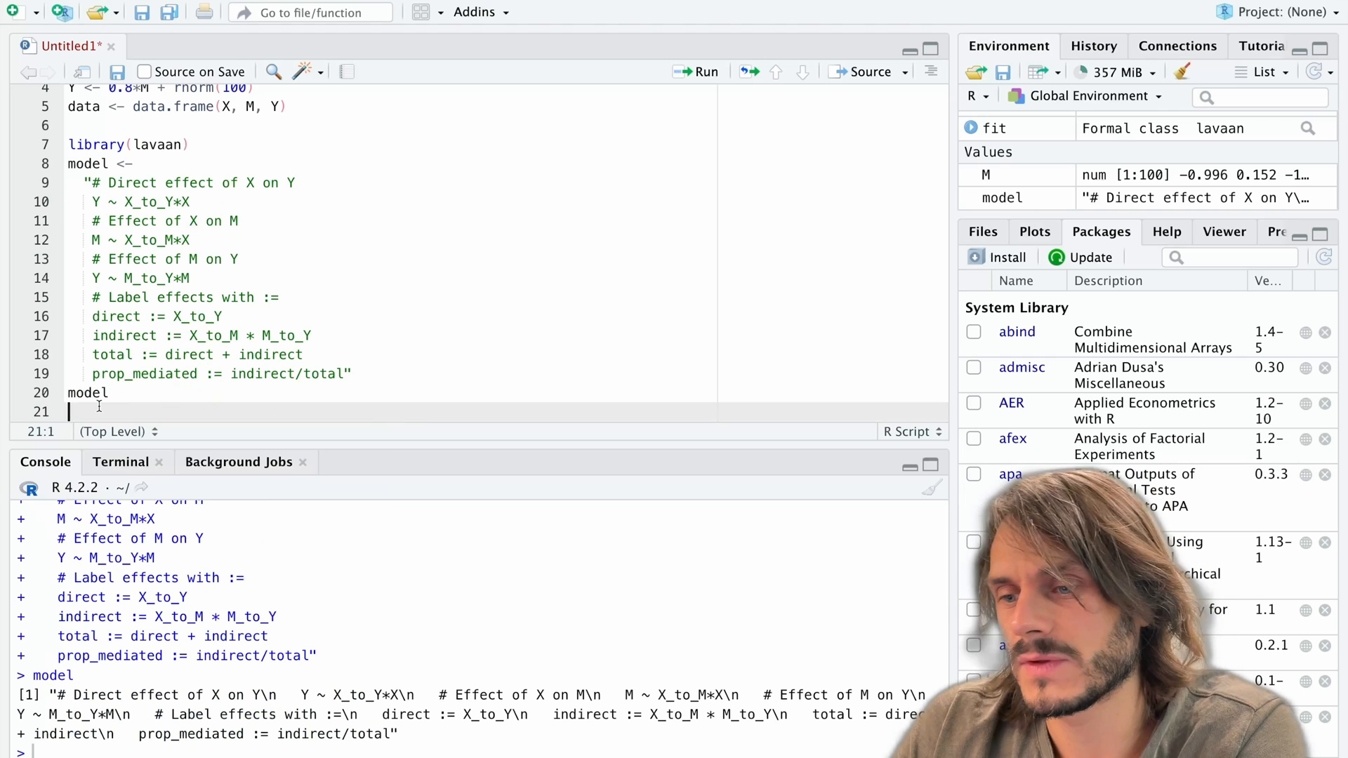
- Write the '# fit model' section with fit <- sem(model = model, data = data, se = "bootstrap")
{"action": "type", "text": "# fit model"}
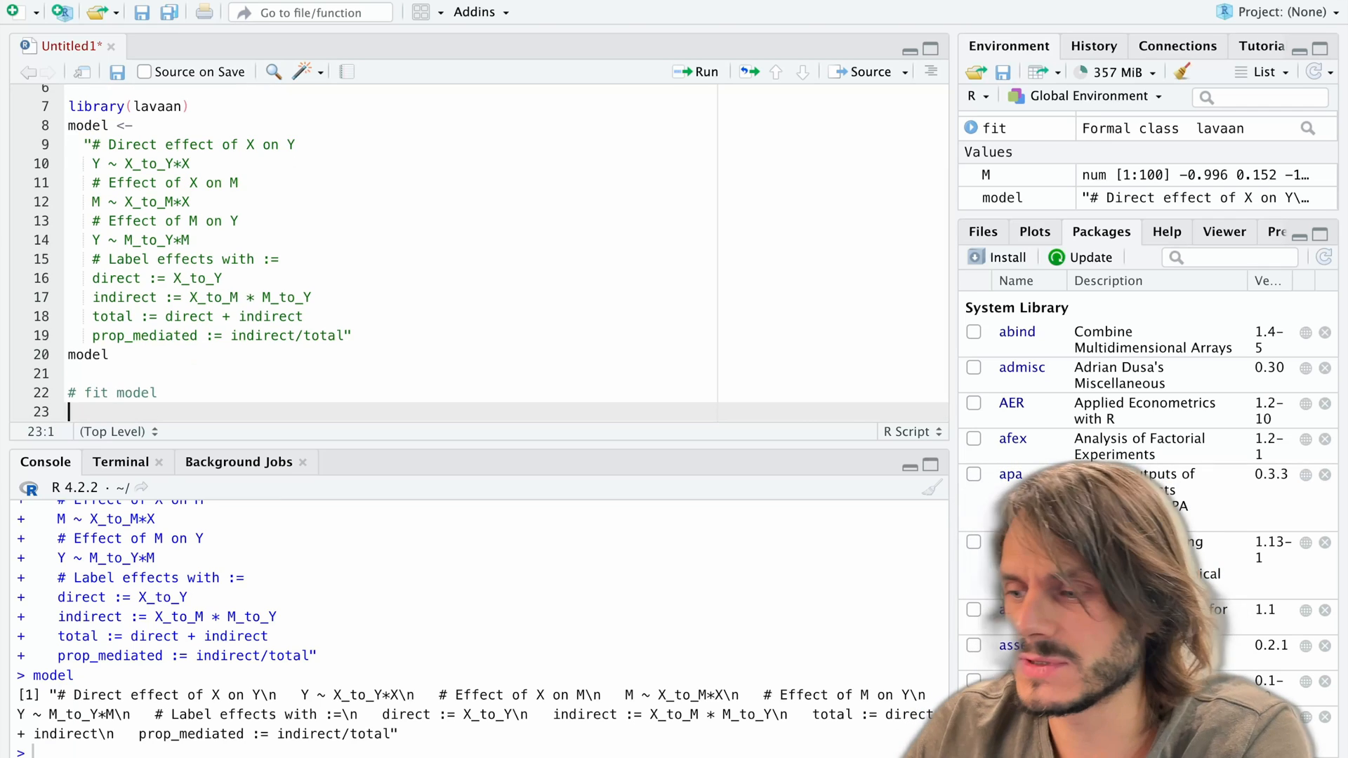
{"action": "type", "text": "fit <-"}
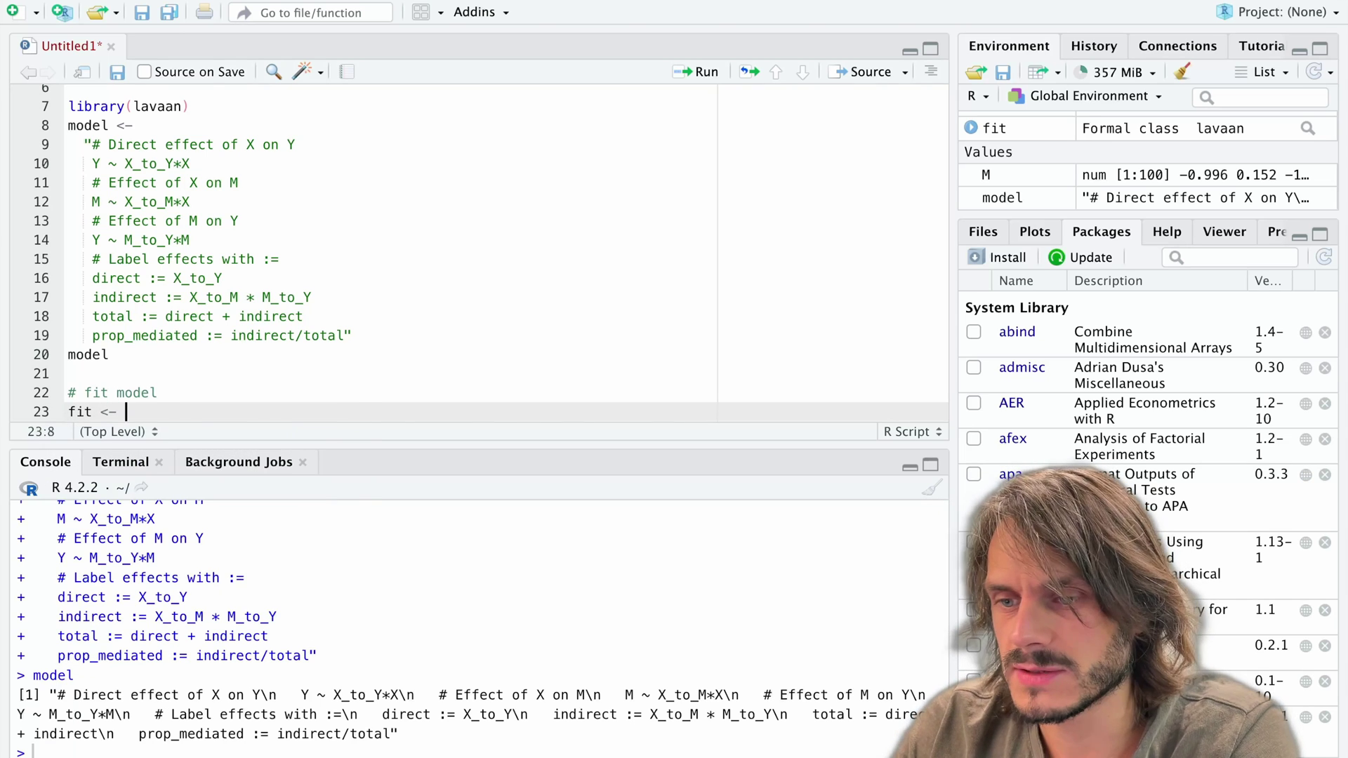
{"action": "type", "text": "sem"}
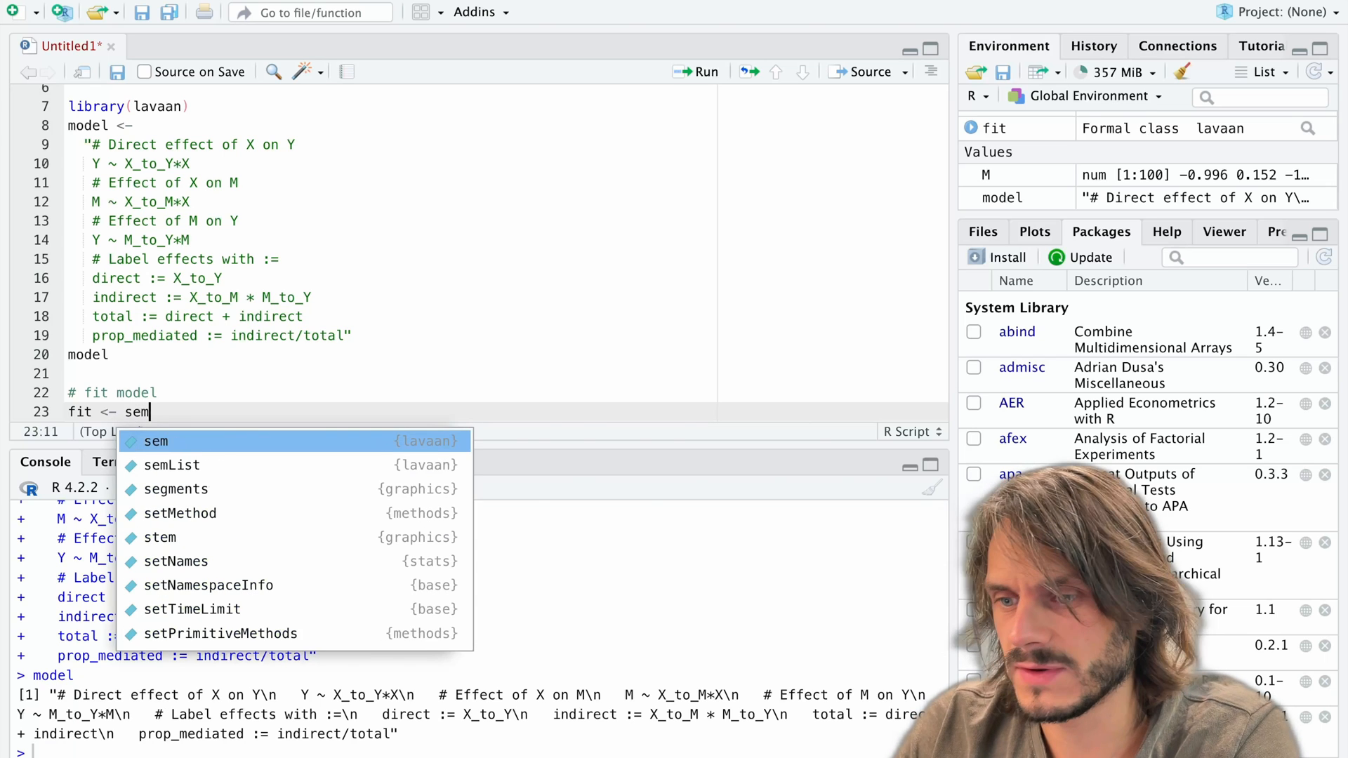
{"action": "mouse_move", "coordinate": [156, 441]}
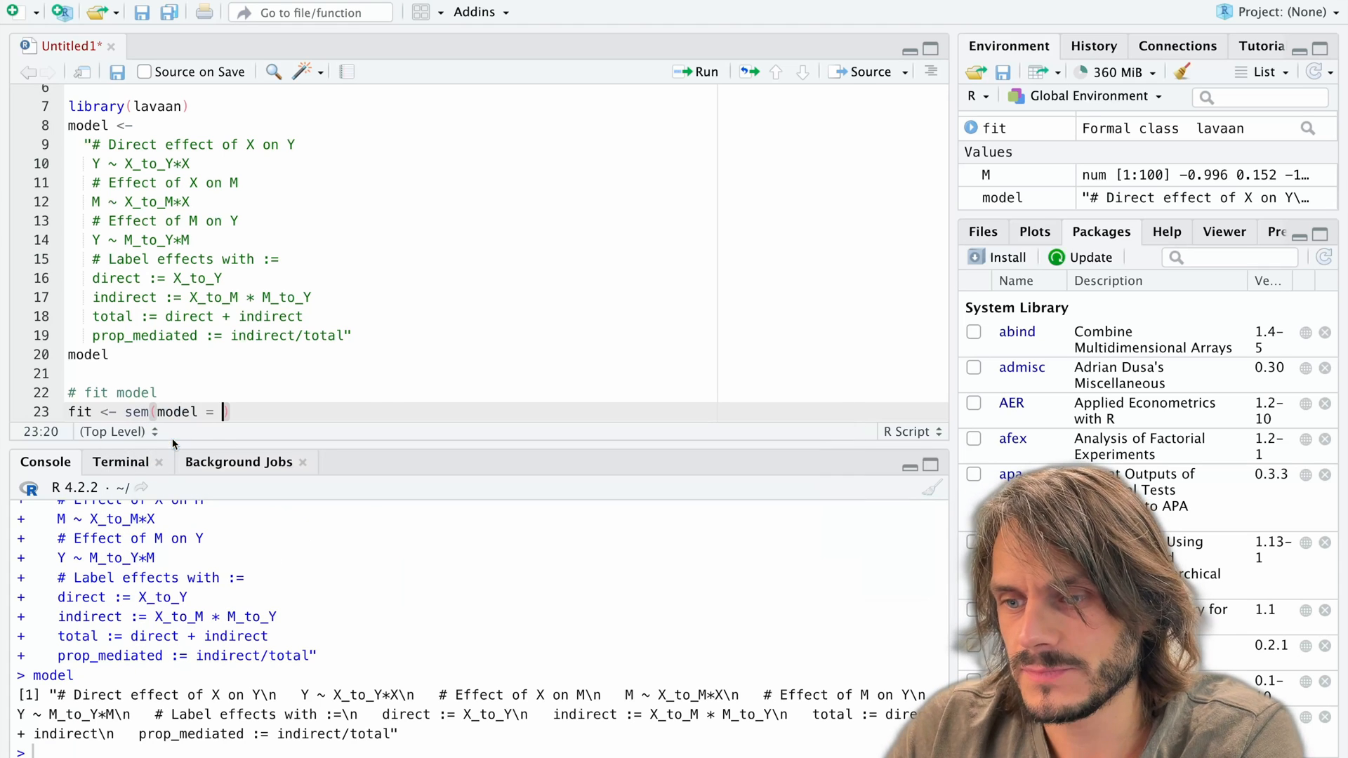
{"action": "left_click", "coordinate": [86, 125]}
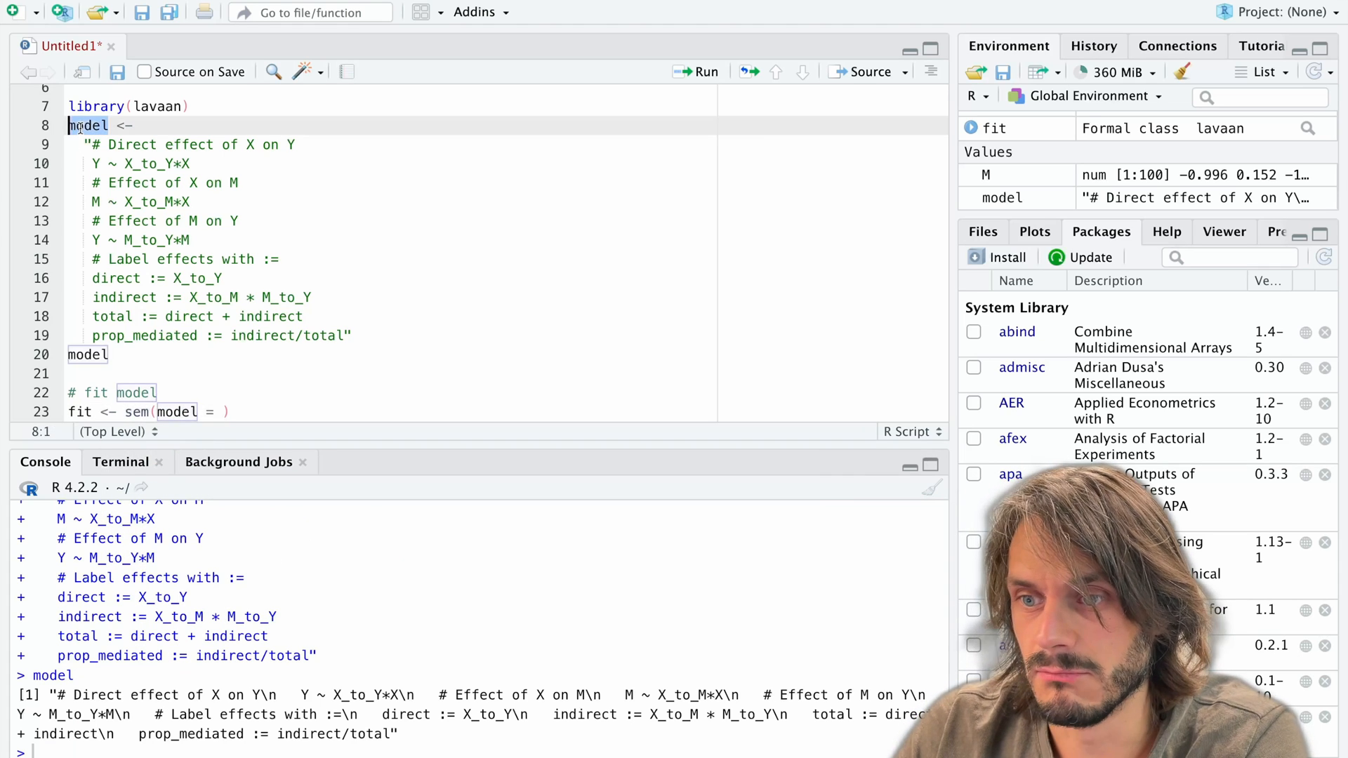
{"action": "type", "text": "model,"}
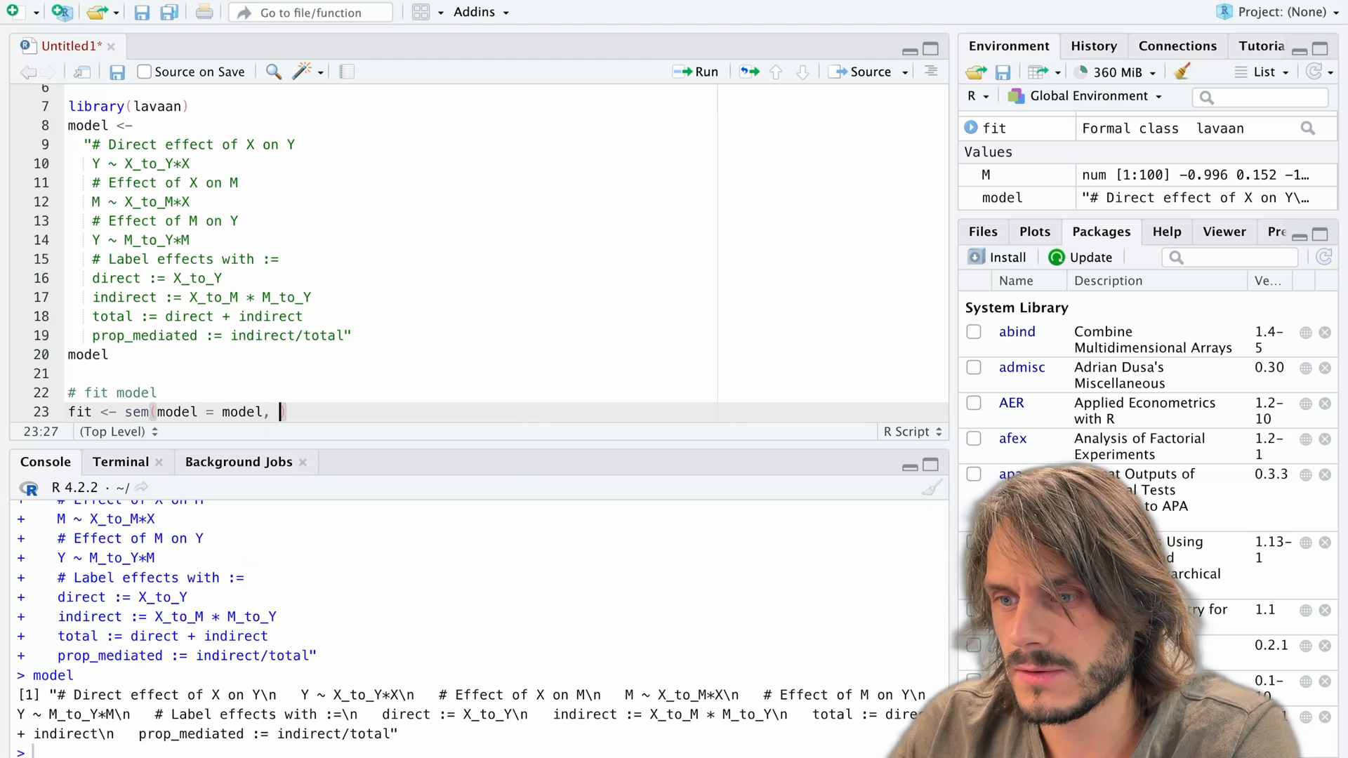
{"action": "scroll", "scroll_direction": "up", "scroll_amount": 3}
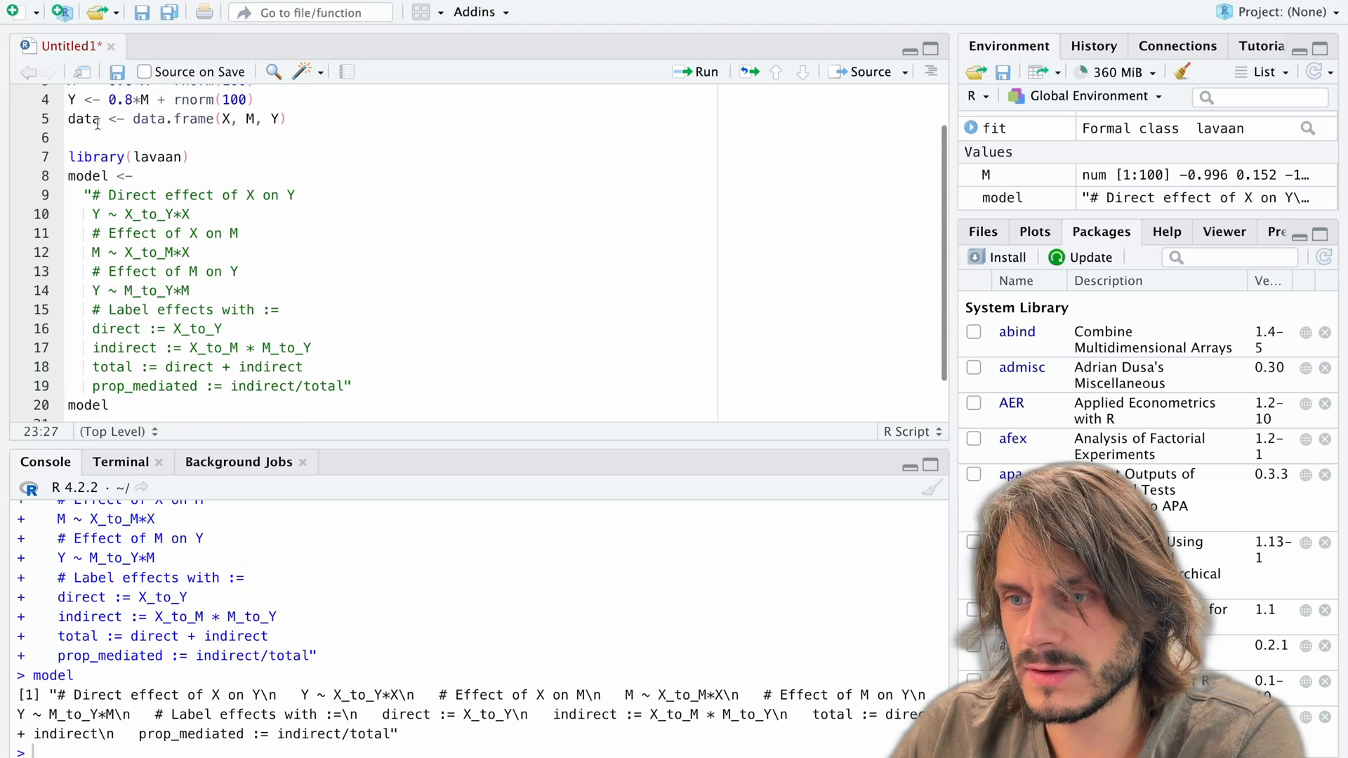
{"action": "scroll", "scroll_direction": "down", "scroll_amount": 3}
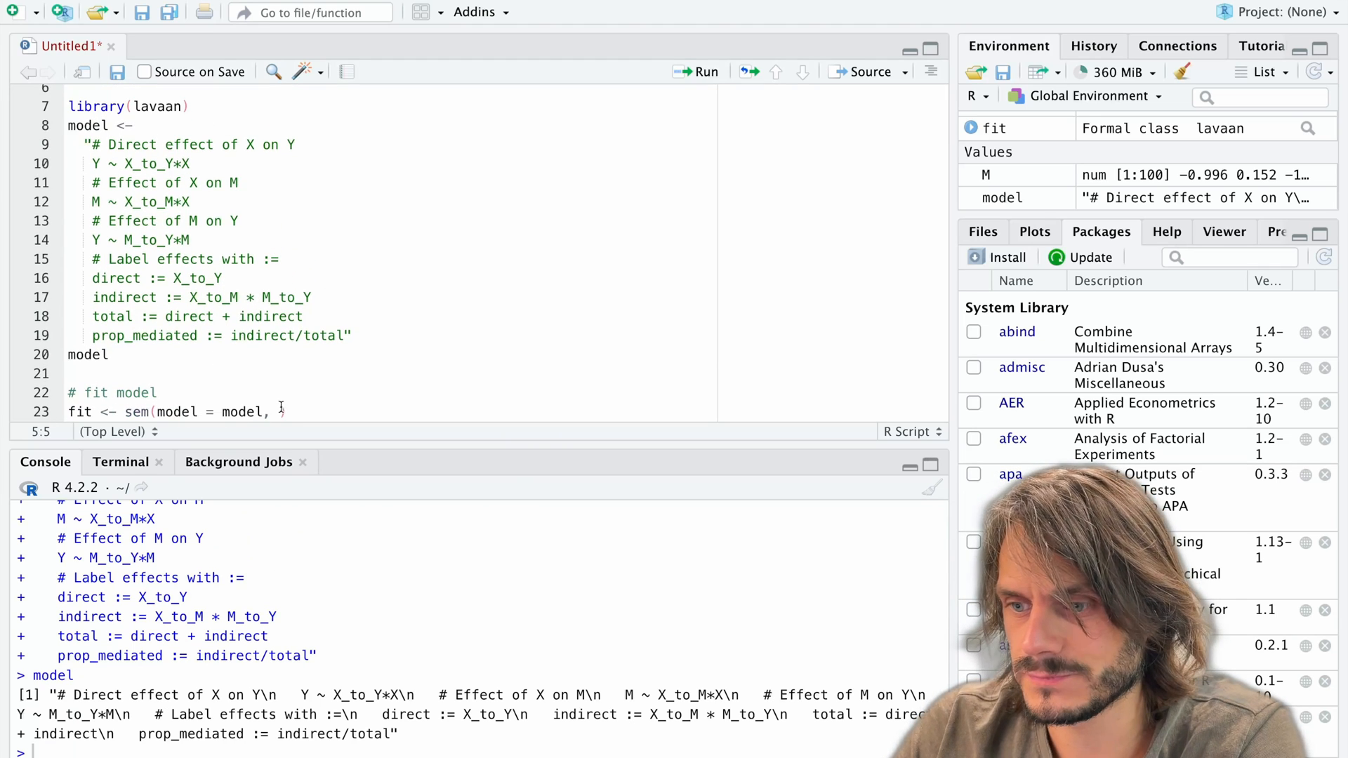
{"action": "type", "text": "data = data,"}
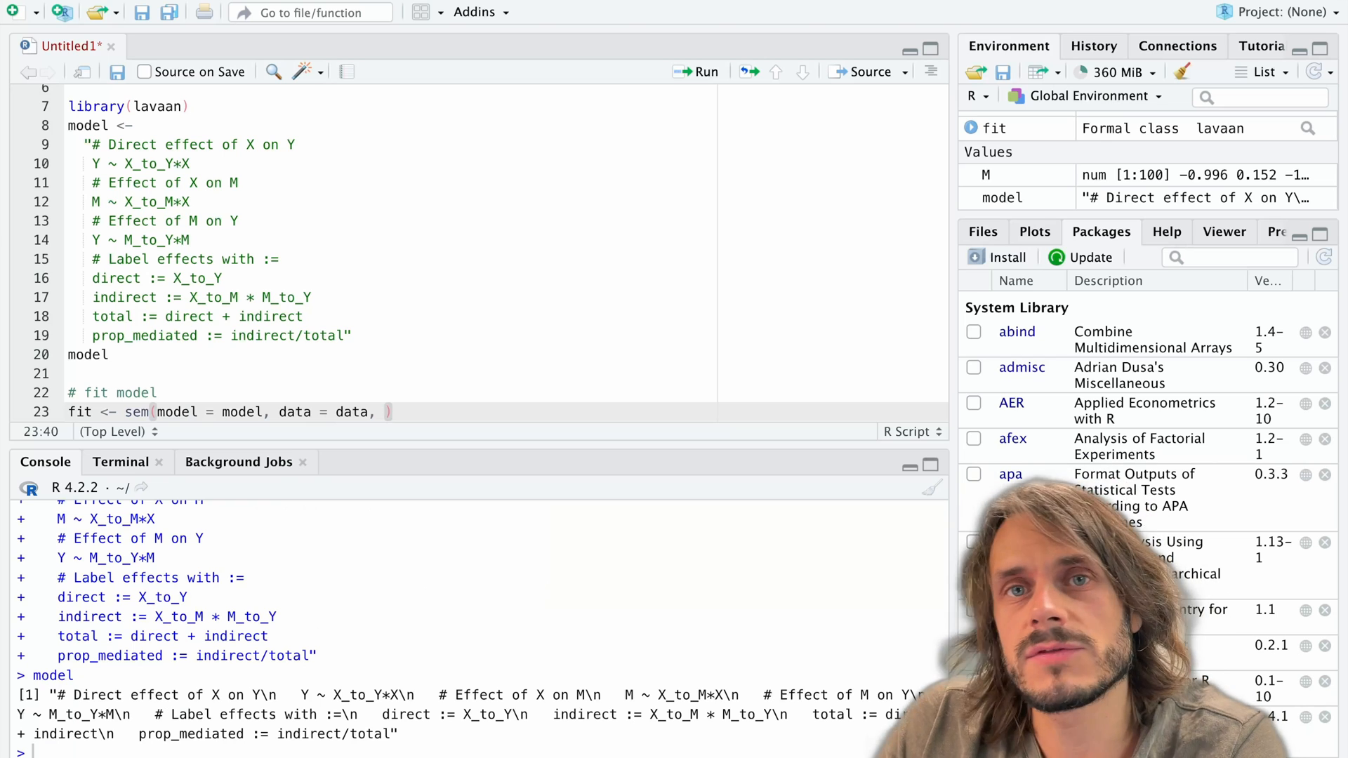
{"action": "type", "text": "se = \"b"}
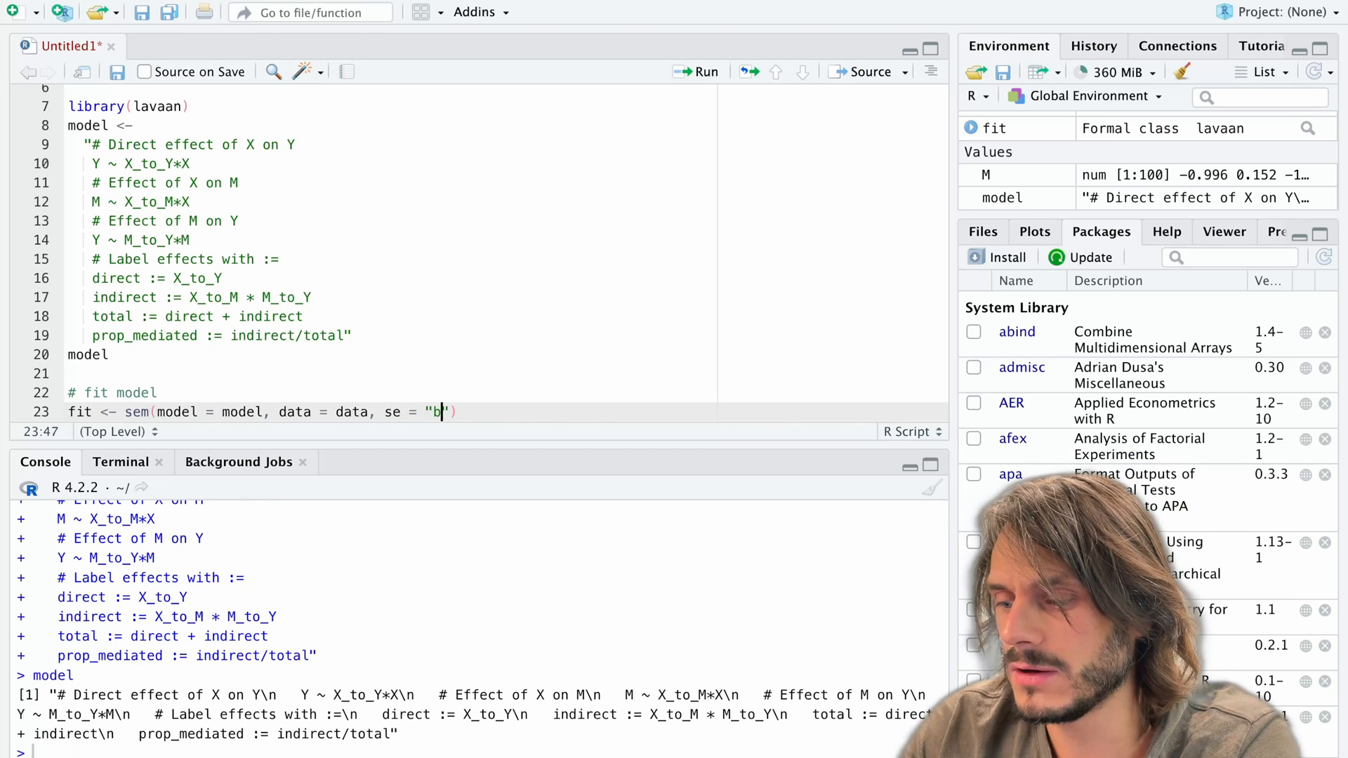
{"action": "type", "text": "ootstrap"}
{"action": "type", "text": "fit <- sem(model = model, data = data)"}
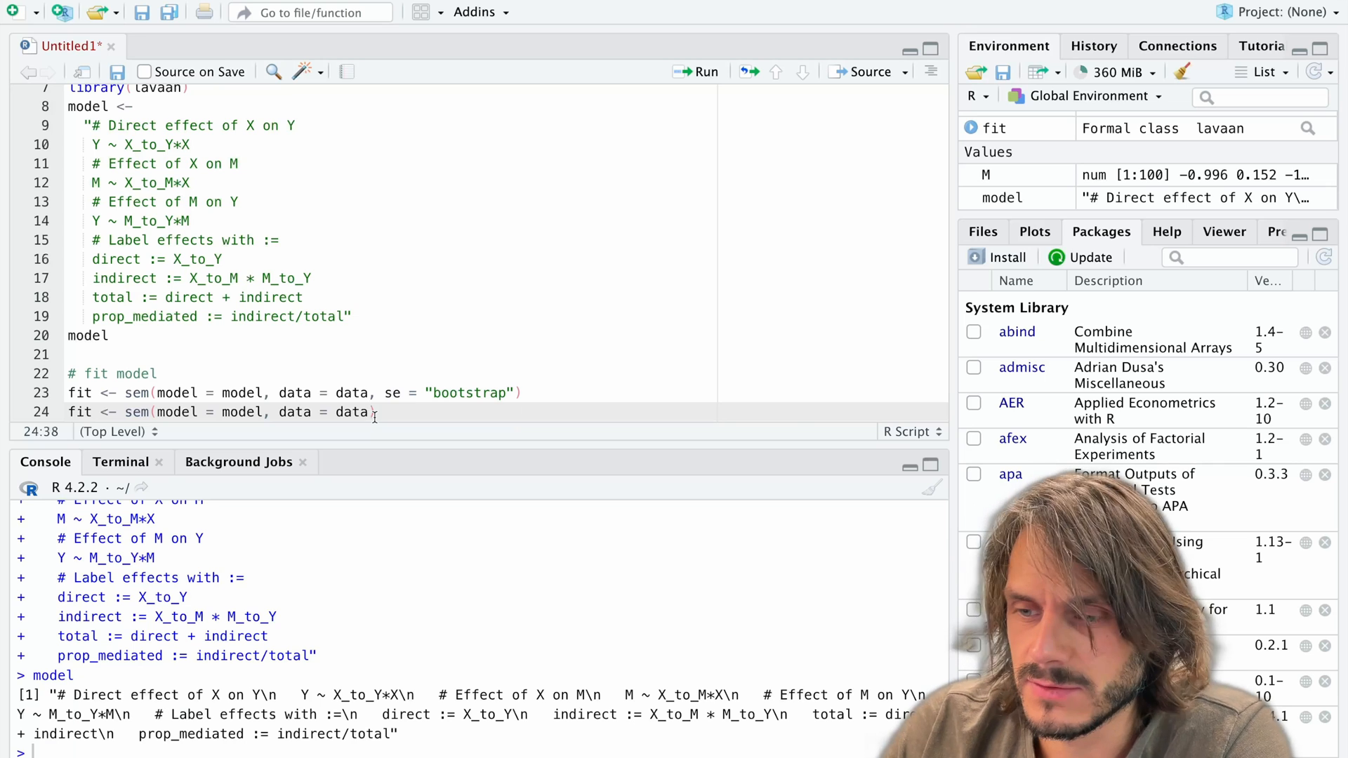
- Run the plain sem fit line without bootstrap and begin the summary call
{"action": "left_click", "coordinate": [377, 412]}
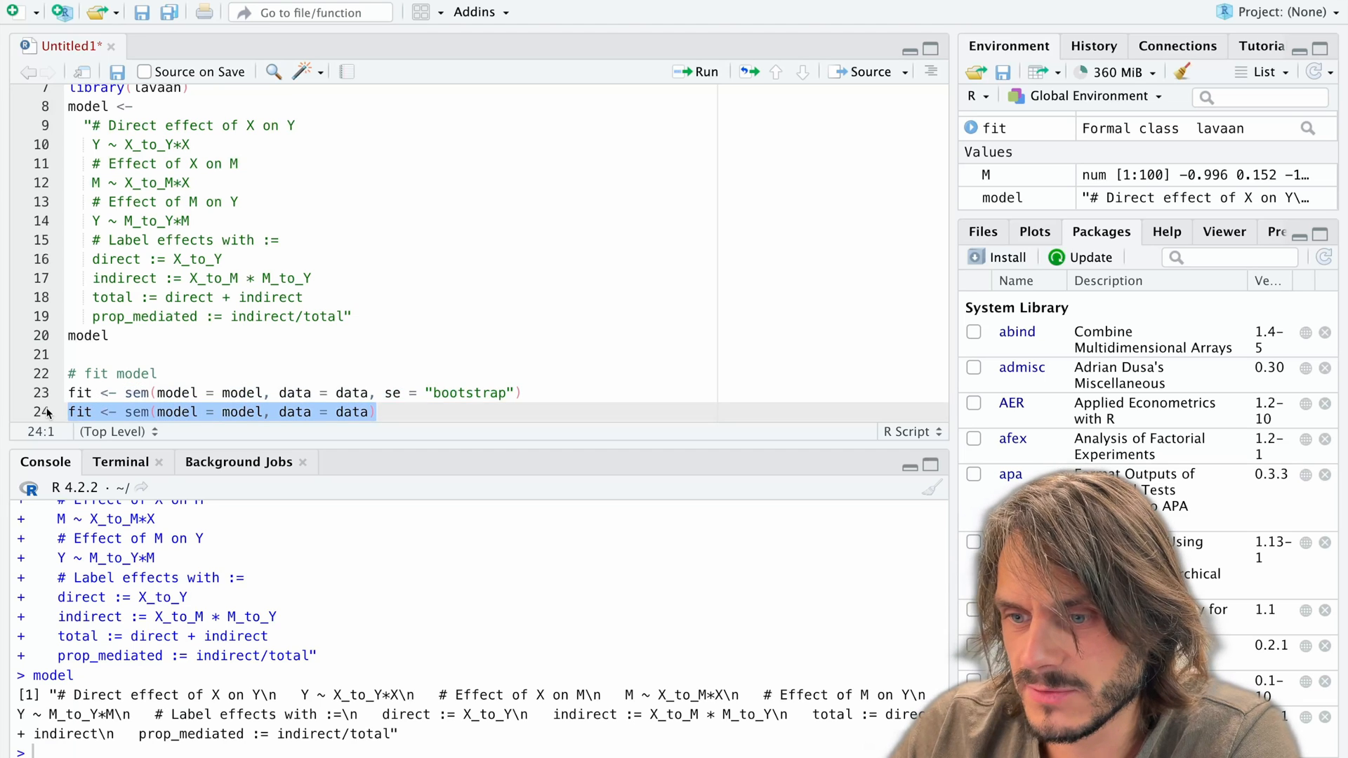
{"action": "left_click", "coordinate": [705, 71]}
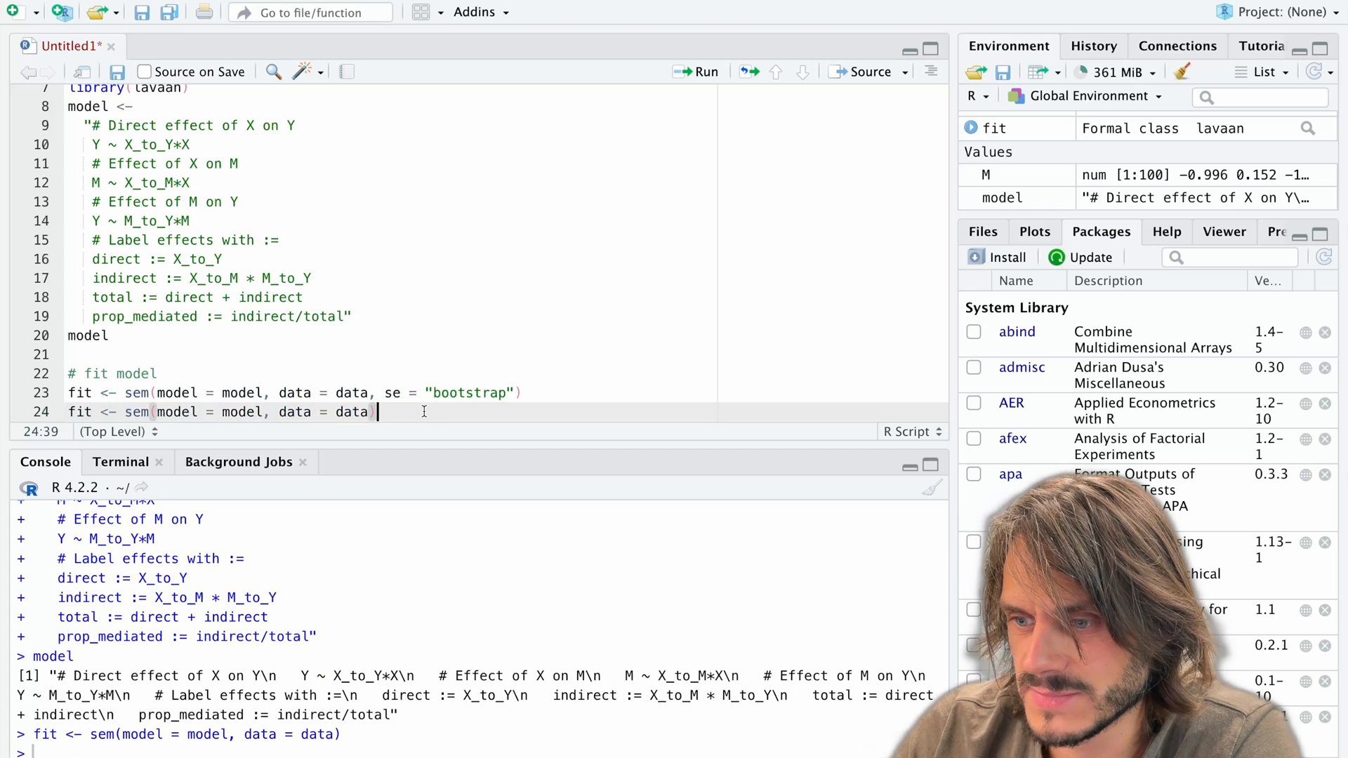
{"action": "type", "text": "su"}
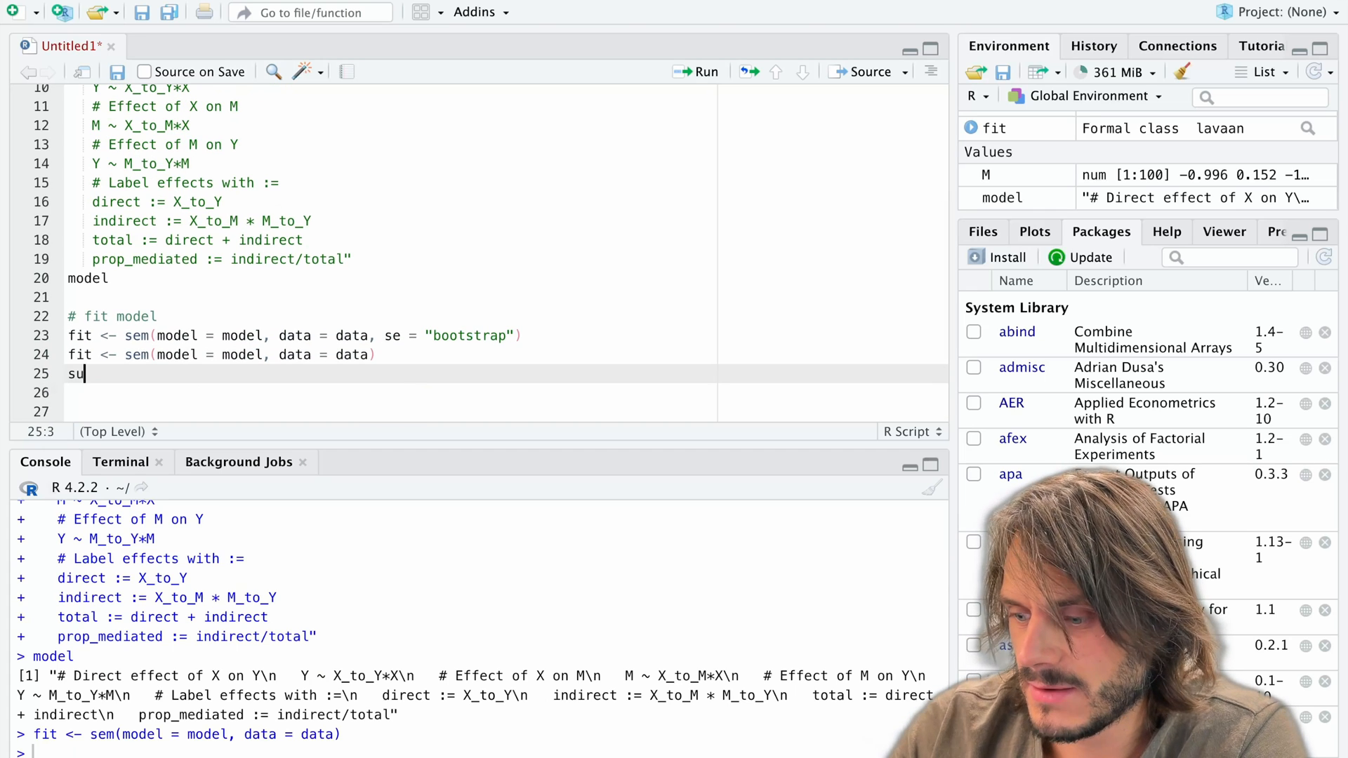
- Run summary(fit) and read the regressions and total-effect p-value in the console output
{"action": "type", "text": "mmary(fit)"}
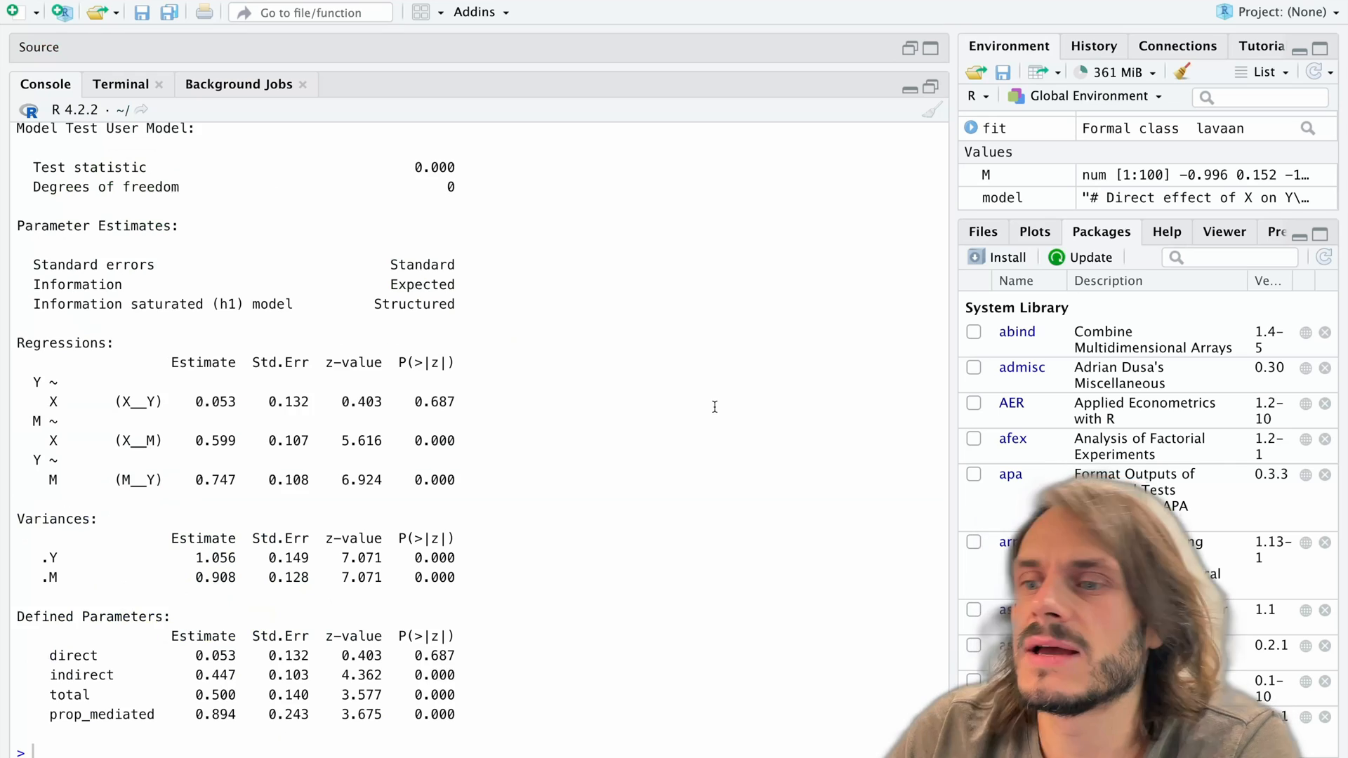
{"action": "scroll", "scroll_direction": "up", "scroll_amount": 3}
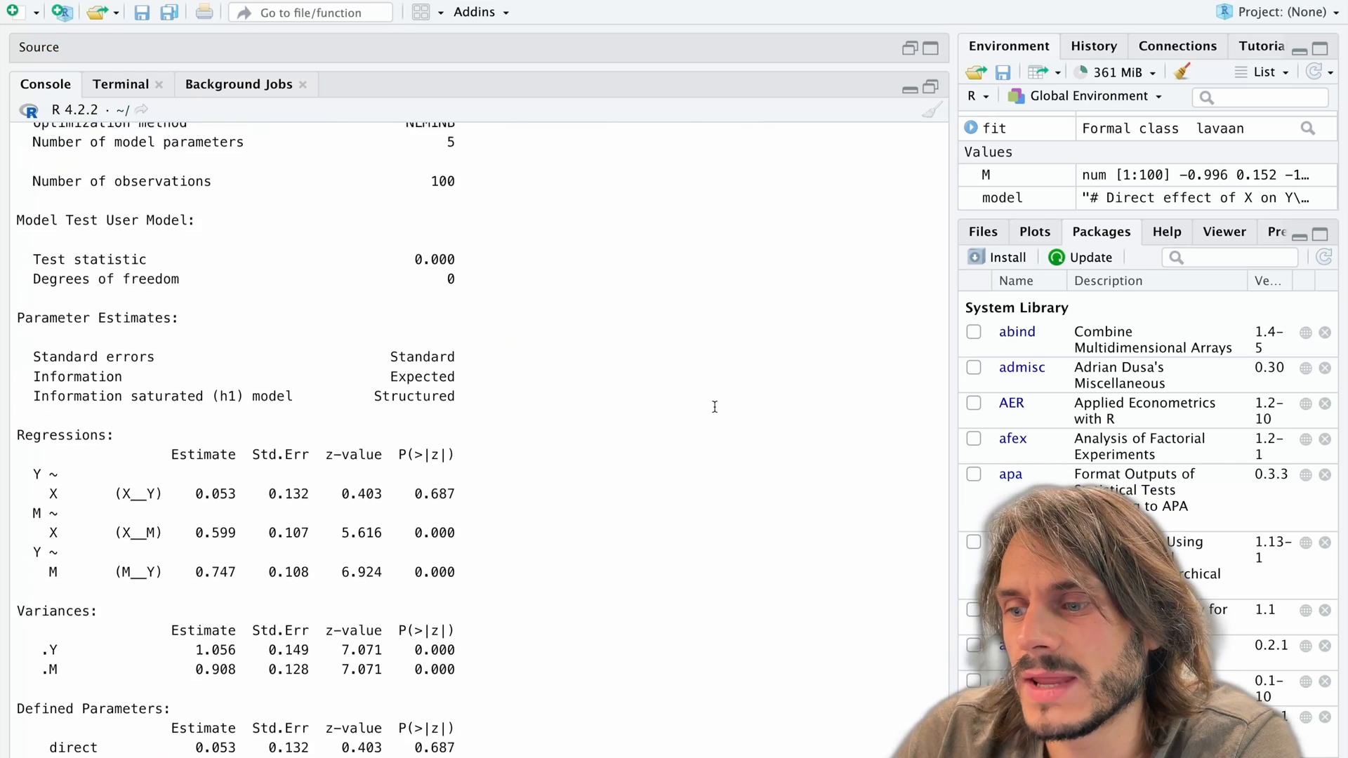
{"action": "scroll", "scroll_direction": "down", "scroll_amount": 3}
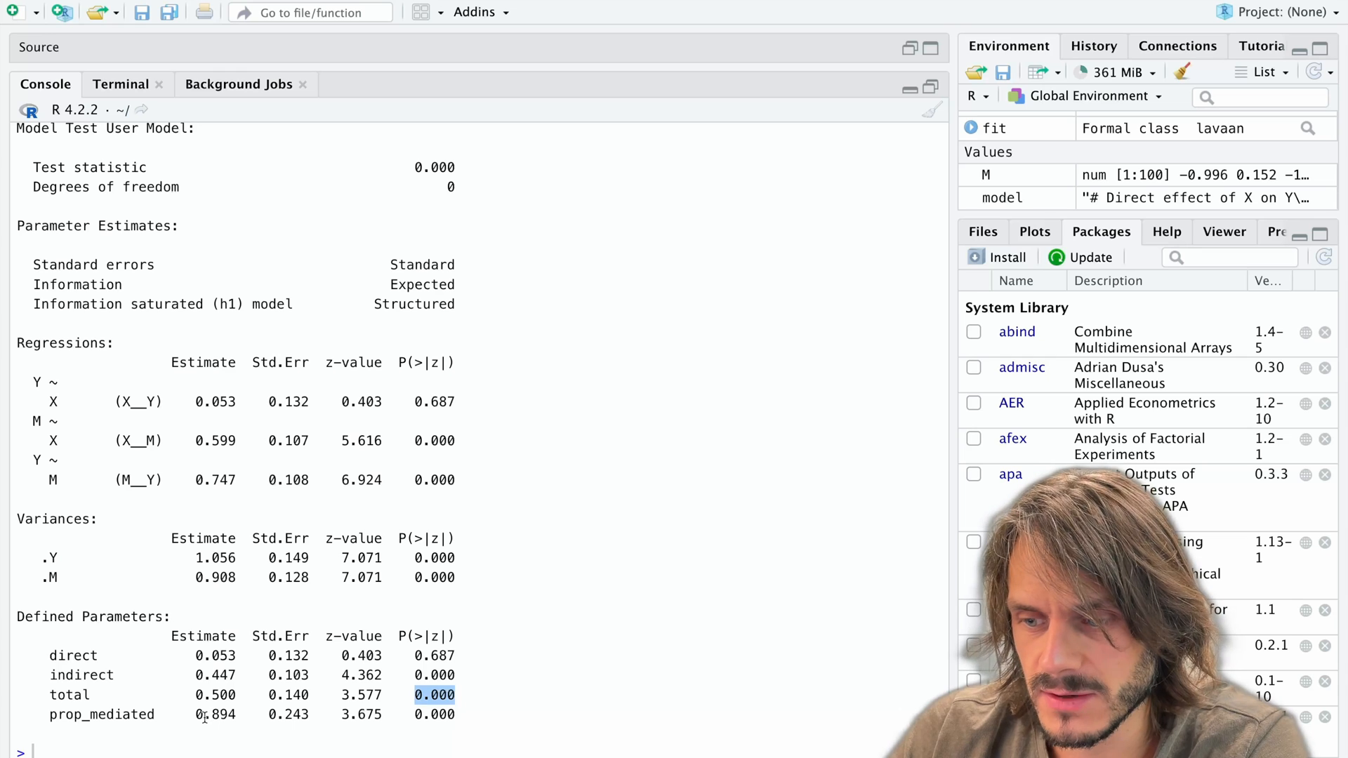
{"action": "double_click", "coordinate": [220, 715]}
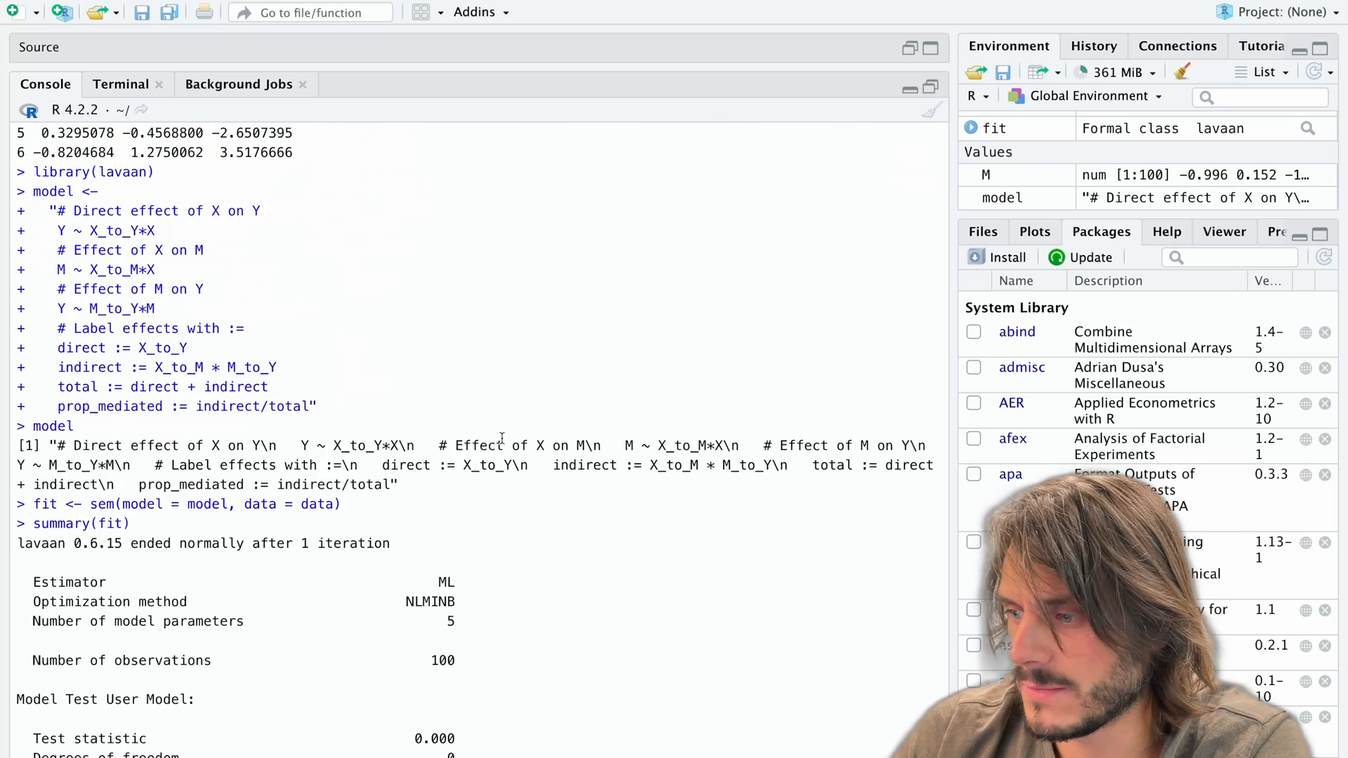
{"action": "scroll", "scroll_direction": "up", "scroll_amount": 3}
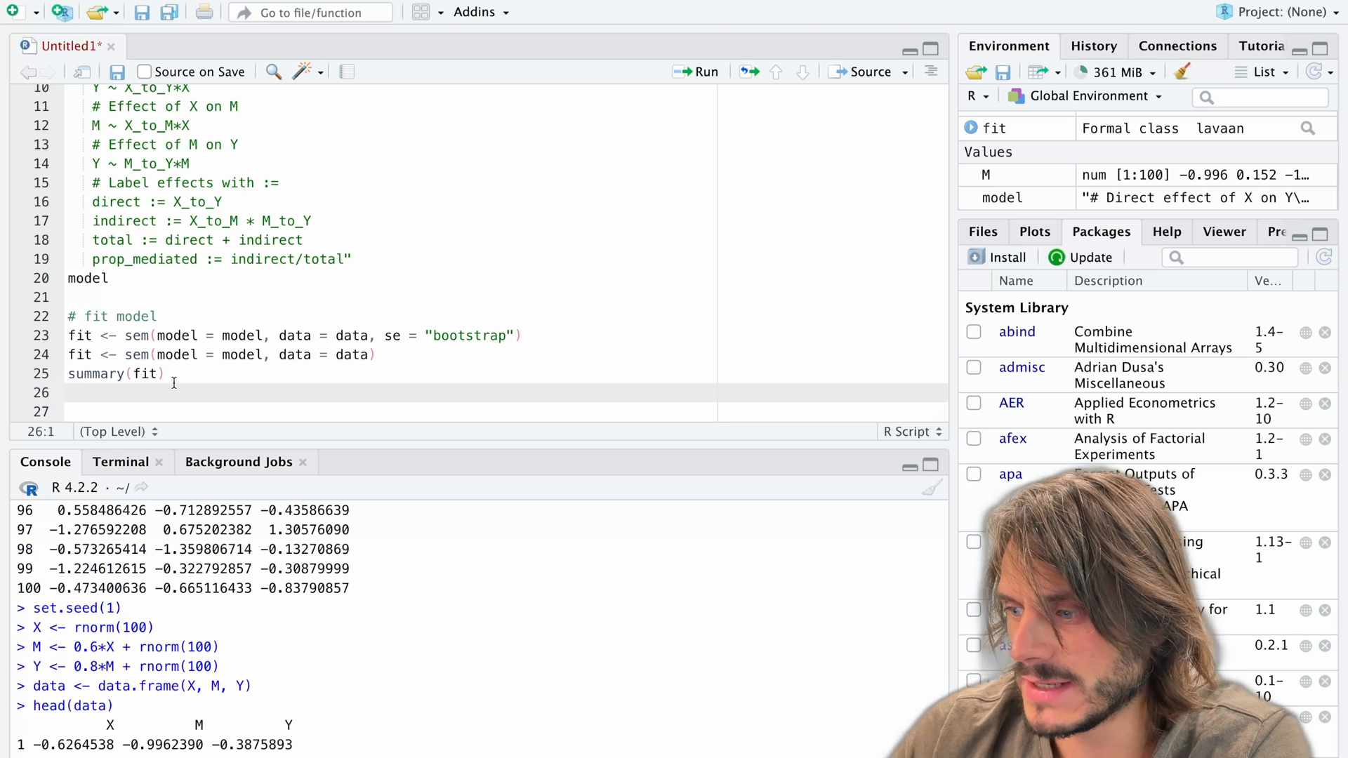
- Run parameterestimates(fit) to list every parameter with confidence intervals
{"action": "type", "text": "parameterestimates("}
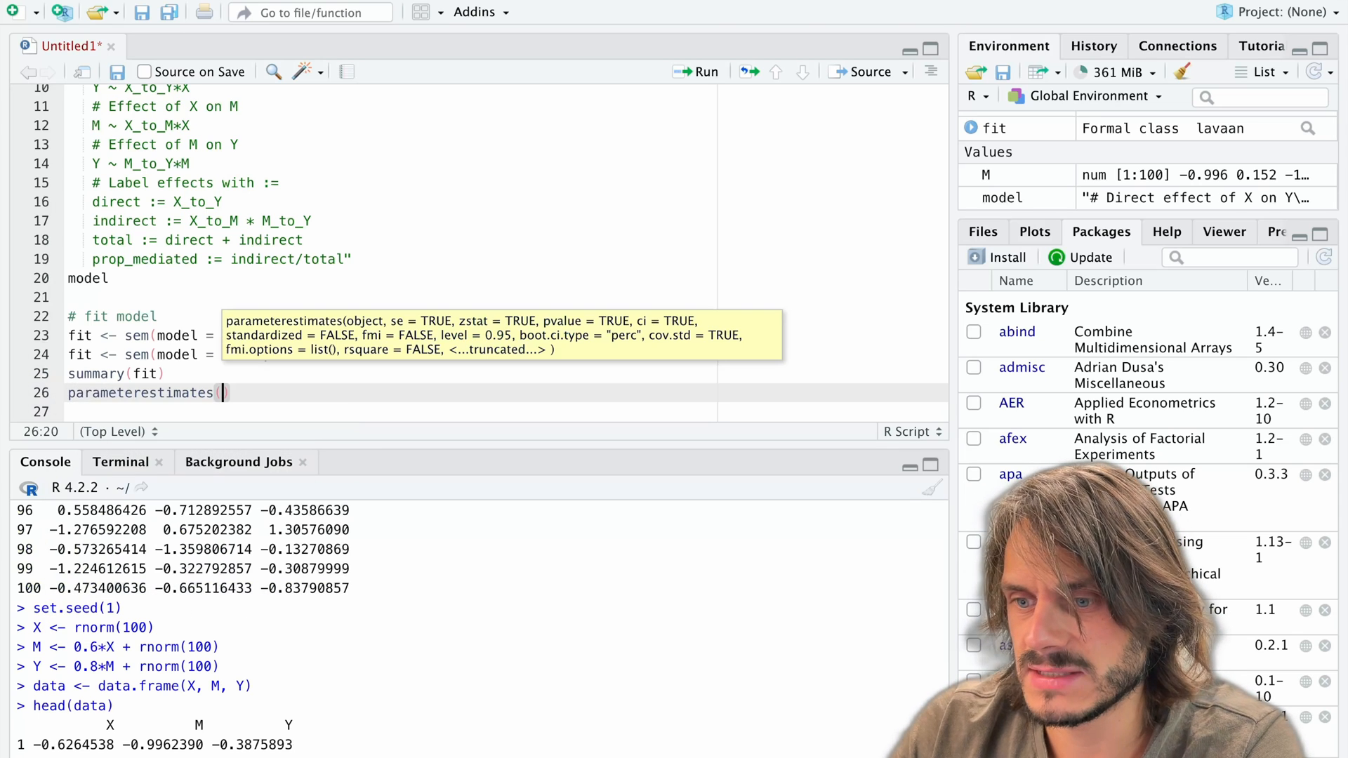
{"action": "key", "text": "Return"}
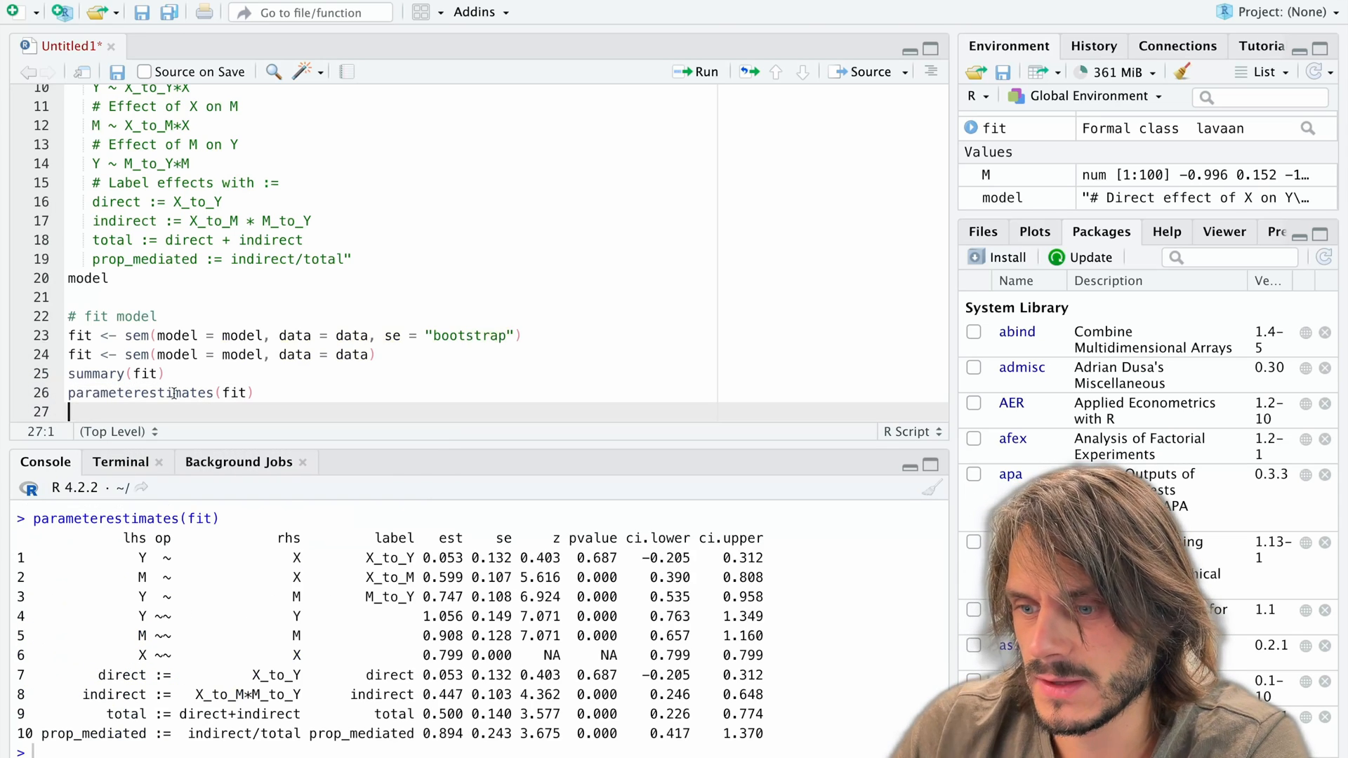